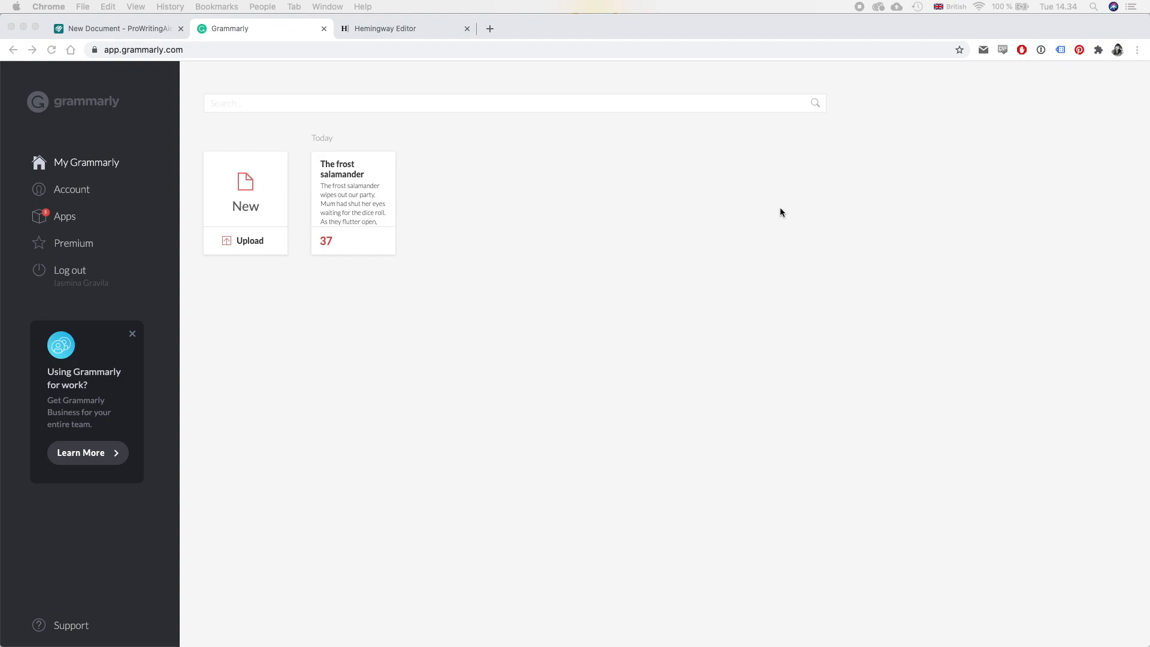
mouse_move(355, 116)
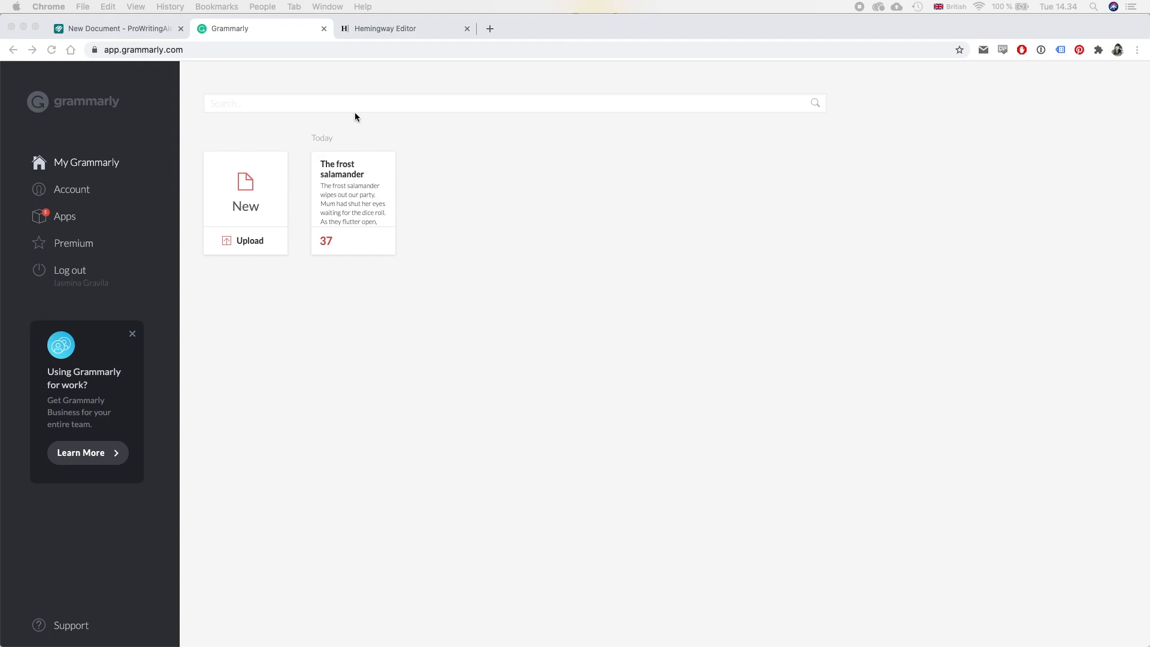
mouse_move(250, 225)
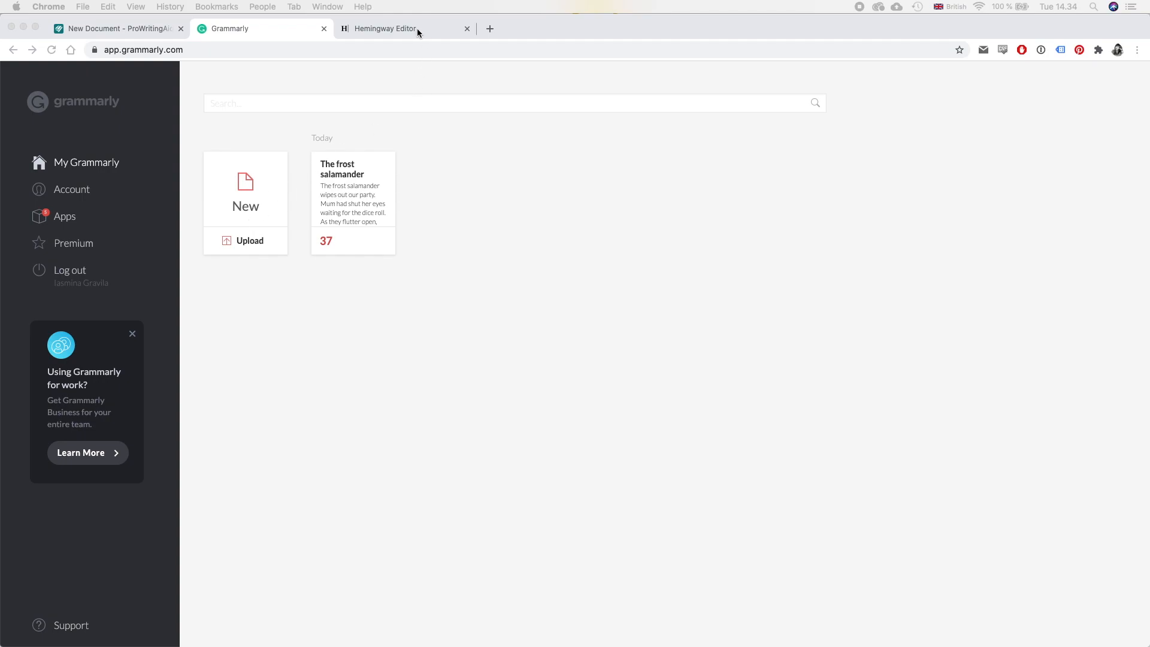
Step: Switch to the Hemingway Editor tab, then return to Grammarly's empty documents page
left_click(399, 28)
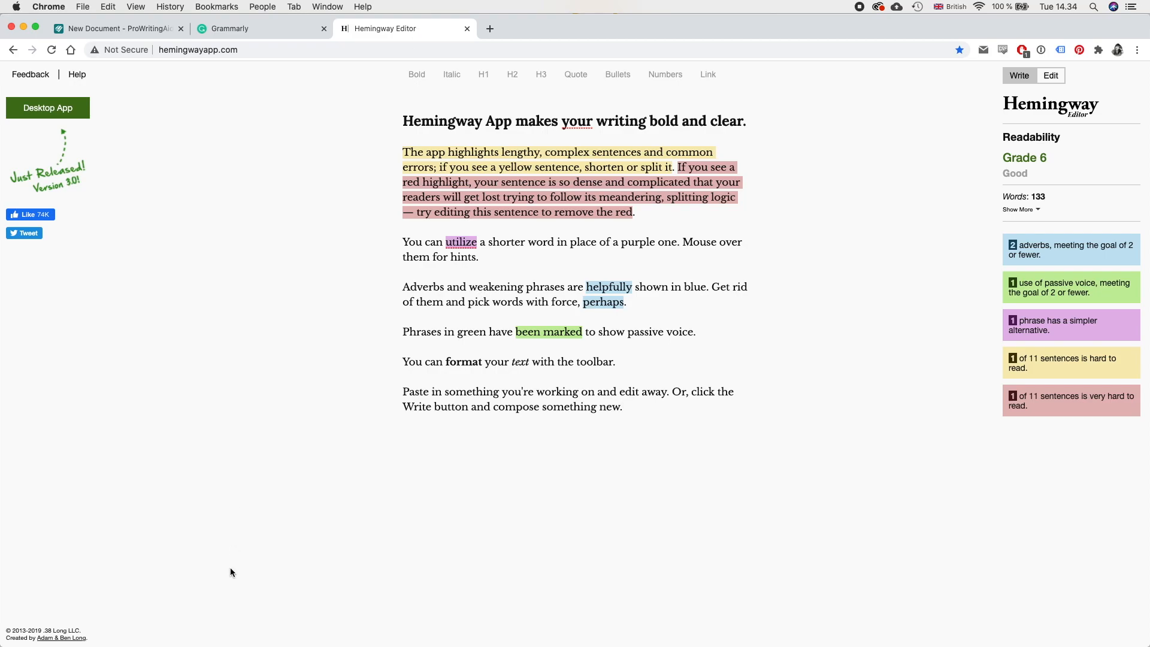
left_click(230, 28)
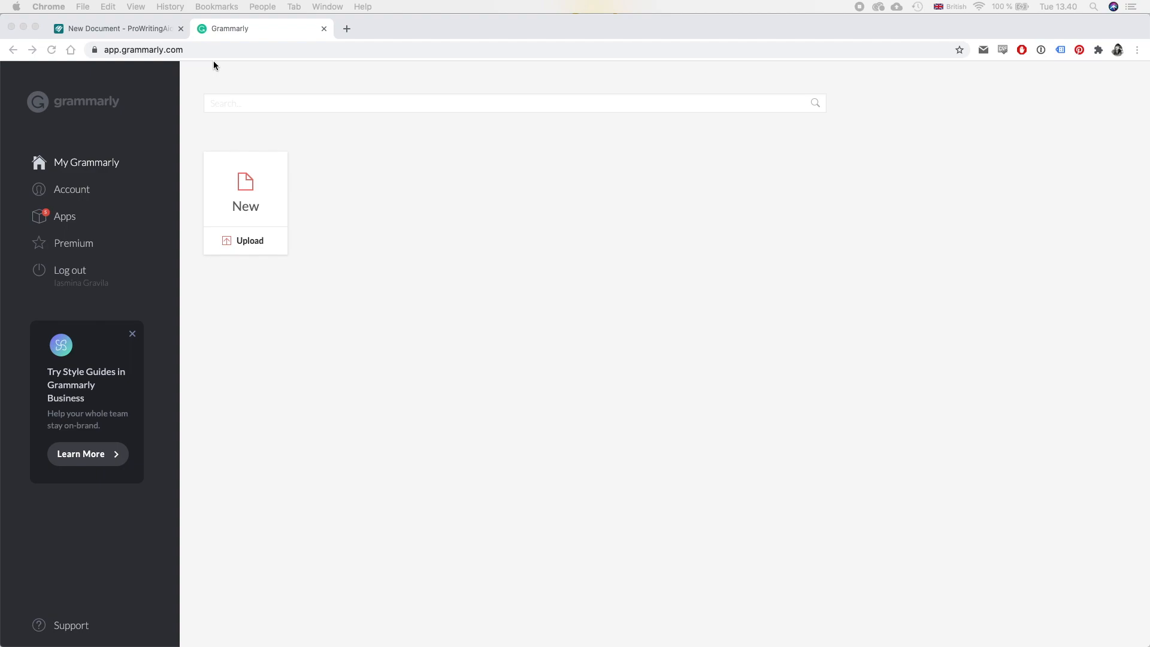
mouse_move(354, 190)
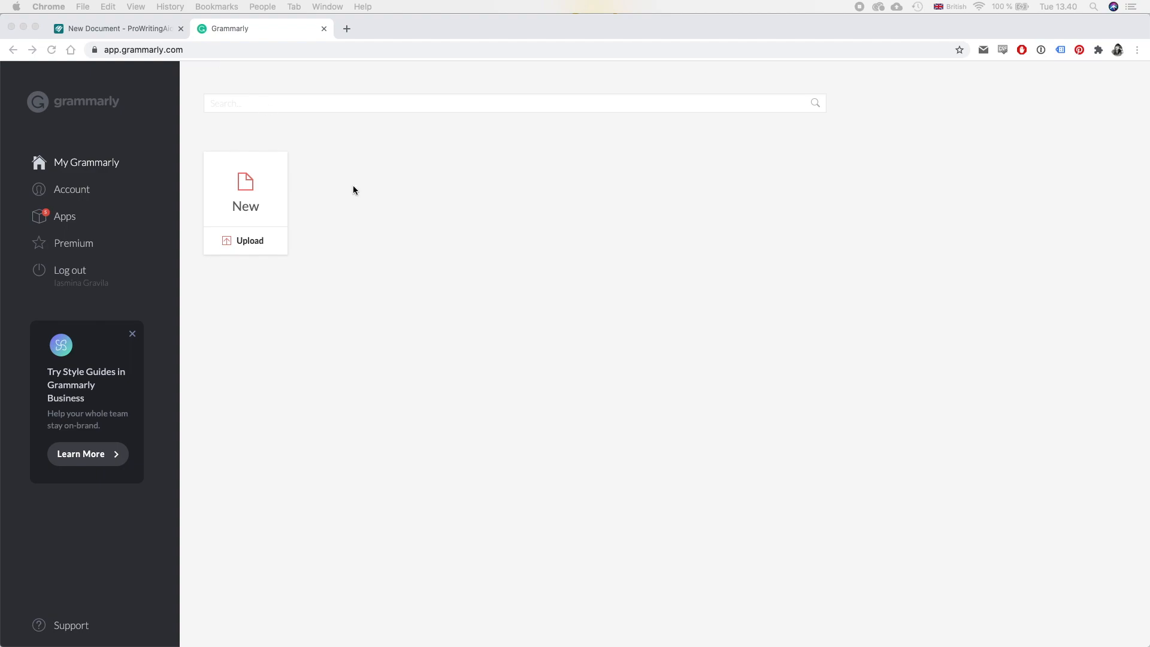
mouse_move(434, 259)
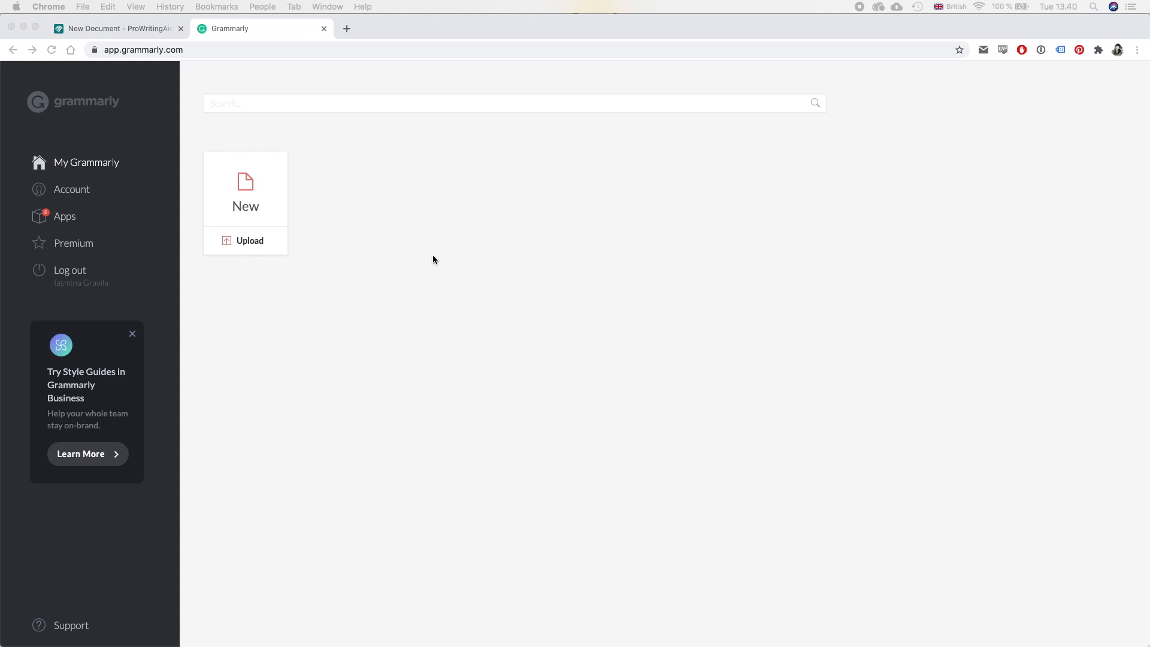
mouse_move(250, 219)
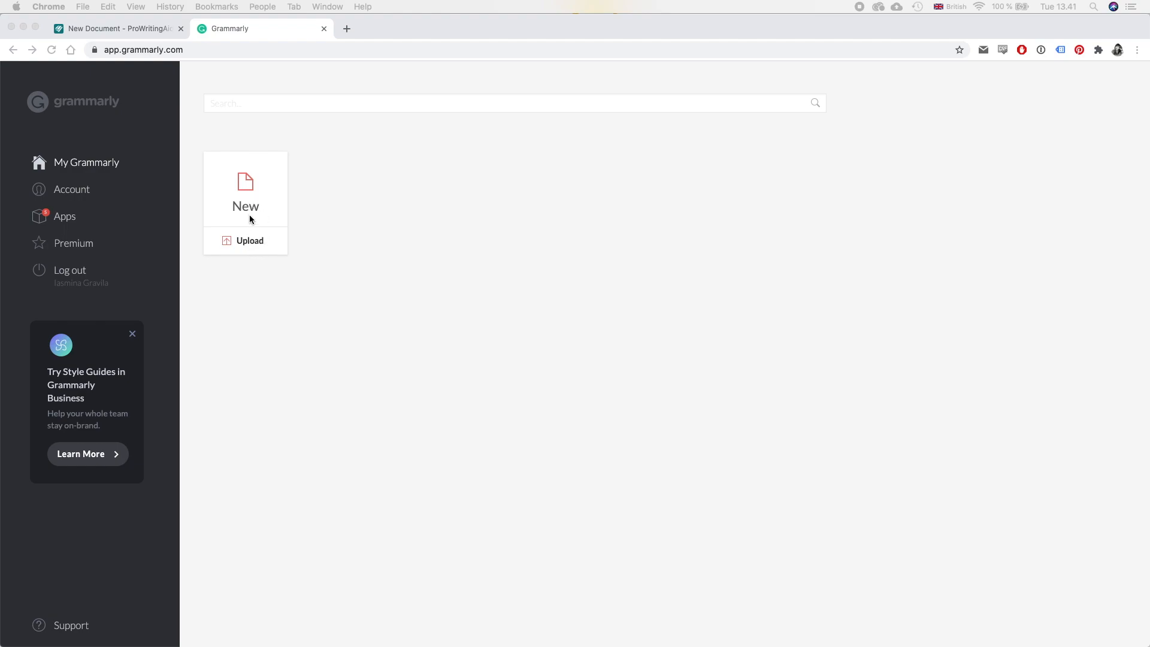
Step: Start a new blank Grammarly document for the frost salamander chapter
left_click(245, 186)
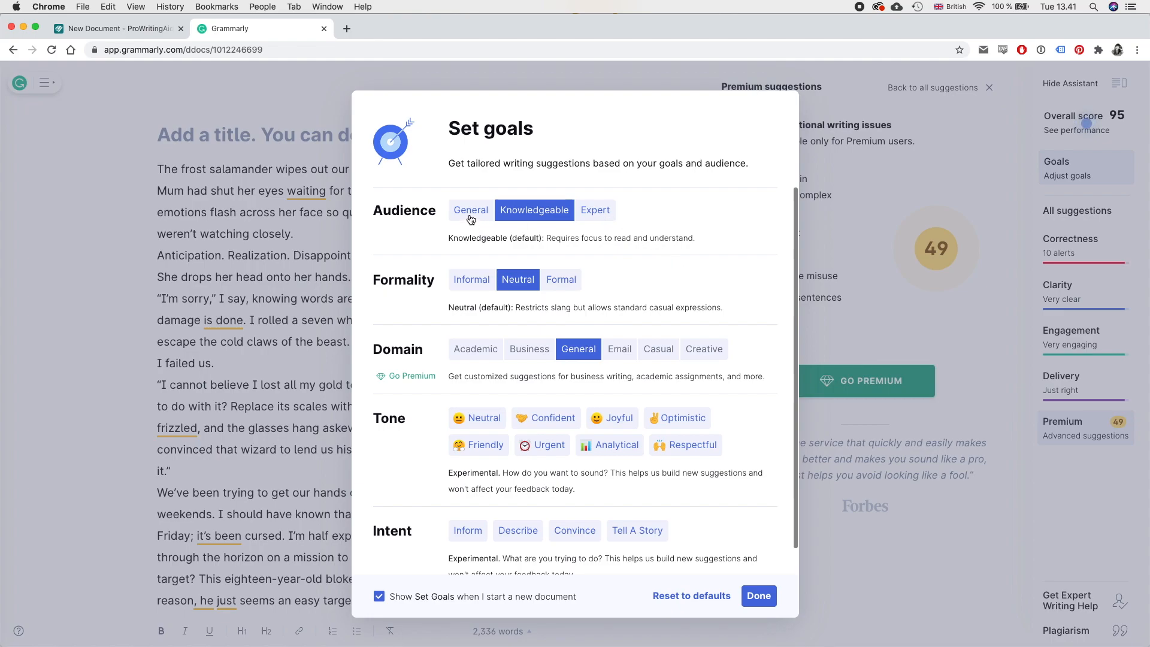
Step: Choose General audience, Informal formality and Tell A Story intent, then apply the goals
left_click(470, 210)
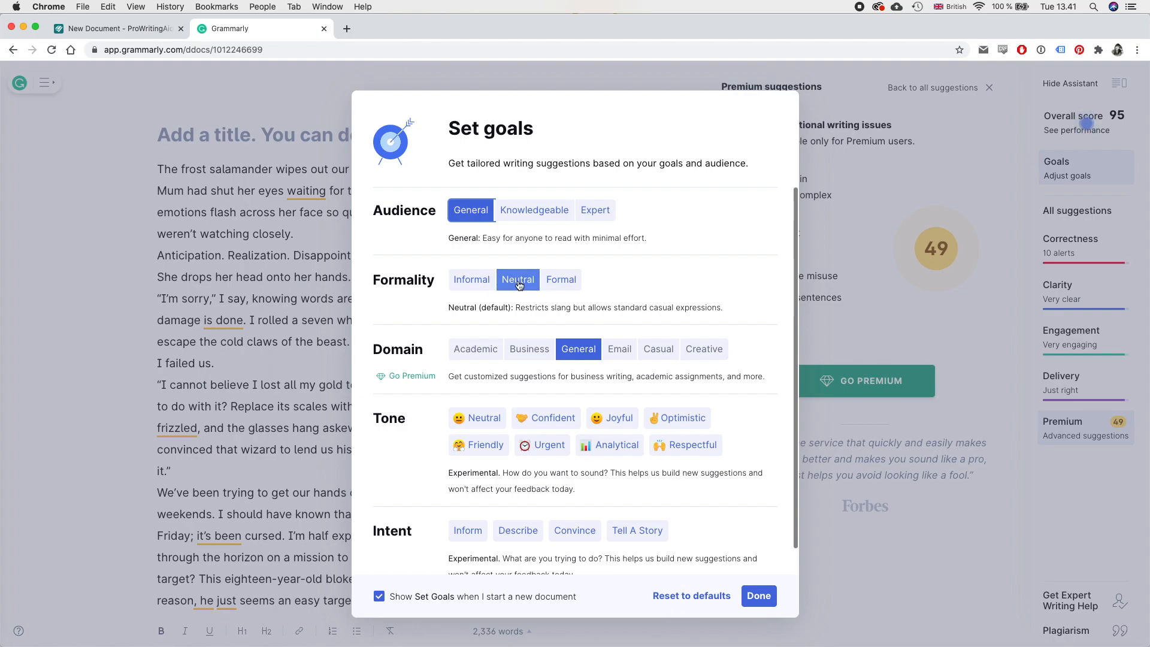
scroll("down", 3)
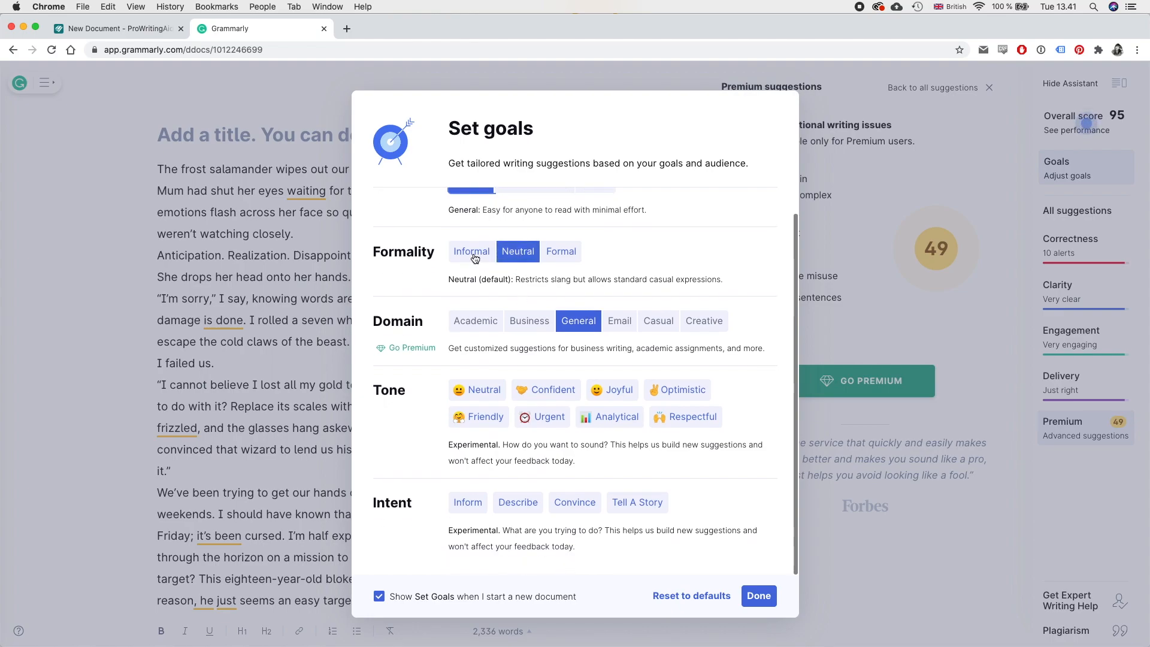
left_click(471, 251)
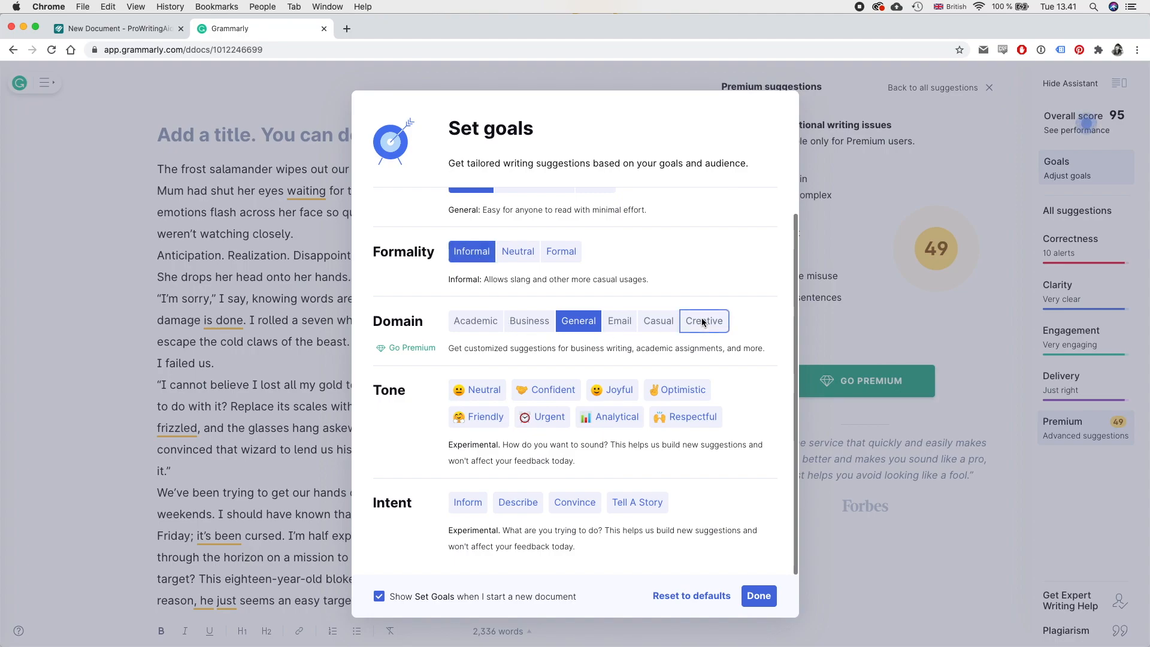
mouse_move(477, 399)
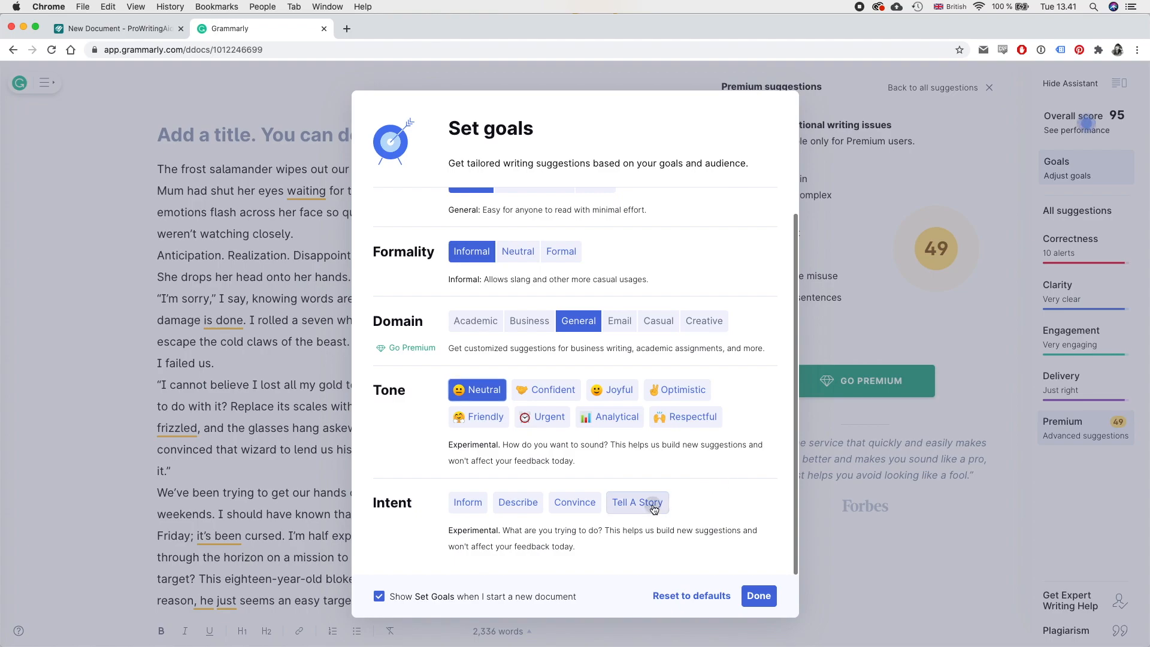
left_click(637, 501)
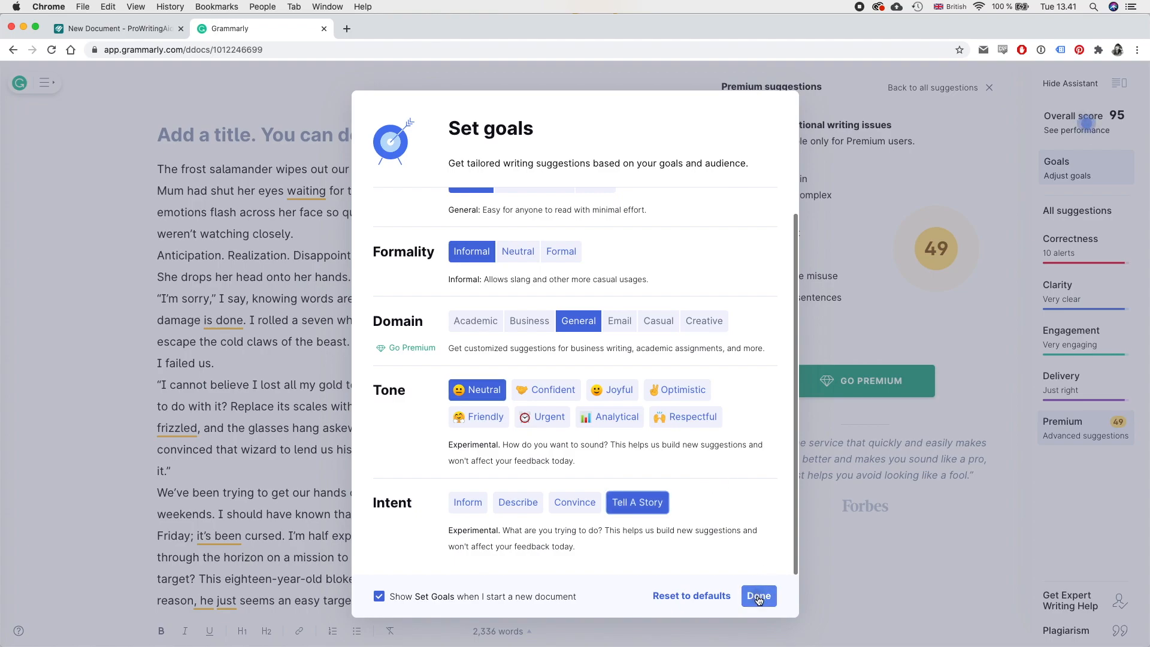
left_click(758, 595)
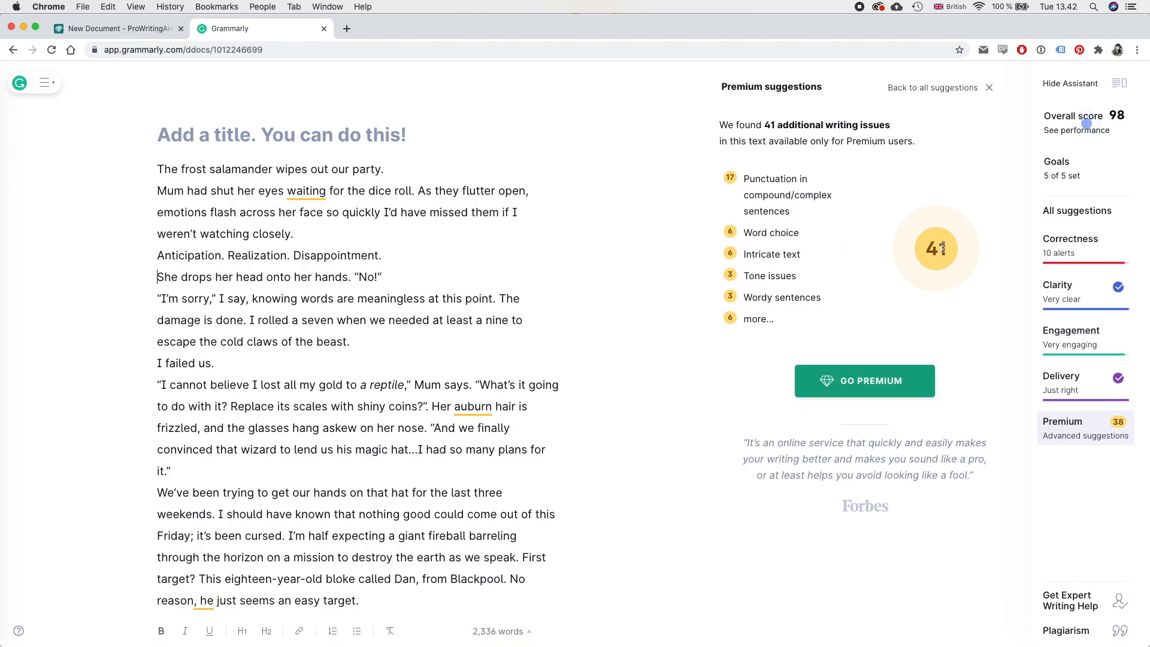
mouse_move(931, 232)
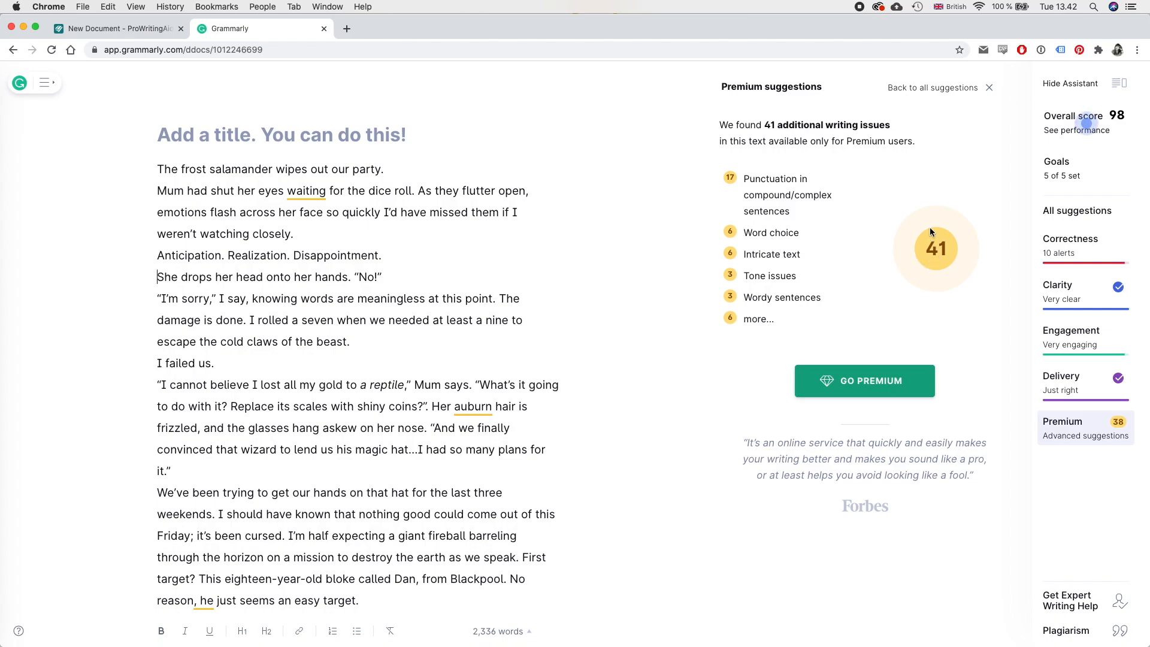
mouse_move(305, 193)
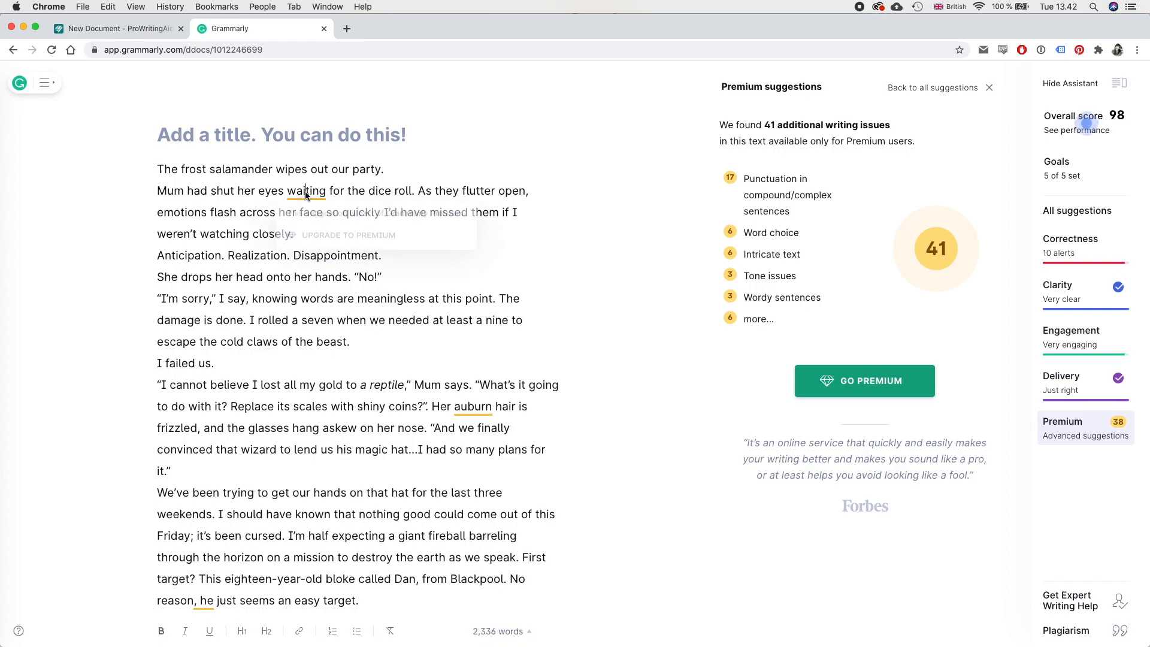
left_click(306, 191)
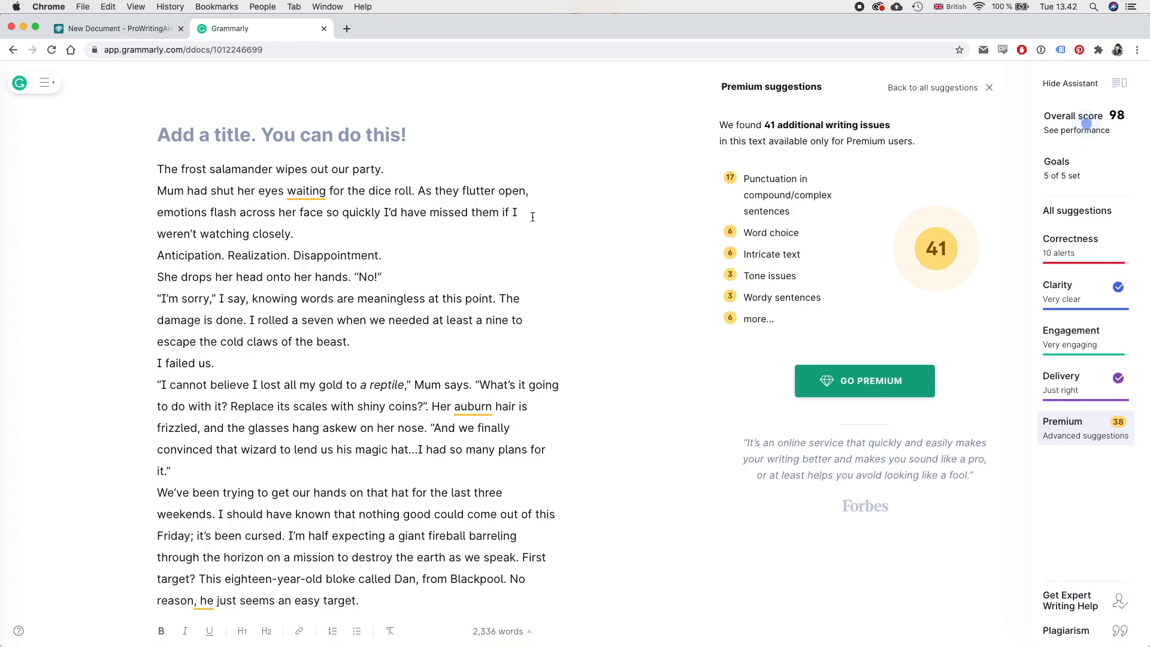
mouse_move(534, 221)
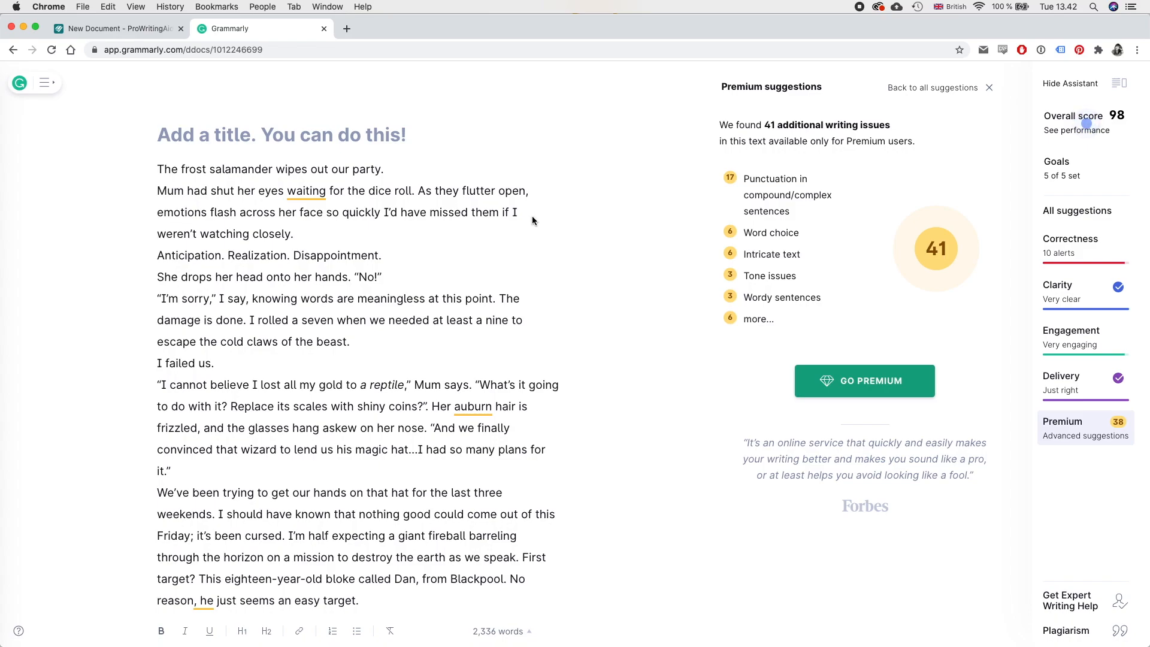
left_click(1076, 210)
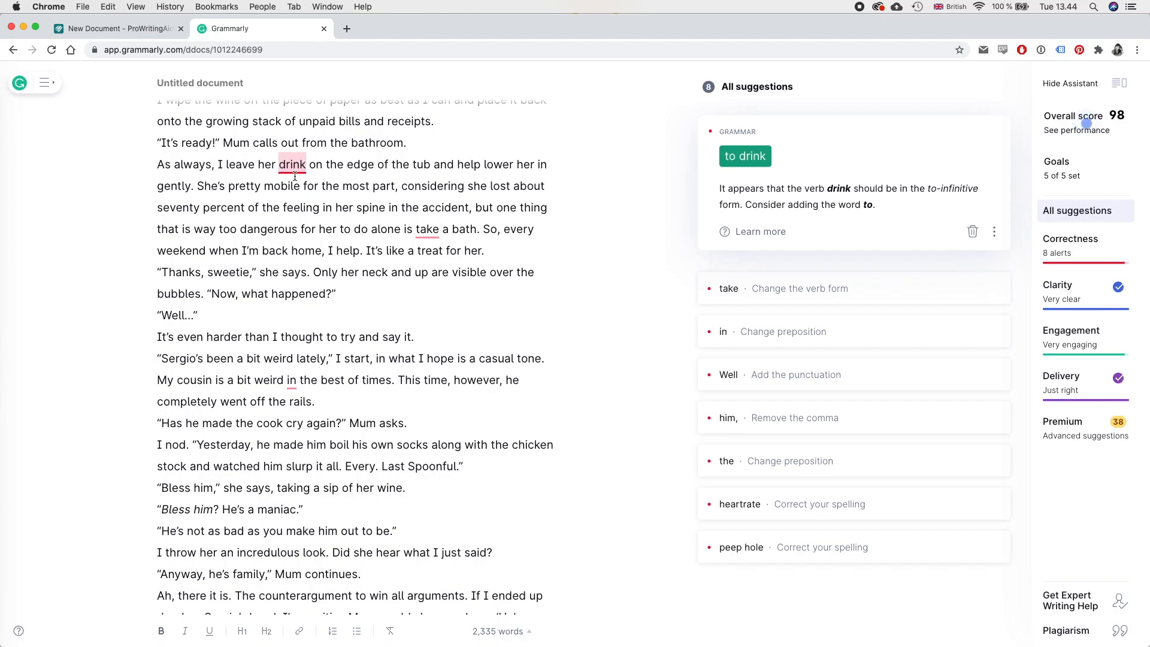
mouse_move(448, 169)
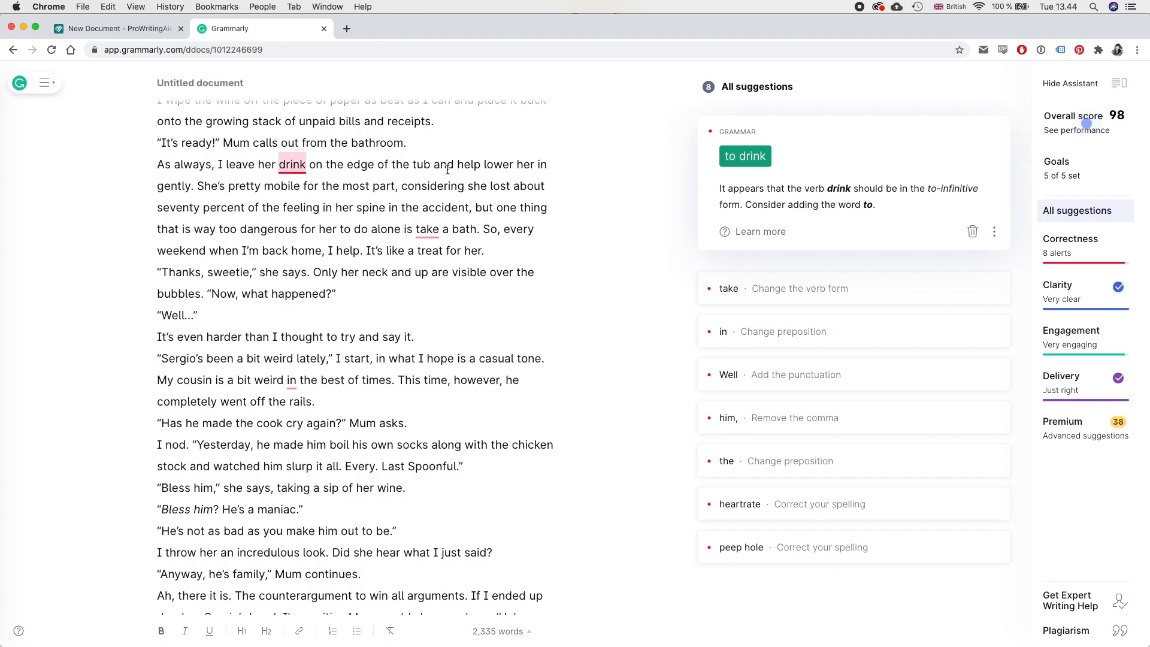
mouse_move(804, 179)
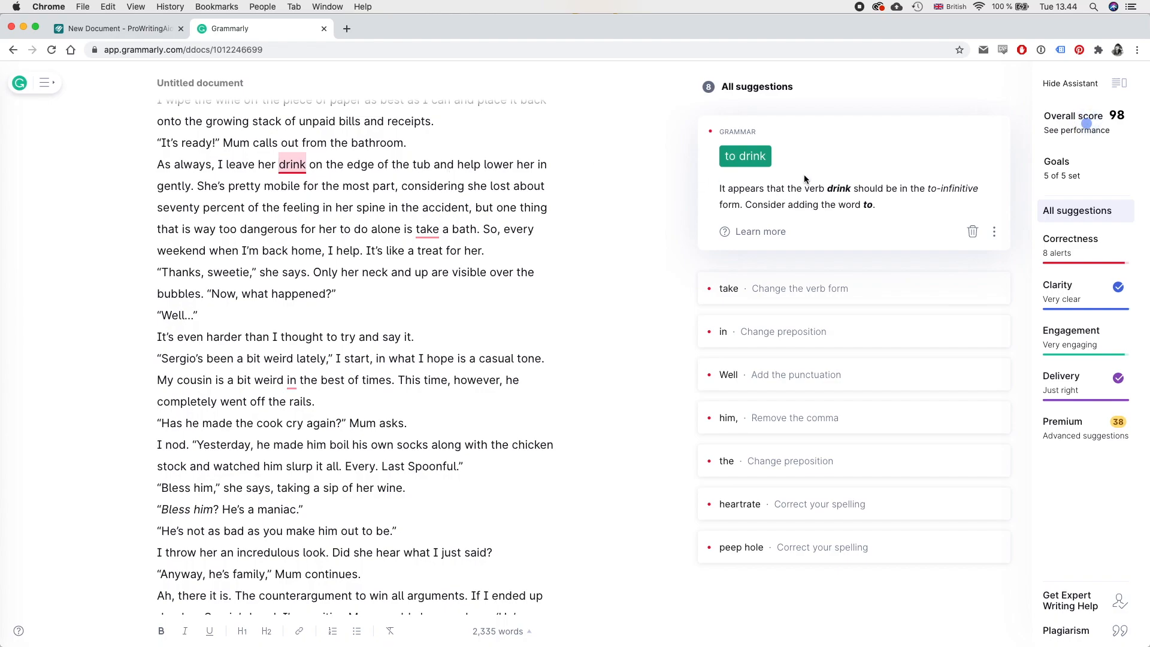
mouse_move(994, 231)
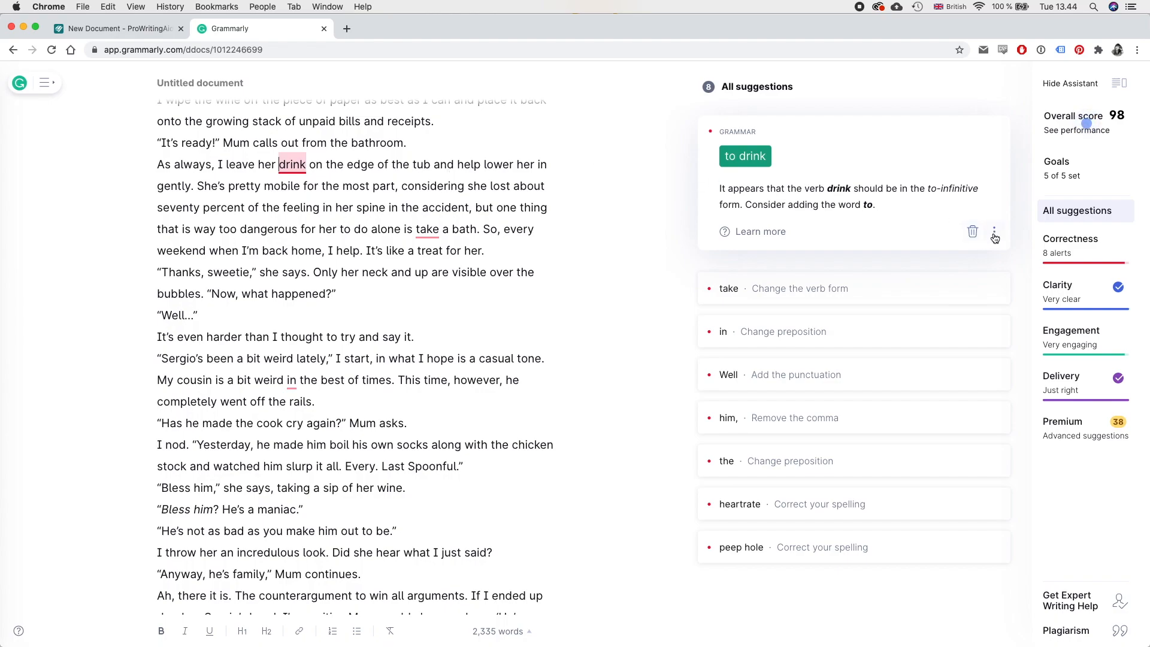
Step: Open more options on the 'to drink' card and change 'in' to 'at' in the cousin line
left_click(994, 232)
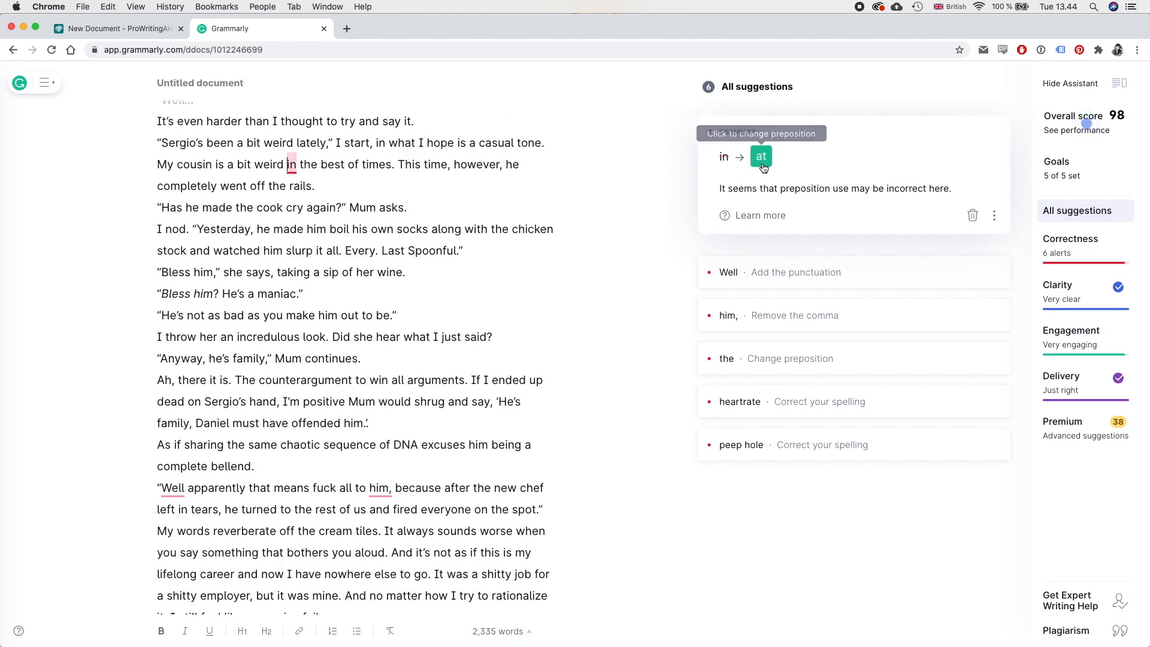
left_click(761, 157)
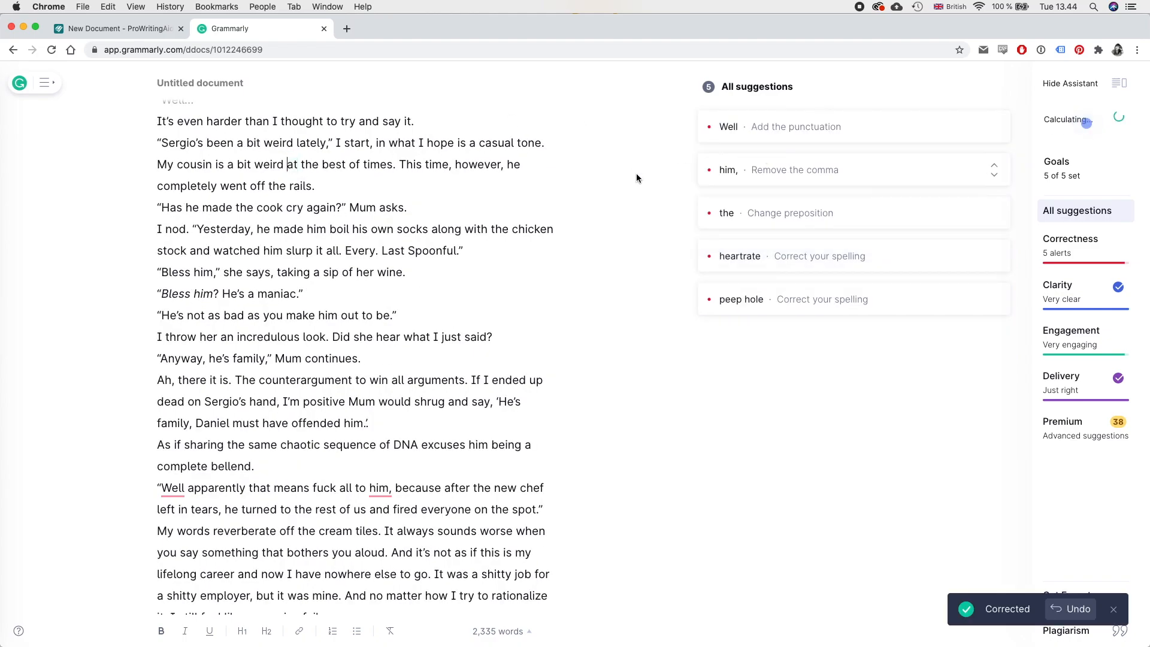
Step: Add the comma after 'Well' and accept the 'heart rate' and 'peephole' spelling fixes
left_click(728, 127)
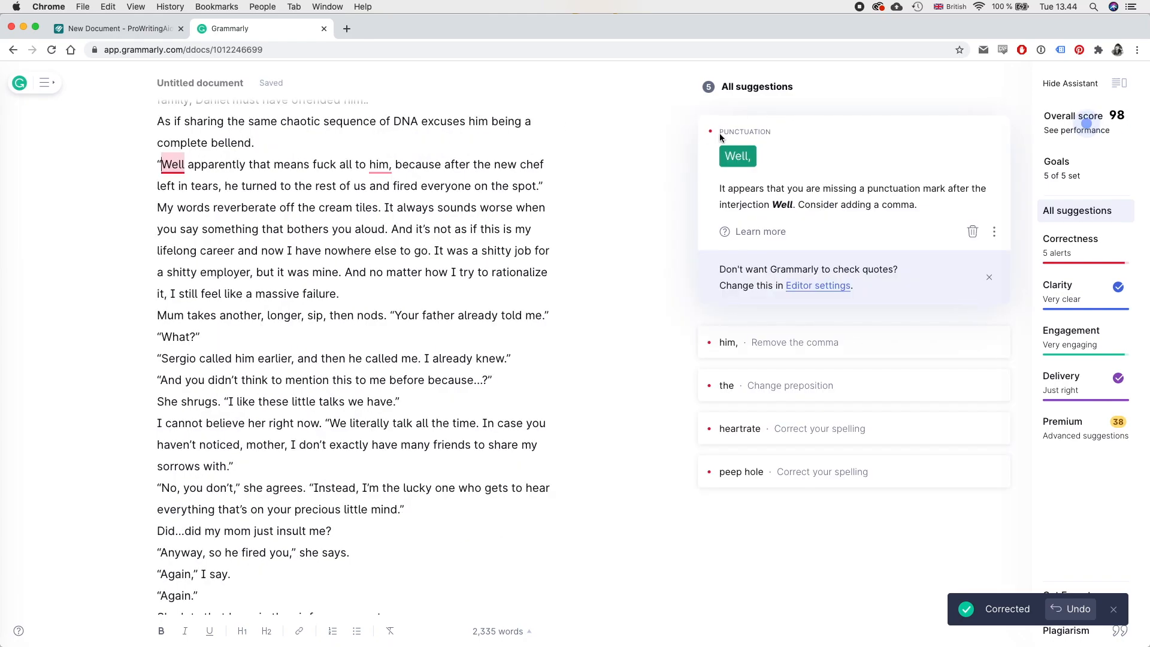
left_click(737, 157)
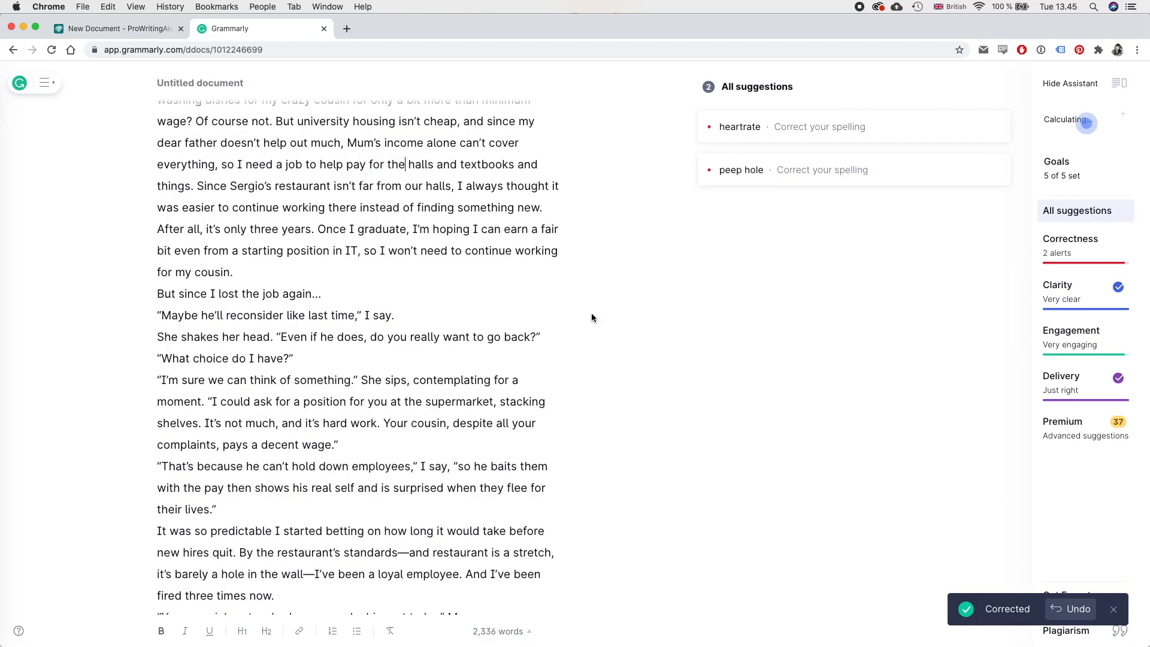
left_click(739, 127)
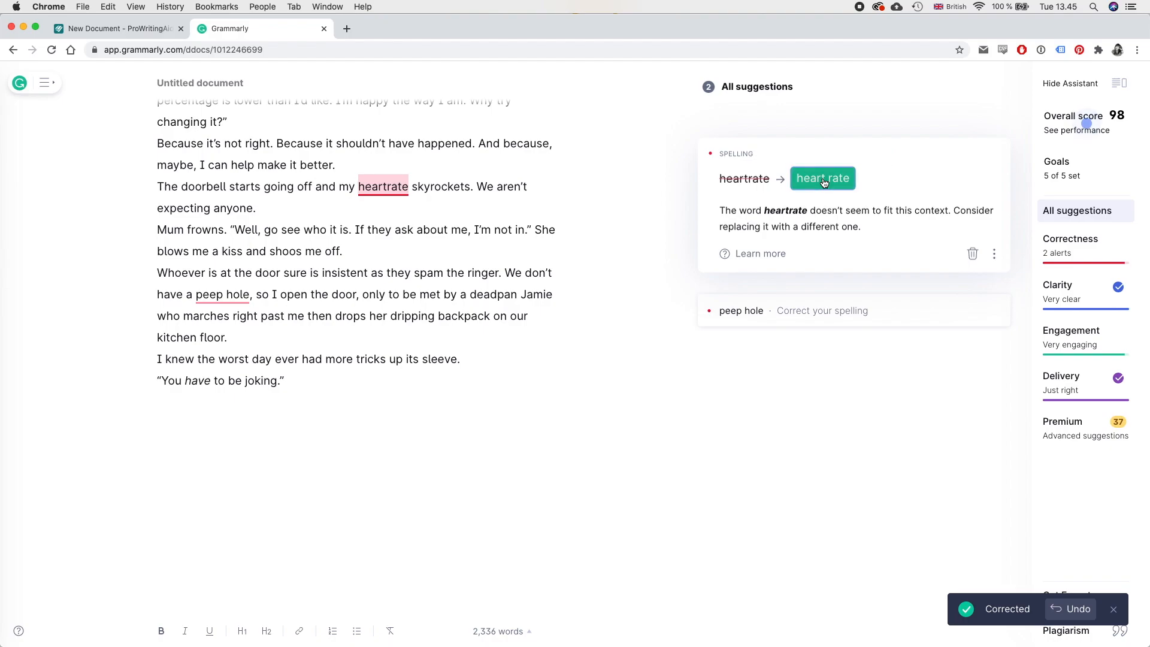
left_click(822, 179)
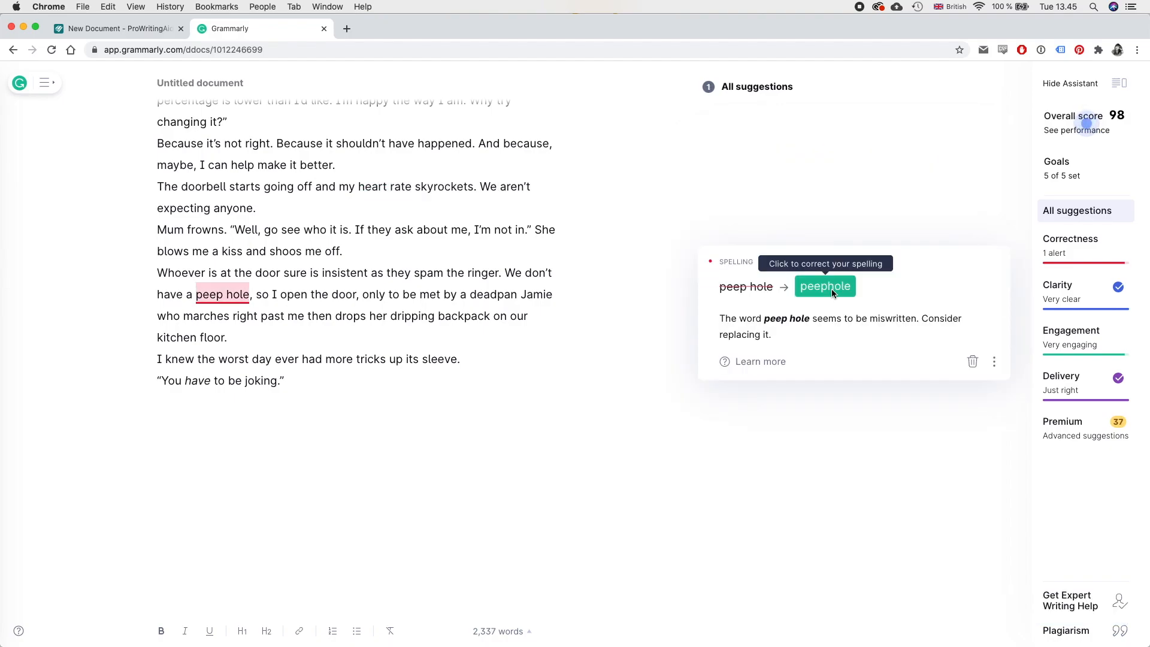
left_click(825, 286)
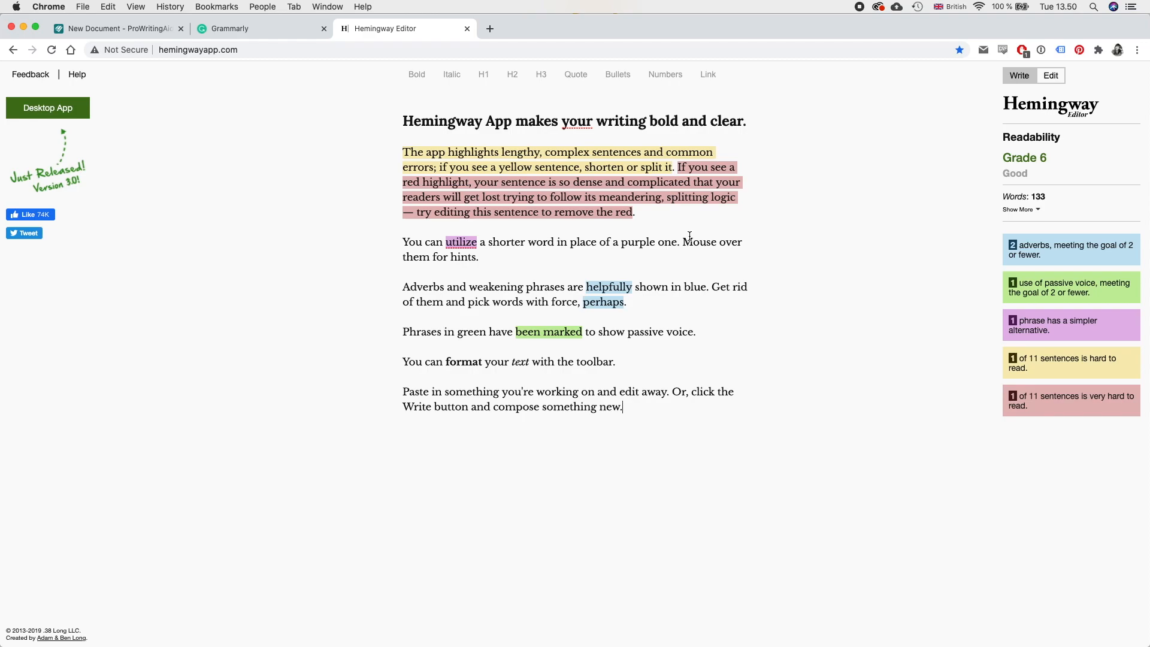
mouse_move(646, 409)
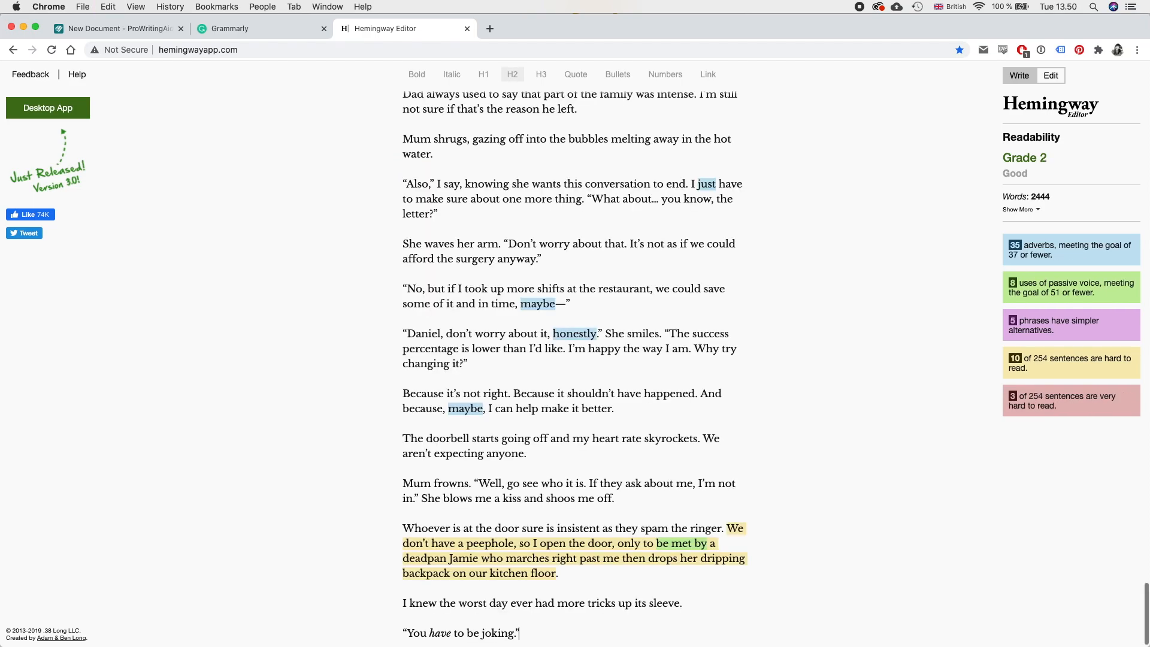
Step: Scroll down through the pasted chapter in Hemingway Editor
scroll("down", 3)
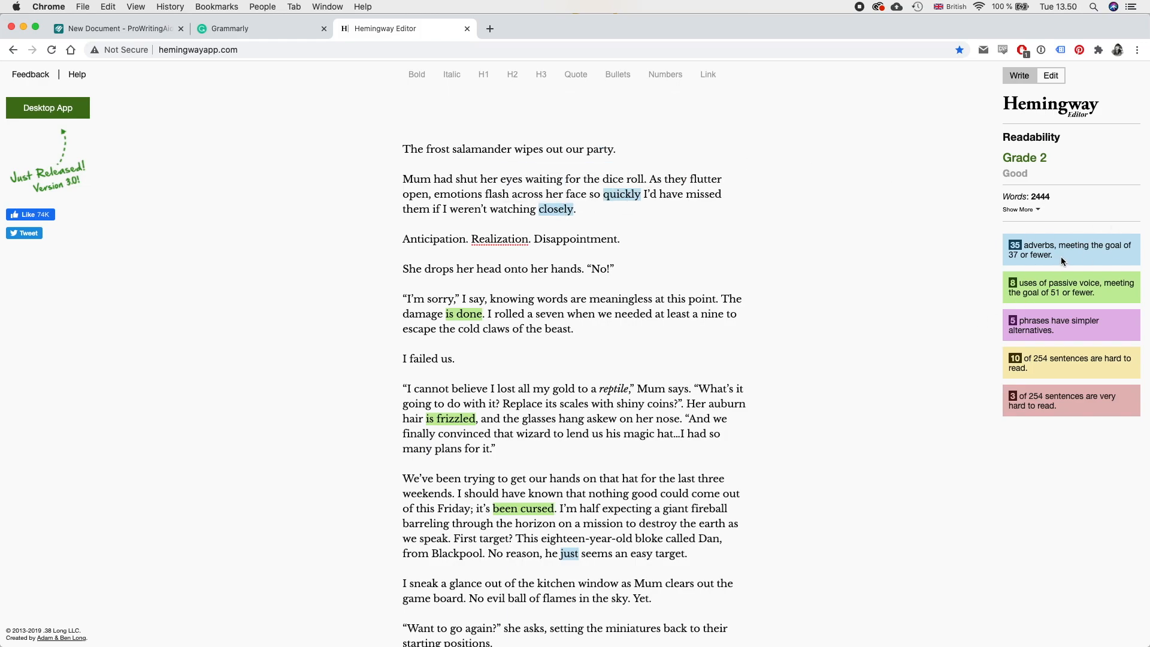
Step: Expand the Readability sidebar statistics to show reading time, sentences and paragraphs
left_click(1017, 209)
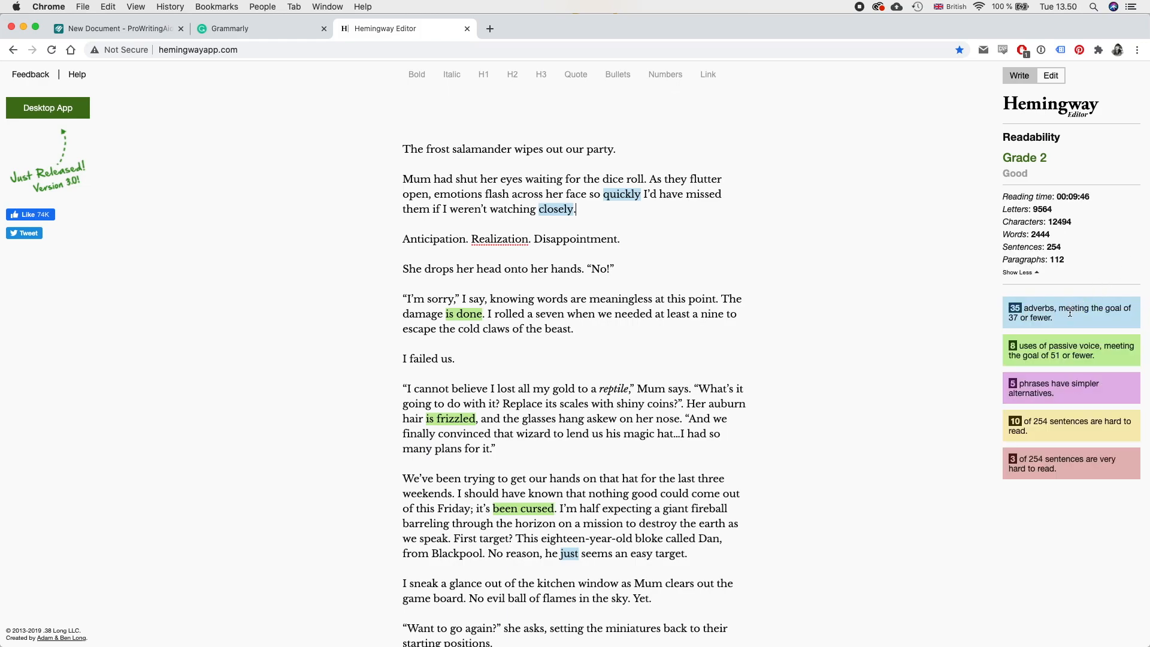
mouse_move(1049, 321)
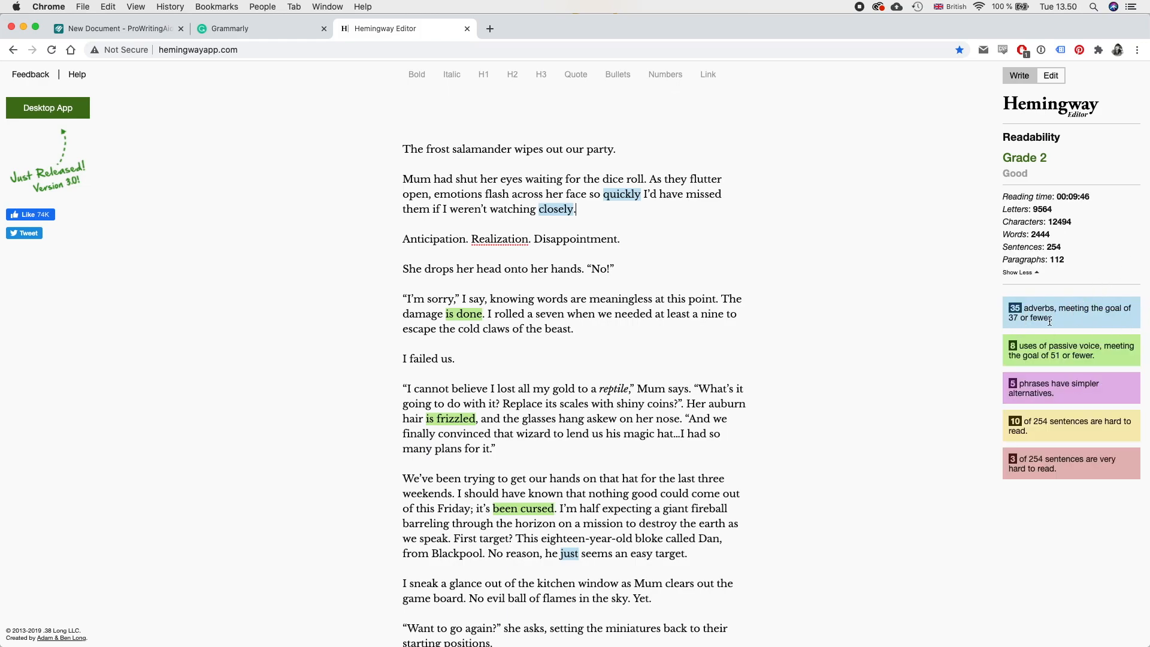
mouse_move(1066, 333)
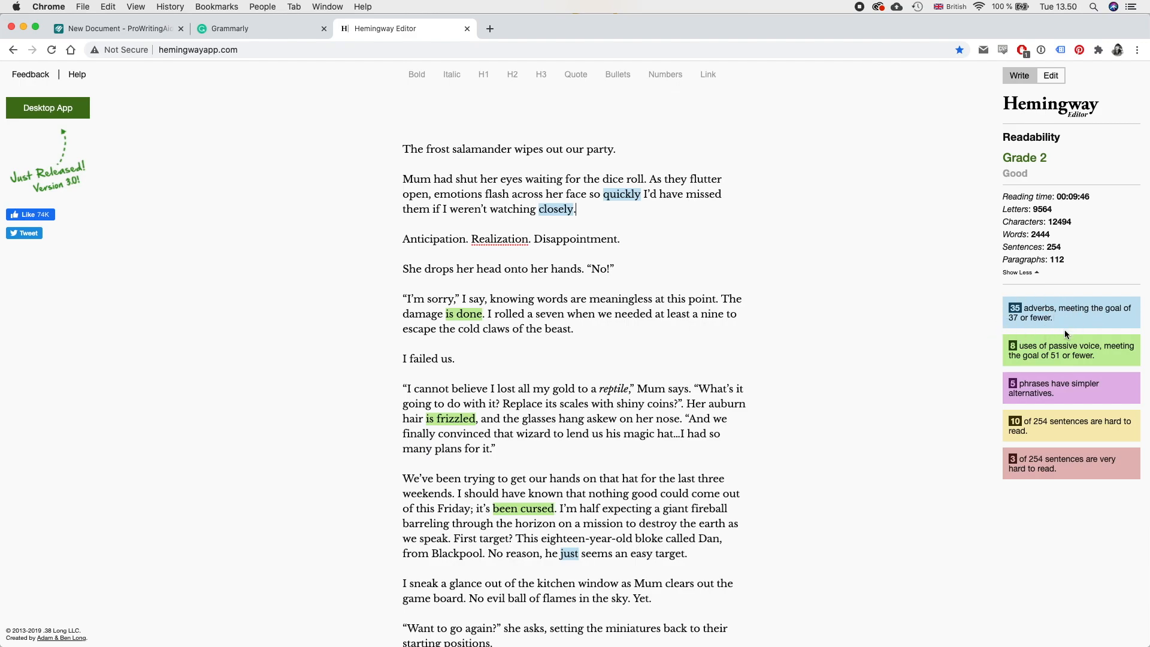
mouse_move(1075, 324)
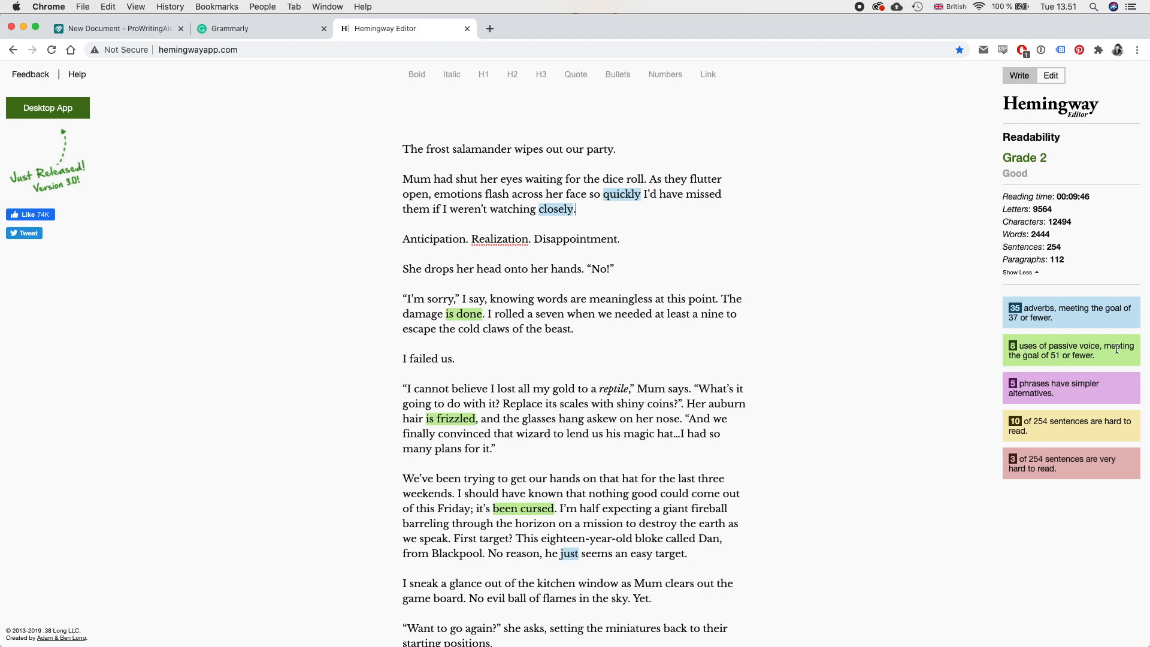
mouse_move(1113, 361)
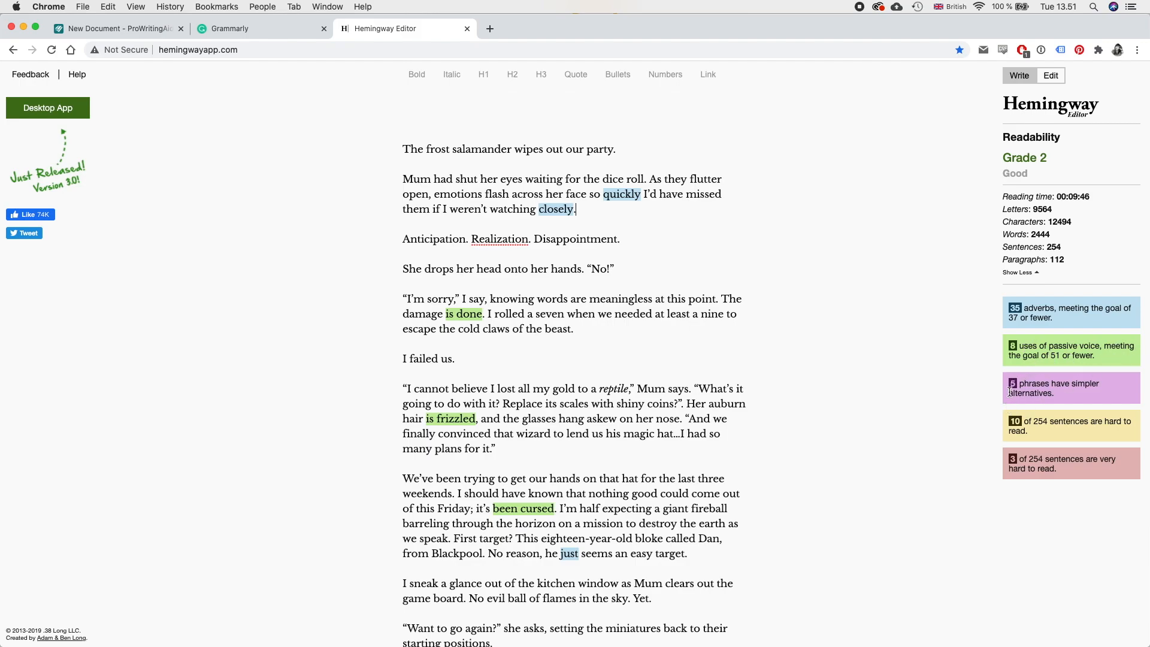
mouse_move(1091, 402)
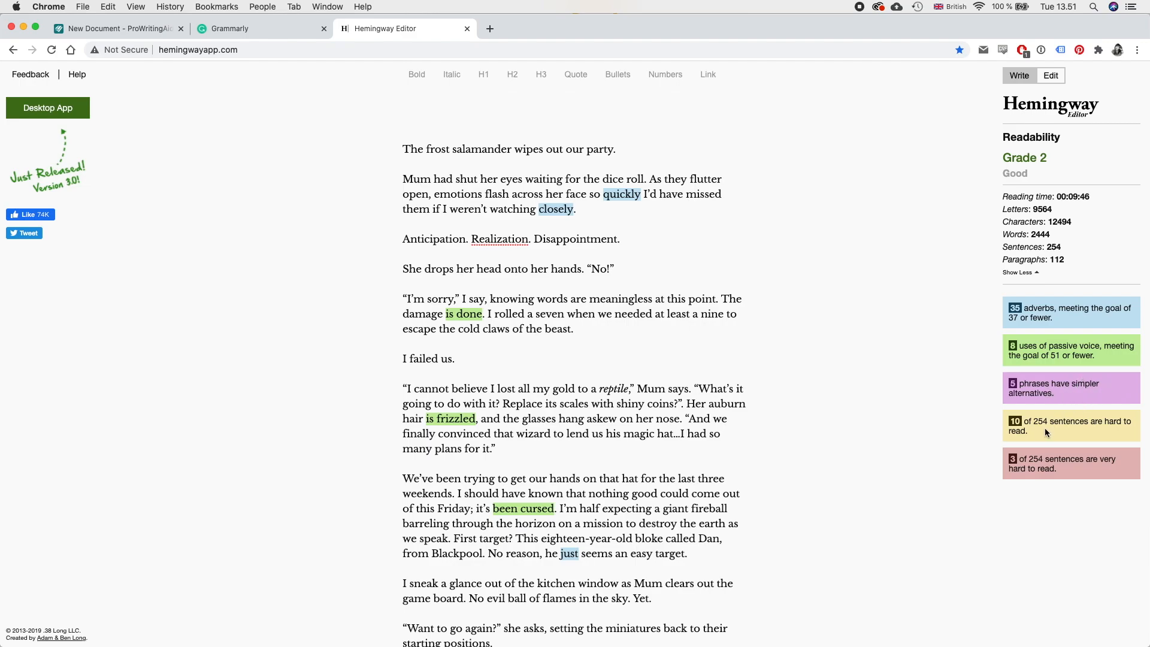
mouse_move(1076, 433)
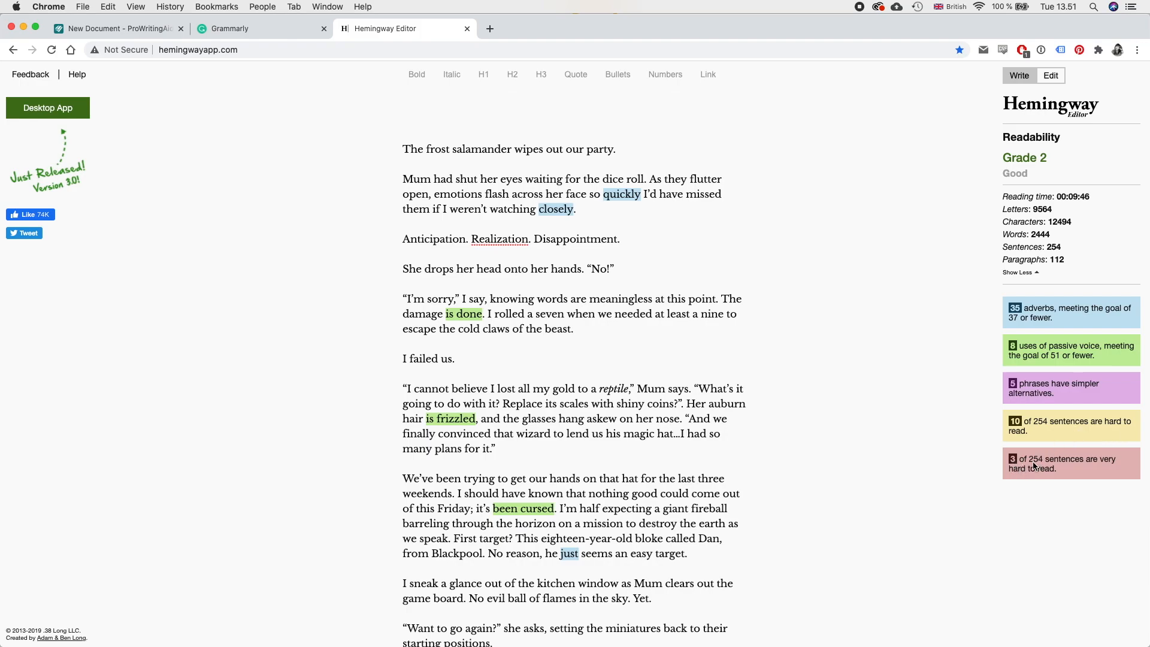
mouse_move(1110, 467)
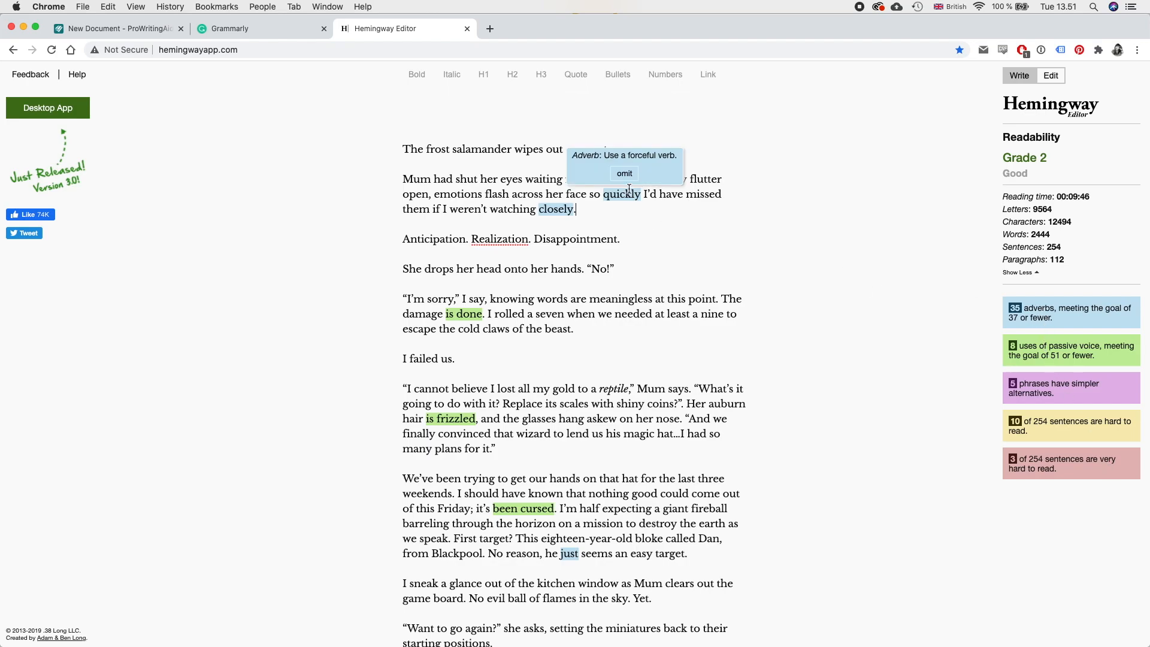
mouse_move(630, 197)
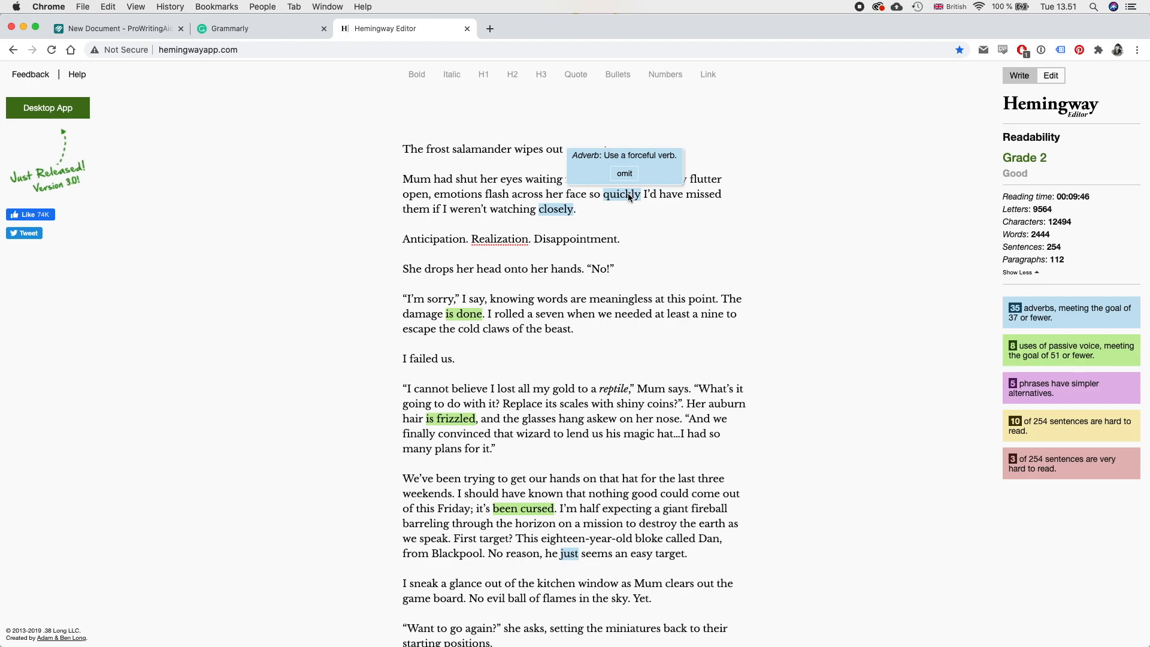
mouse_move(640, 231)
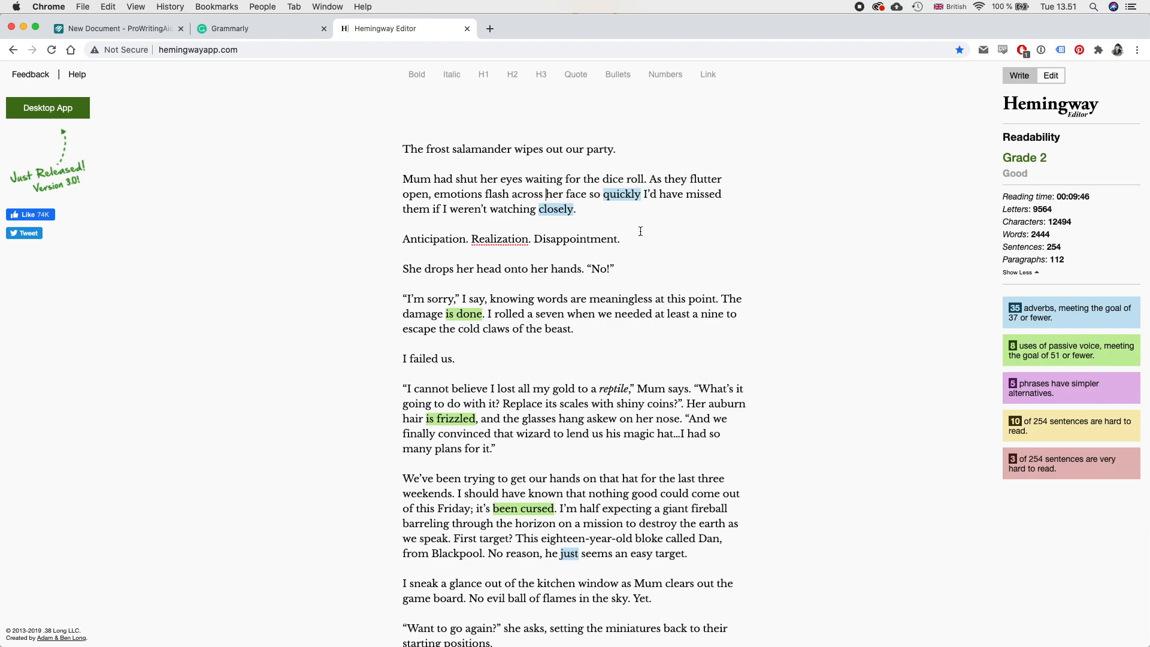
mouse_move(495, 201)
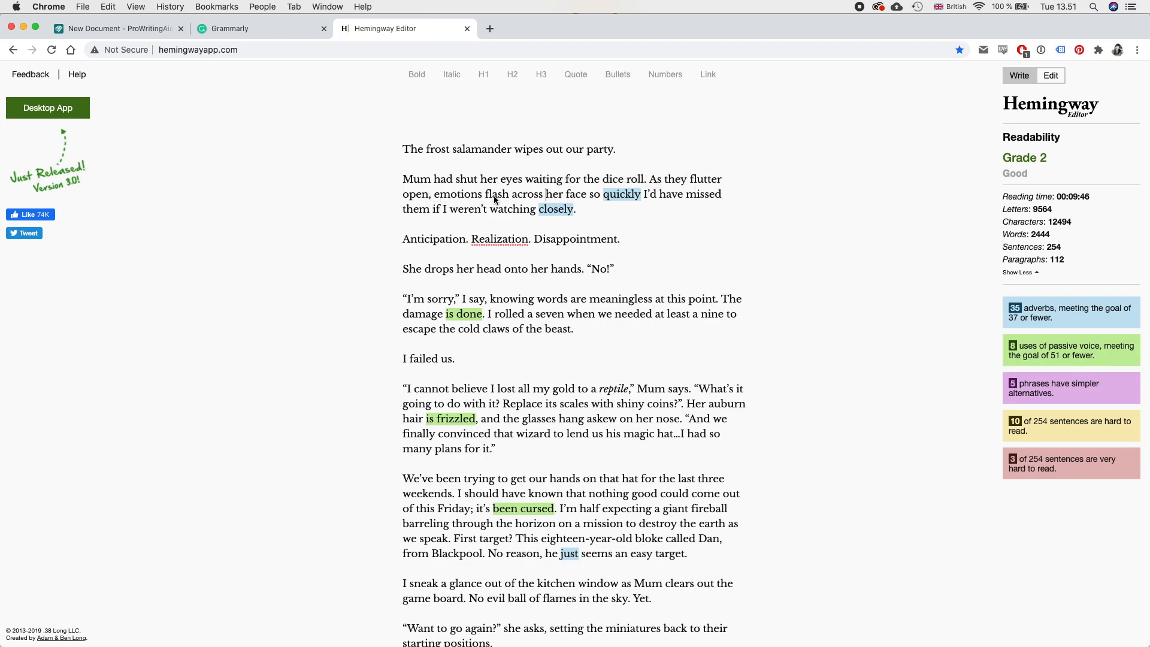
double_click(497, 194)
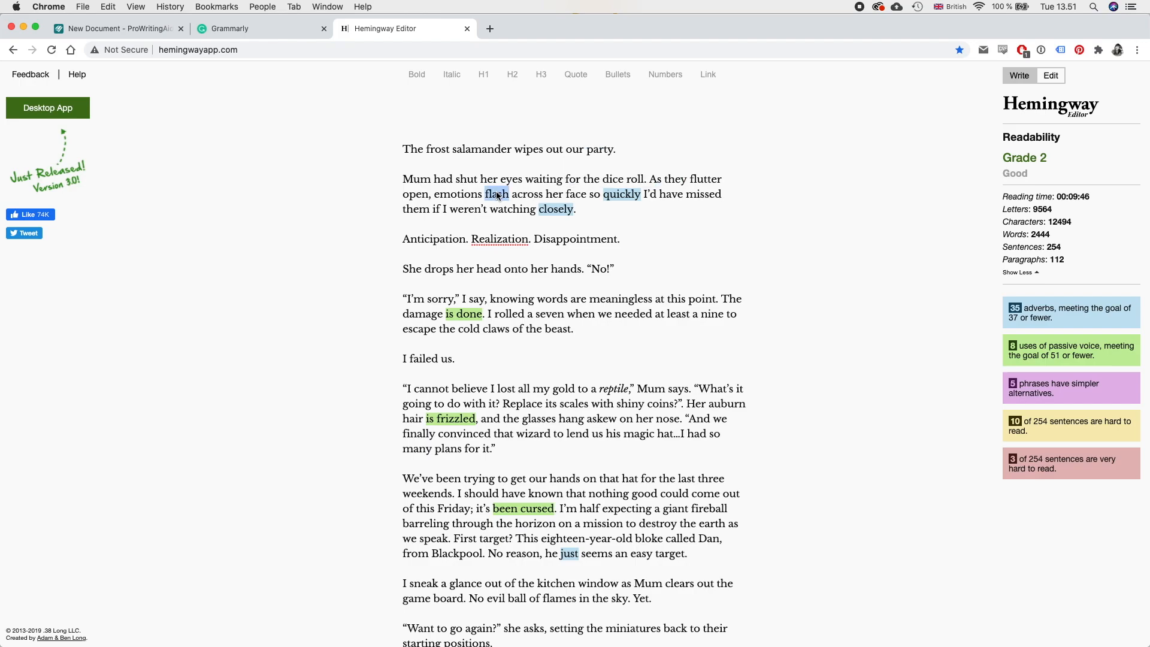
mouse_move(621, 194)
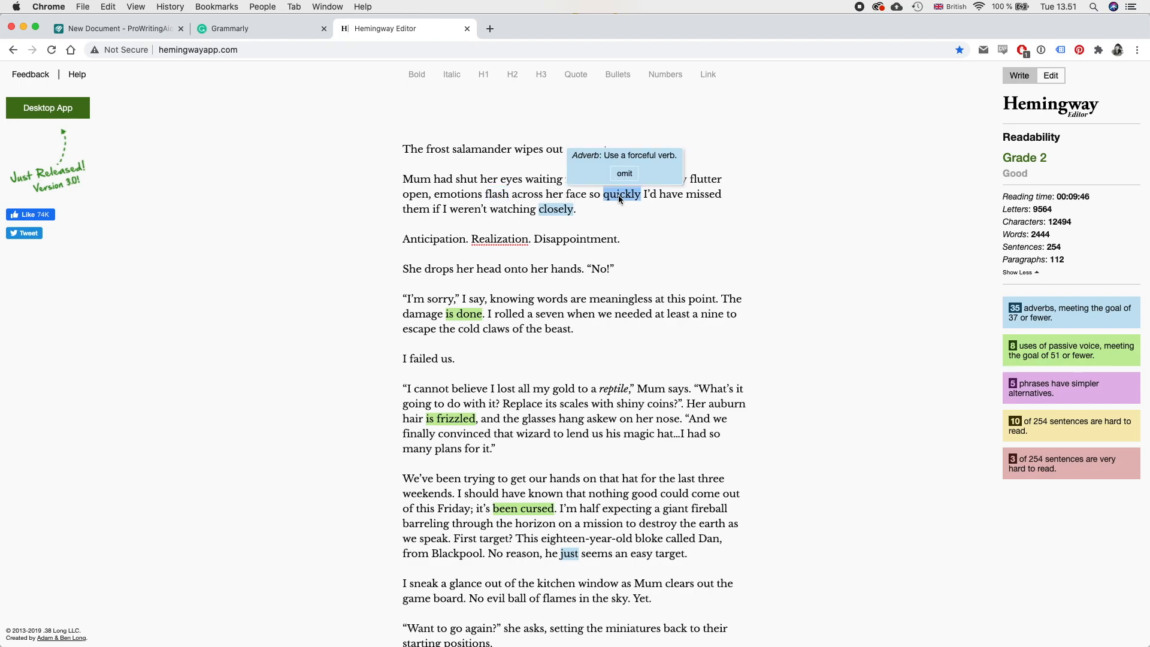
left_click(624, 173)
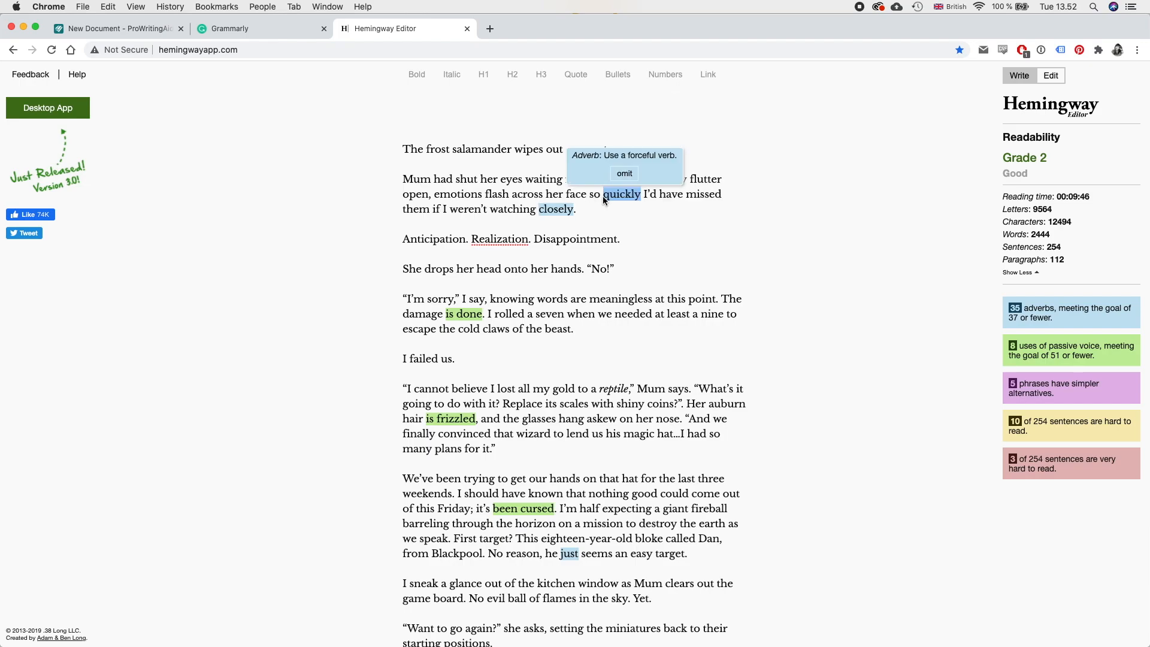
mouse_move(661, 197)
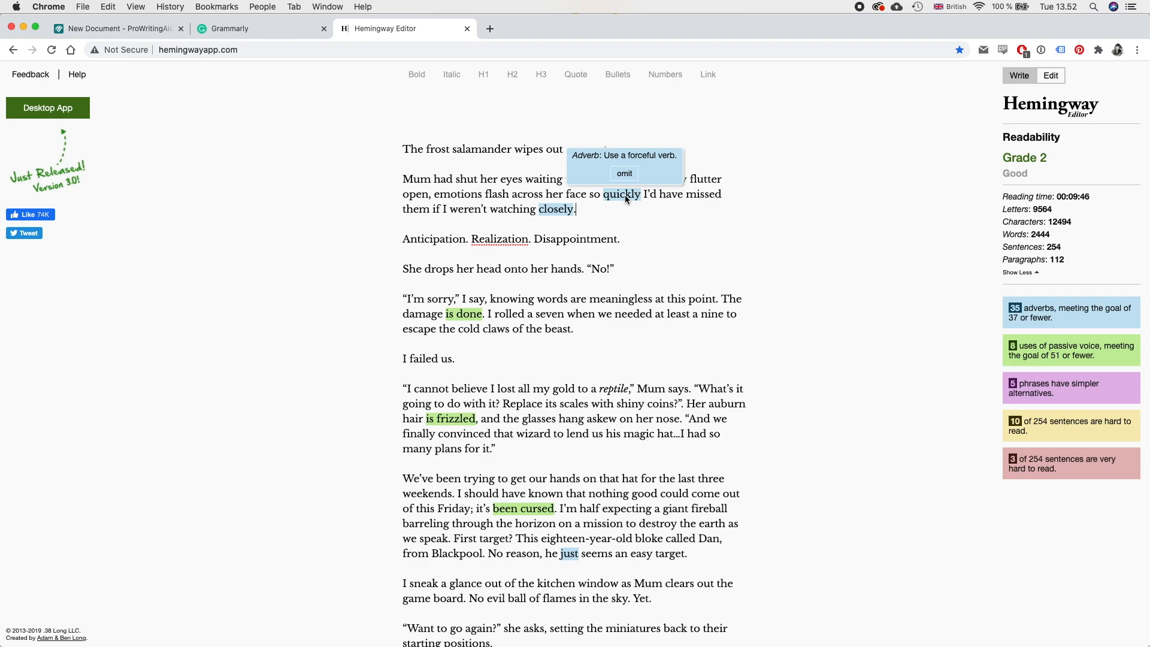
mouse_move(666, 197)
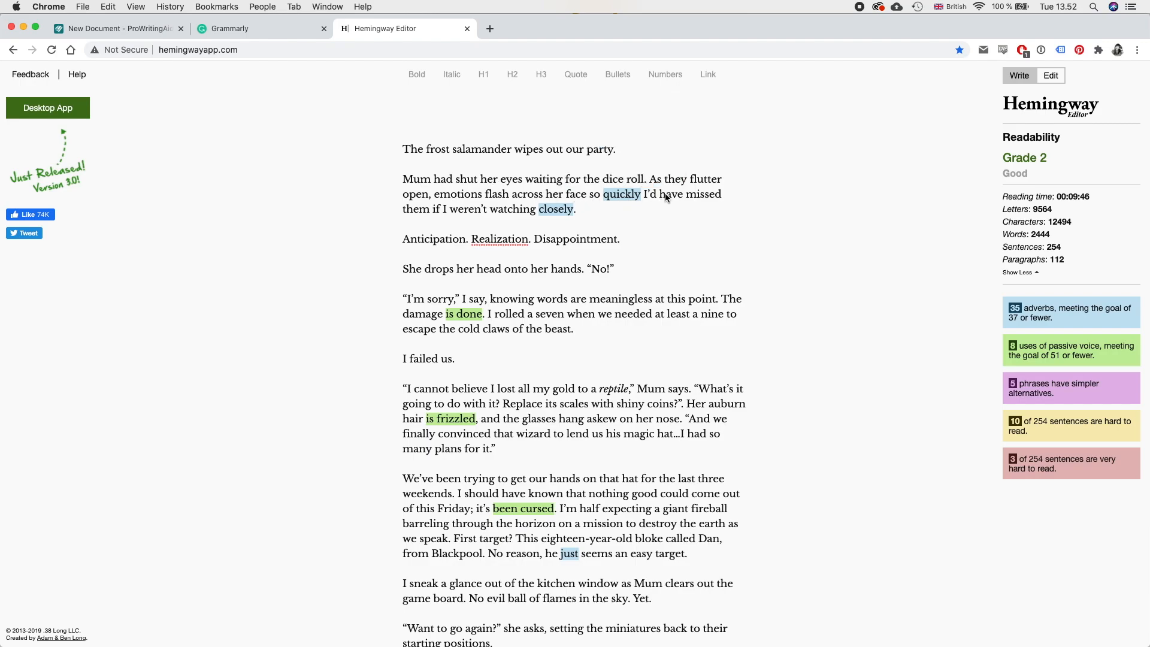
left_click_drag(649, 179, 722, 193)
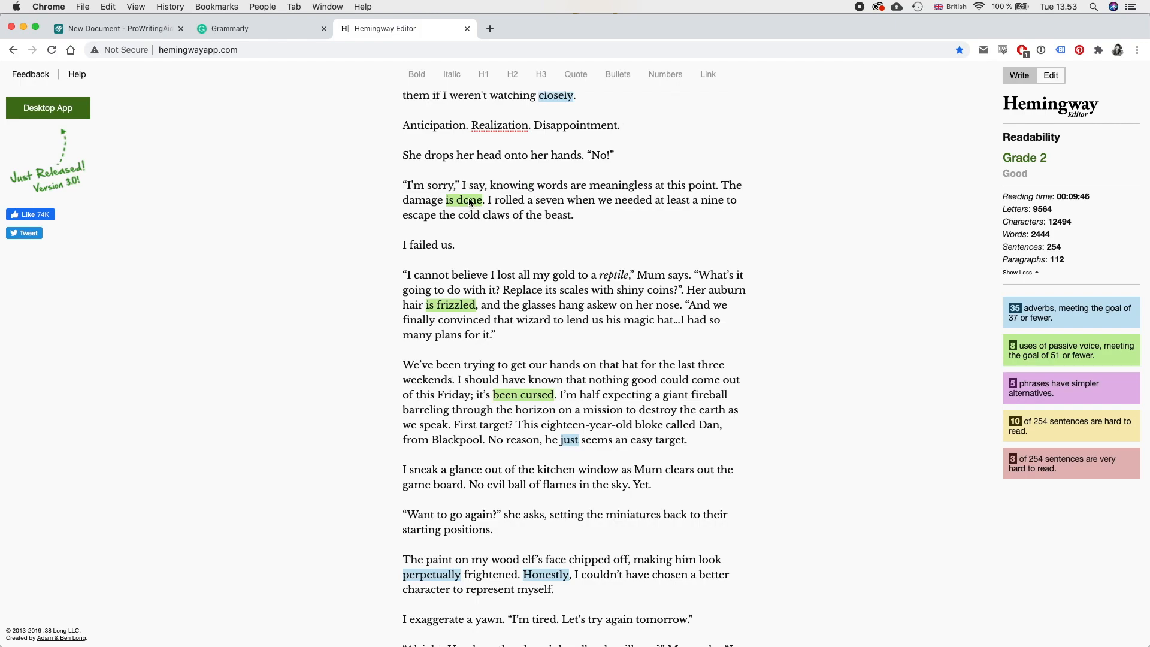
scroll("down", 3)
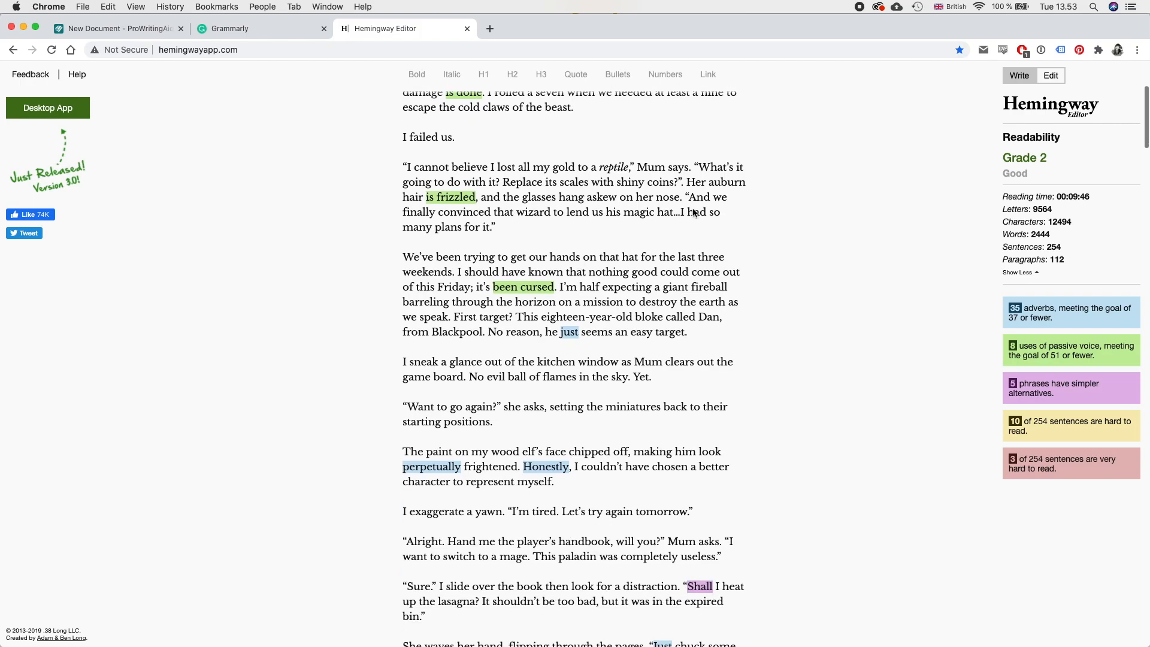
mouse_move(450, 197)
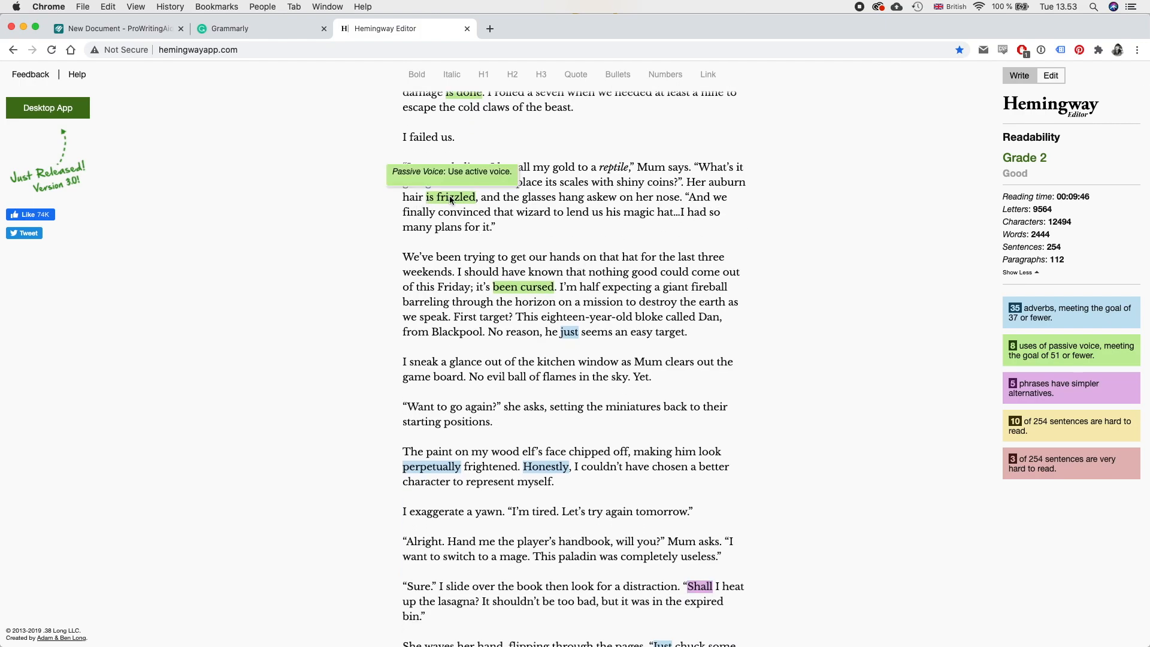
mouse_move(687, 181)
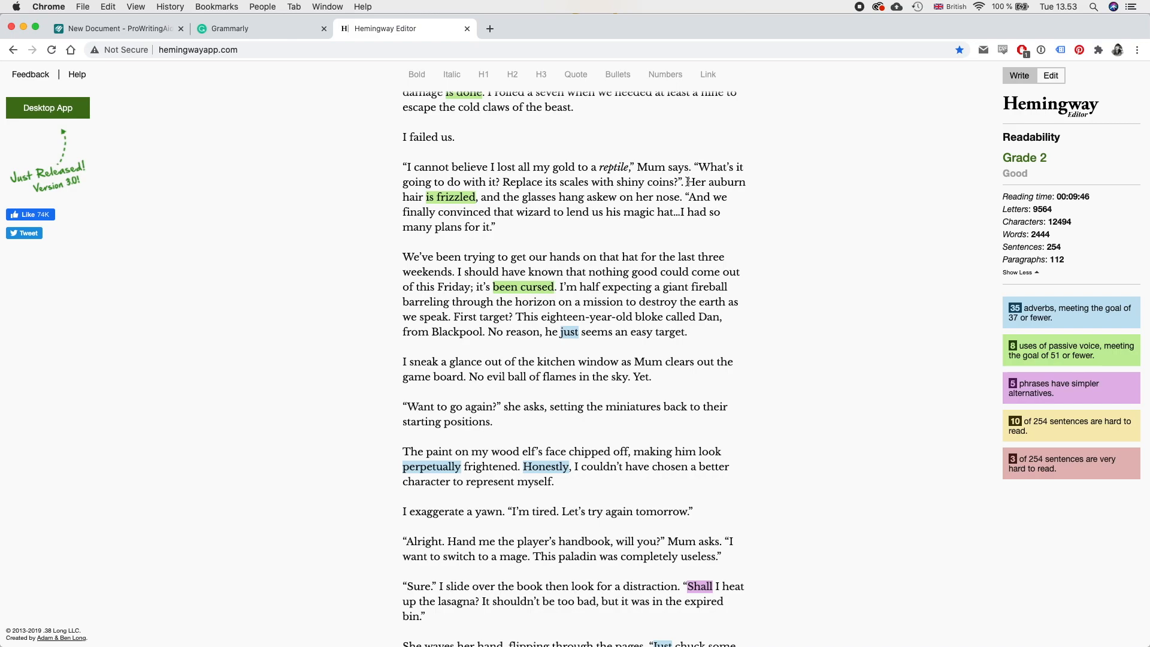
mouse_move(439, 197)
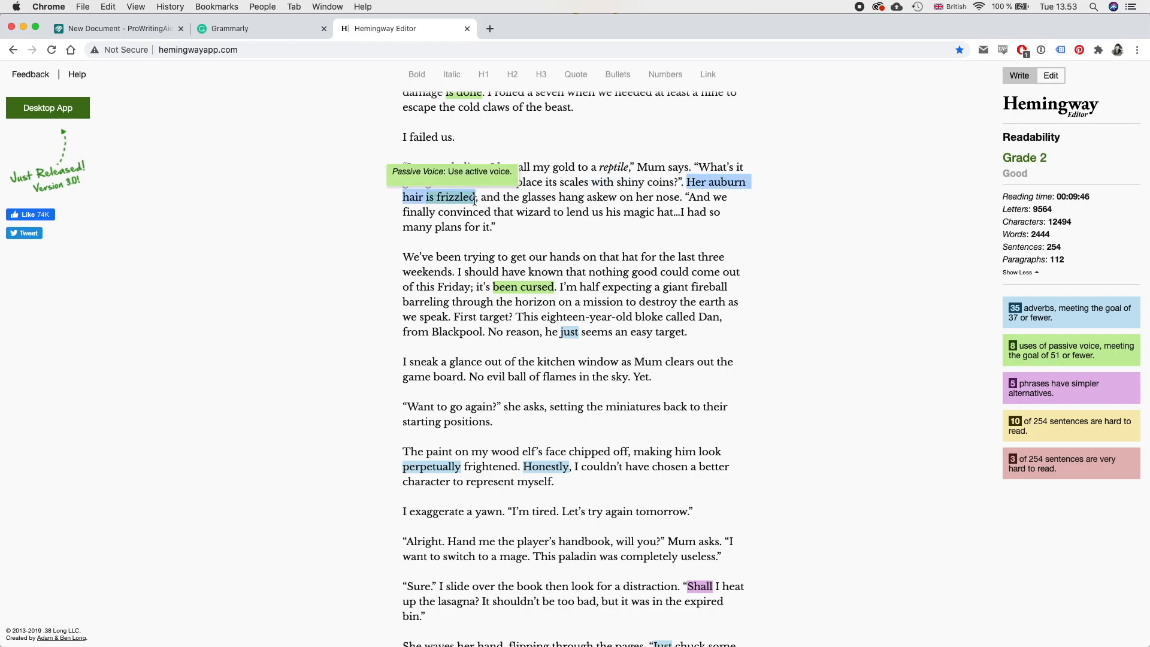
mouse_move(516, 233)
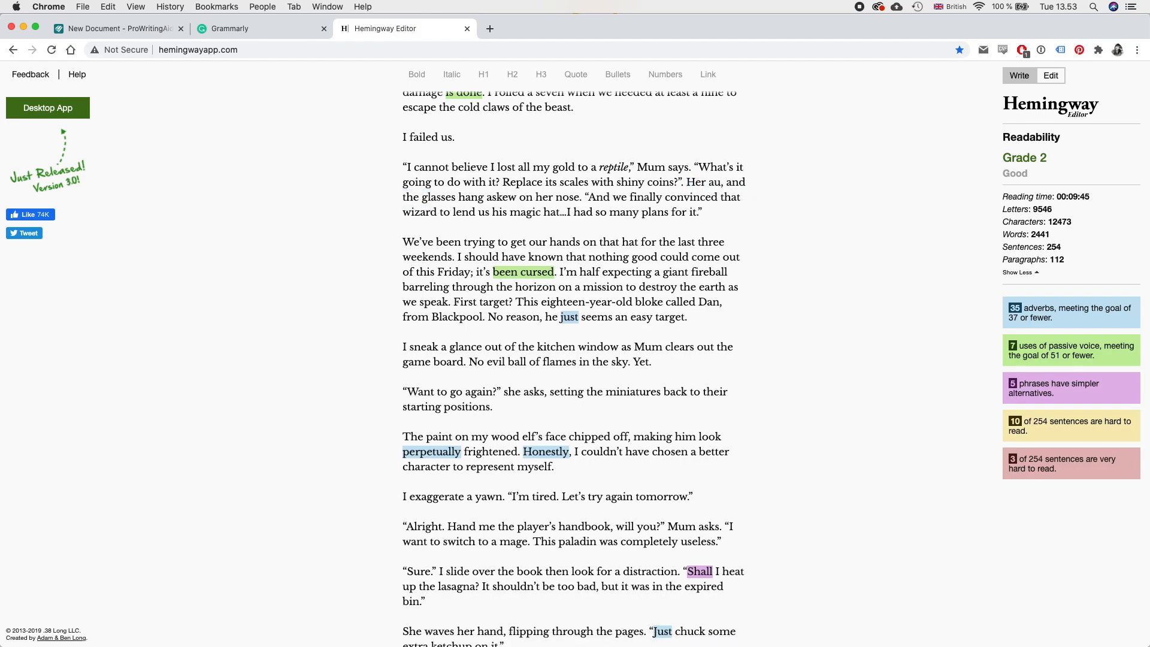
type("auburn hair sta")
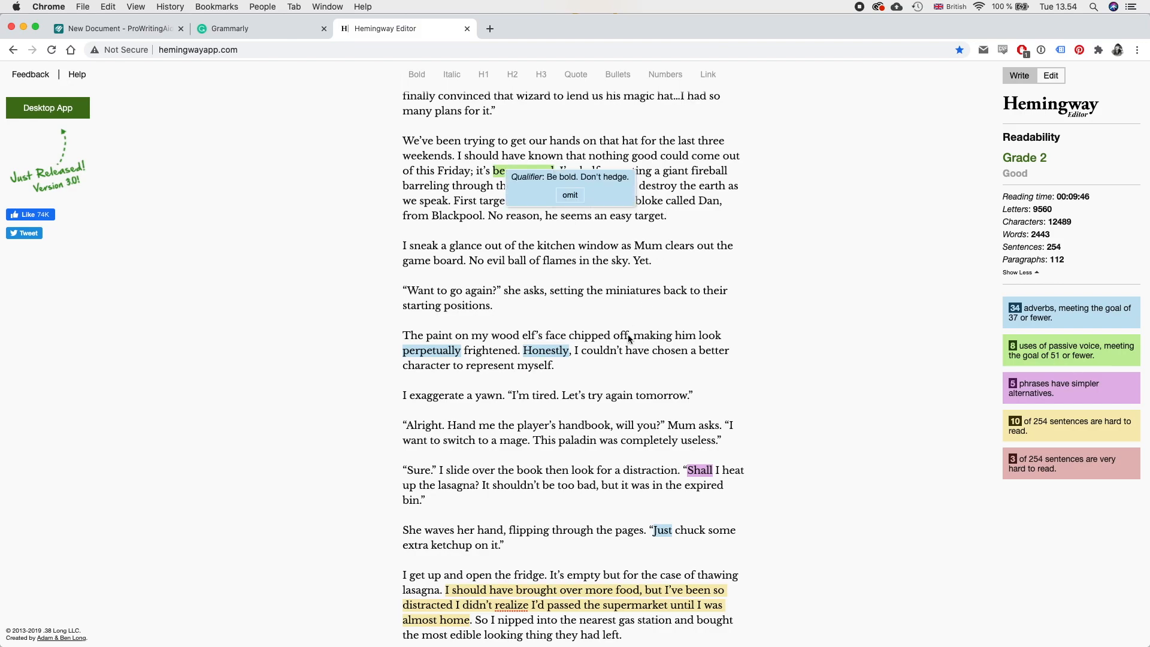
Step: Scroll down the chapter past the wood elf paragraph
scroll("down", 3)
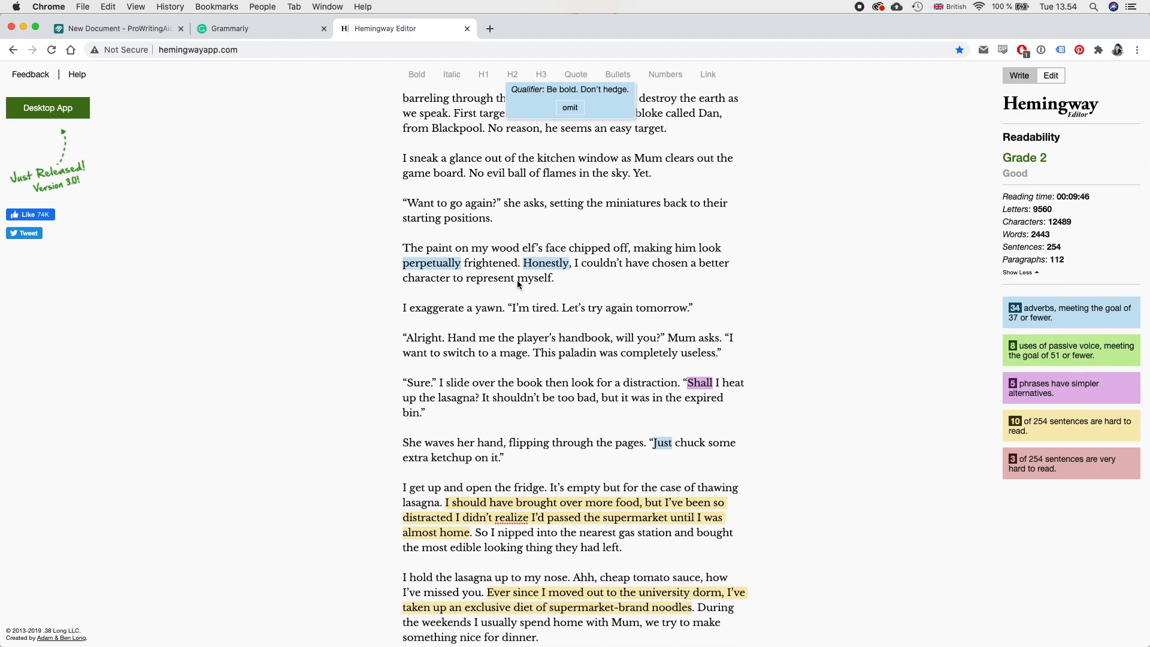
mouse_move(452, 329)
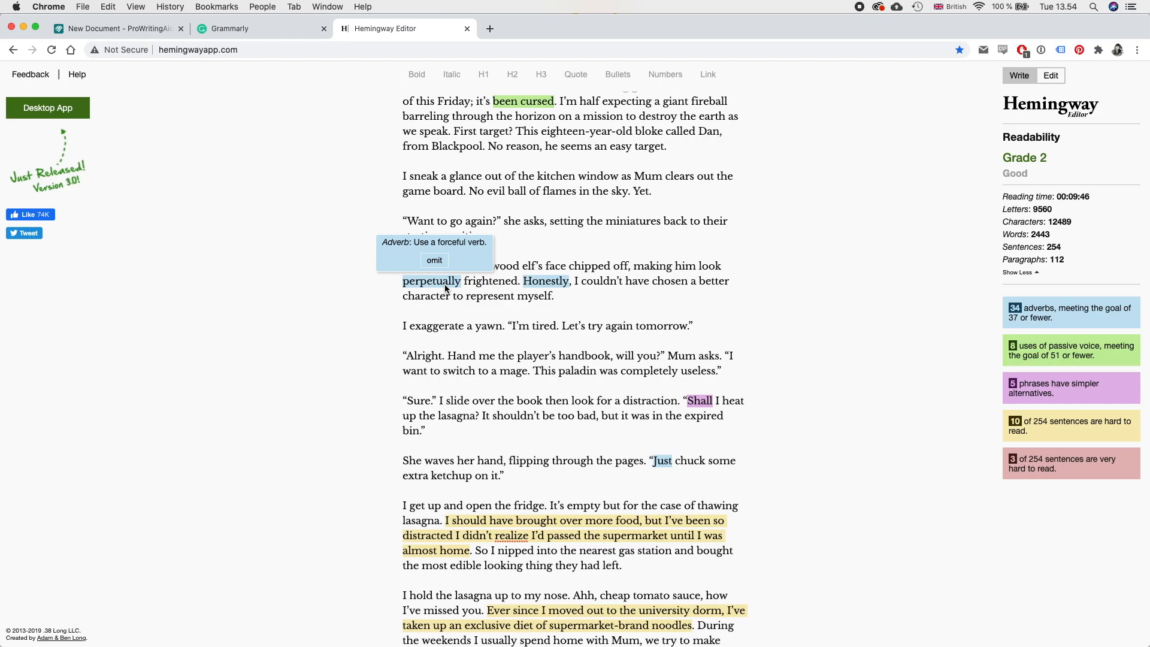
mouse_move(575, 285)
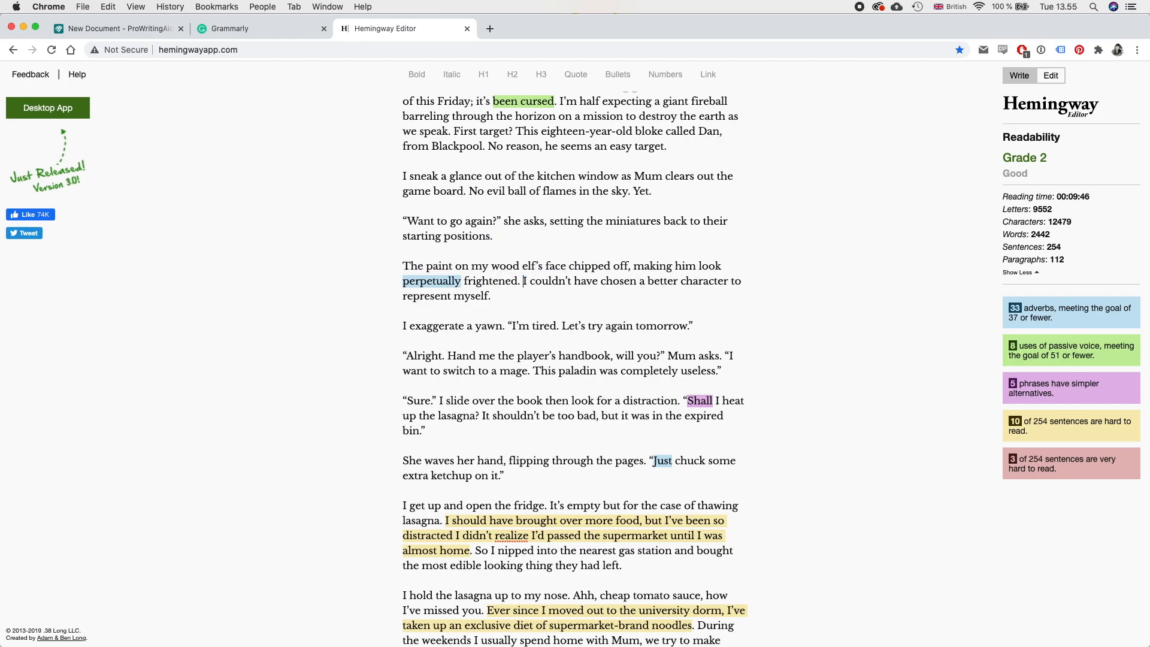
scroll("down", 3)
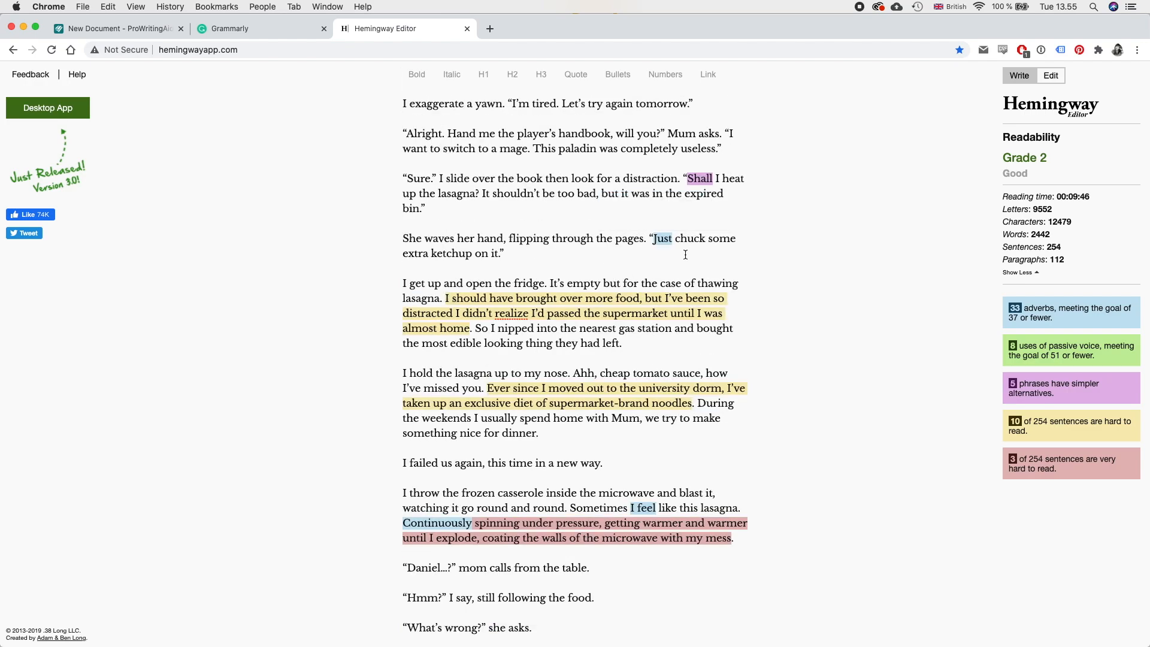
scroll("down", 3)
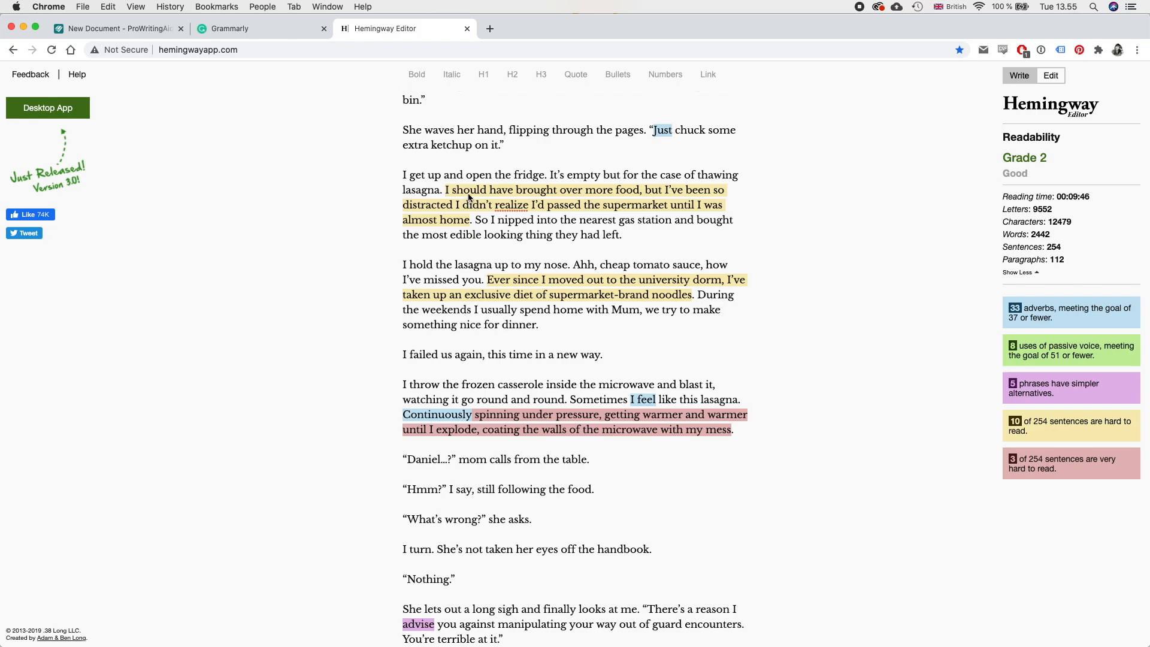
mouse_move(508, 223)
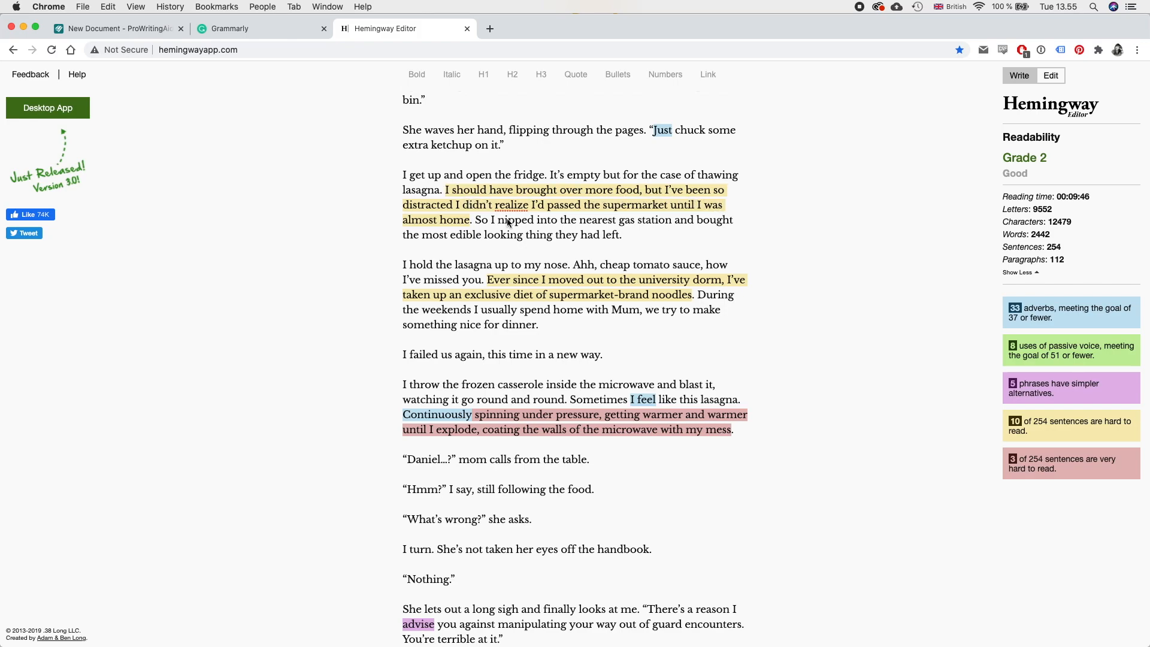
mouse_move(653, 217)
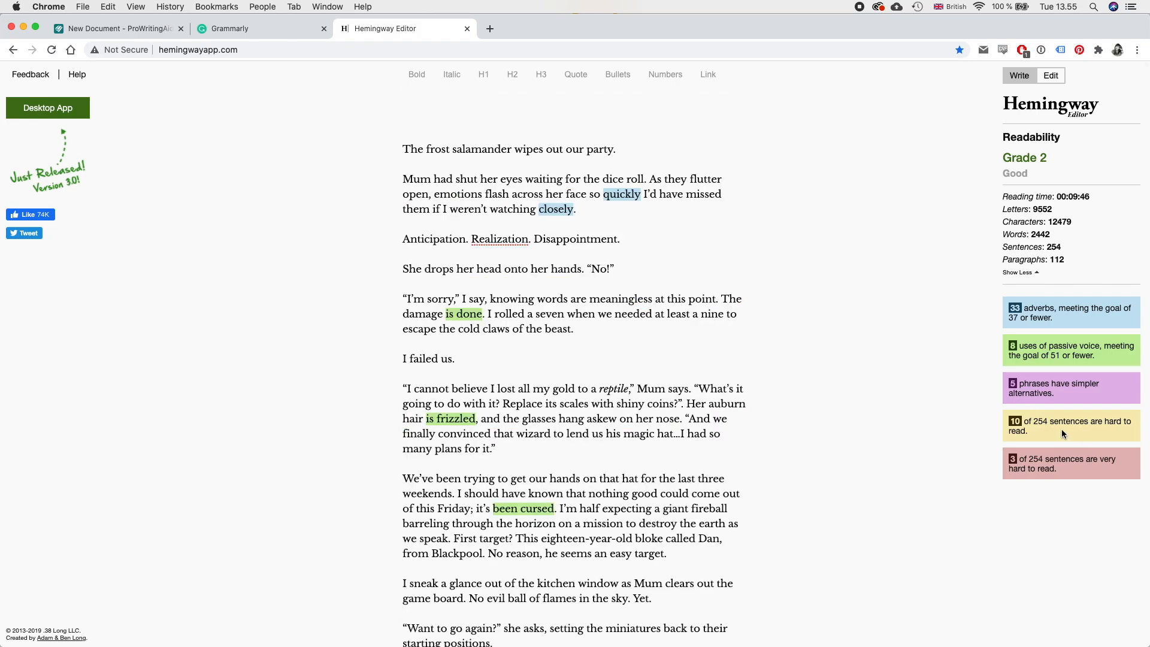
Step: Scroll down the chapter to the forgotten-food and university dorm sentences
scroll("down", 3)
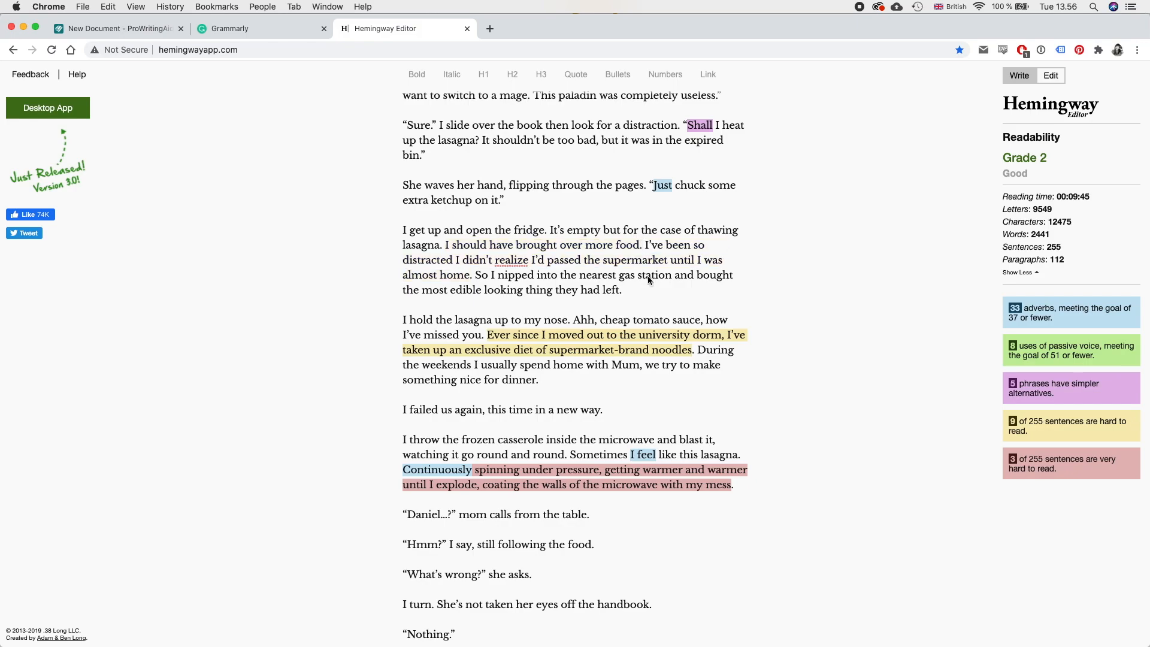
mouse_move(663, 299)
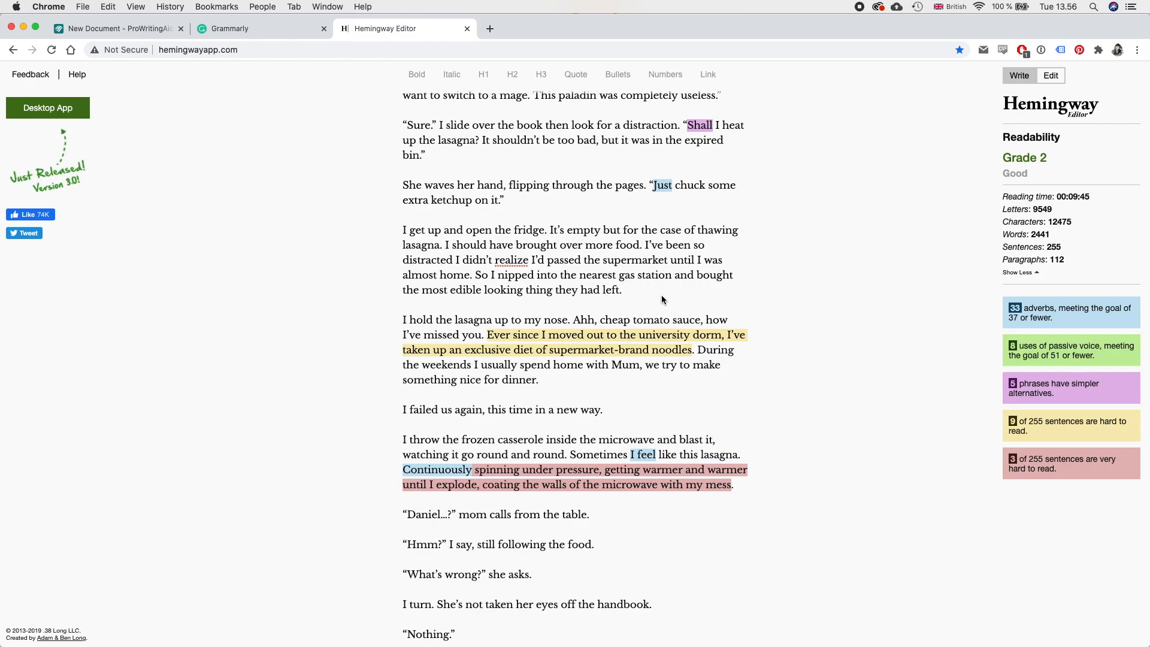
scroll("down", 3)
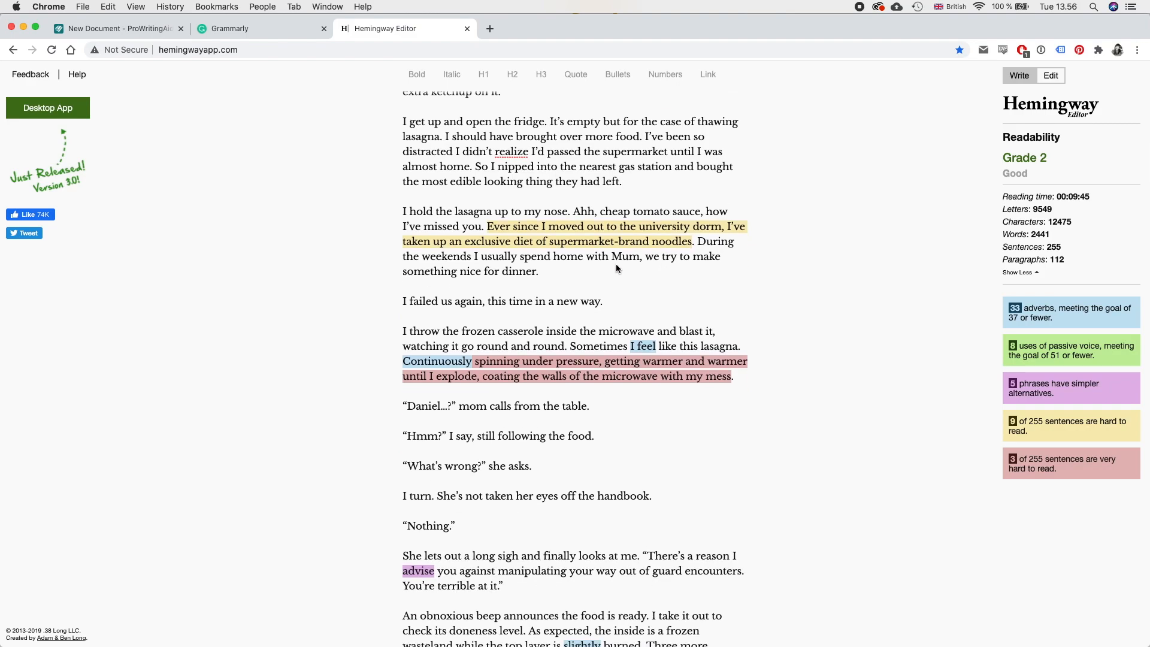
mouse_move(626, 268)
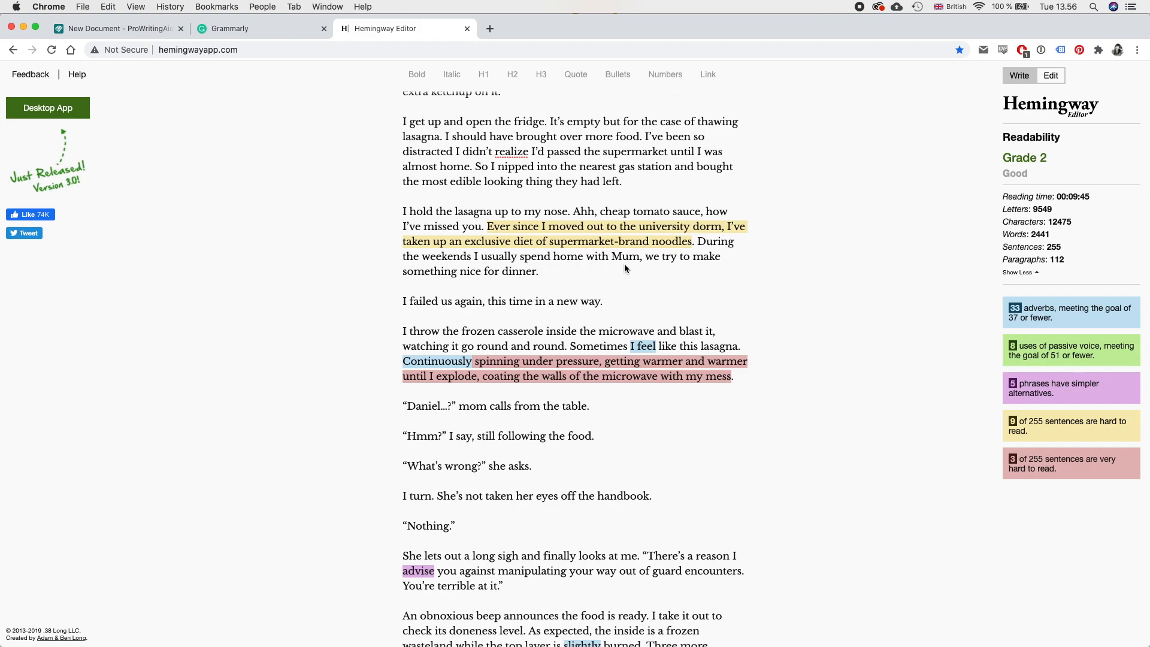
mouse_move(643, 249)
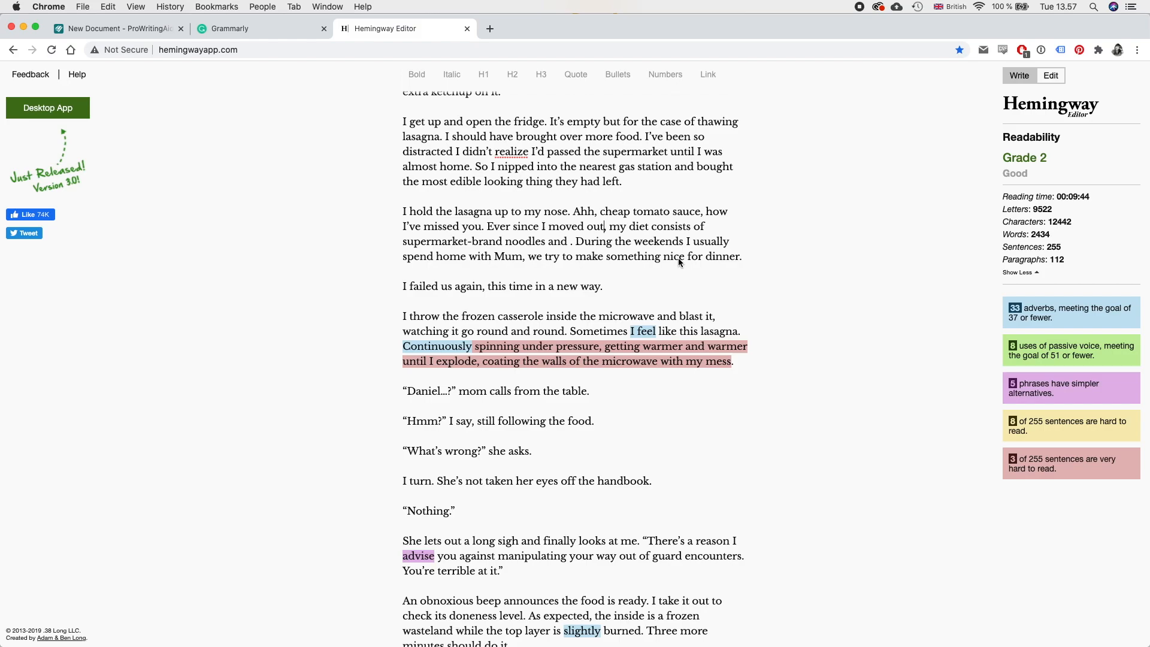
mouse_move(571, 244)
type("soda")
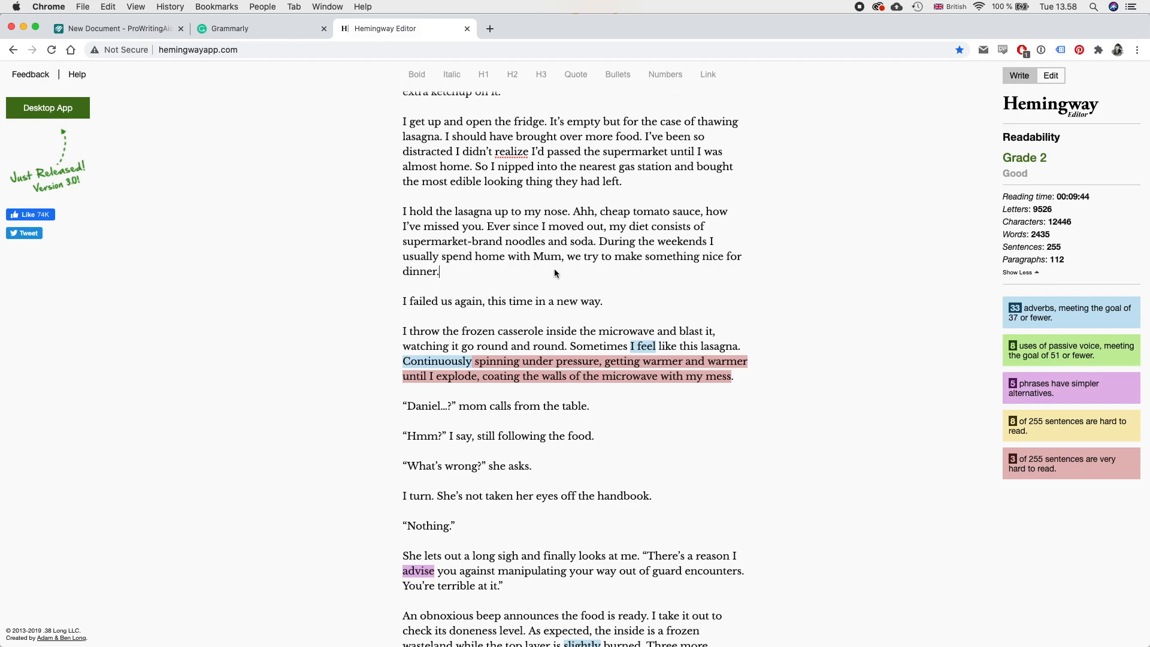
scroll("down", 3)
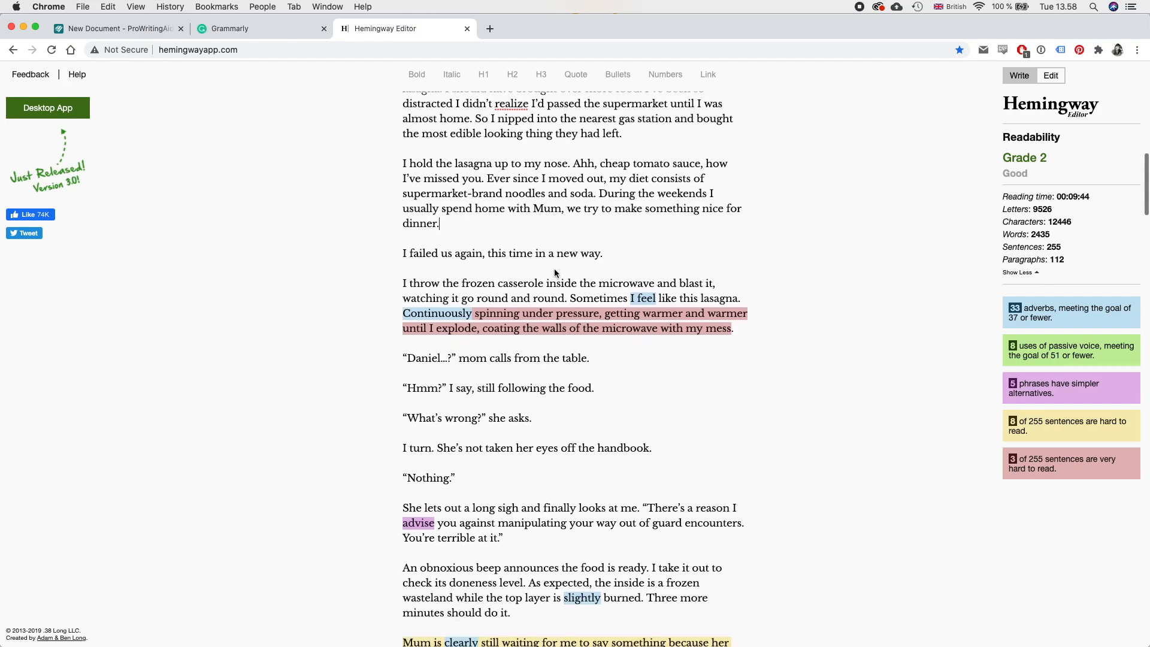
mouse_move(683, 182)
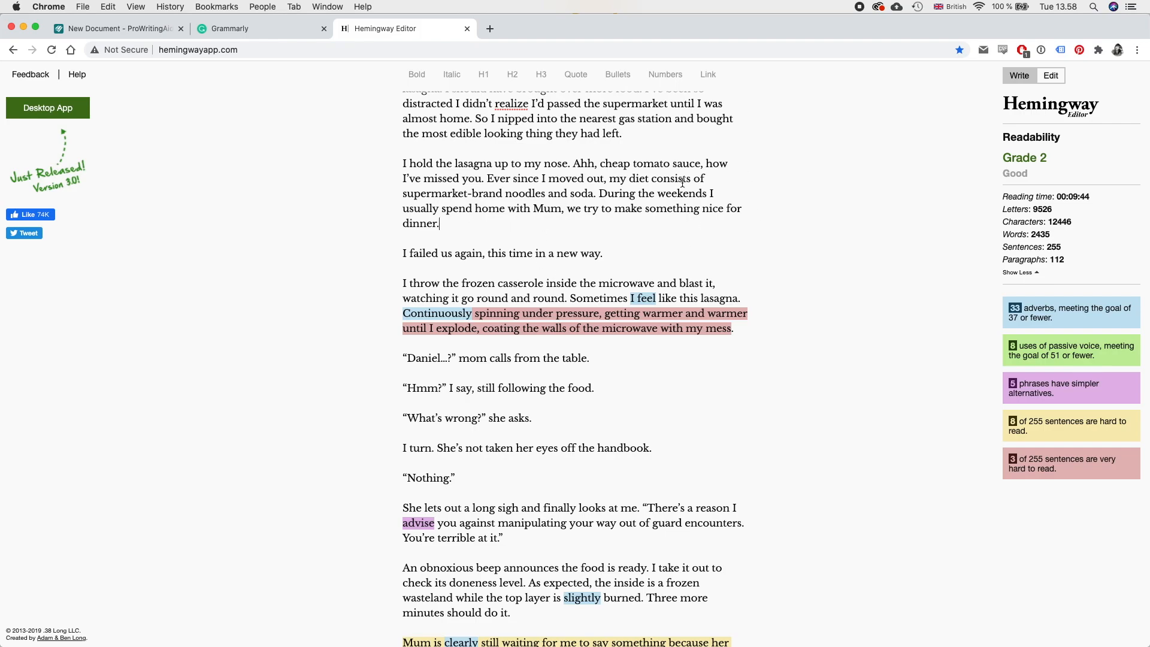
Step: Replace 'Continuously spinning' with 'Rotating' and remove 'slightly' before 'burned'
scroll("down", 3)
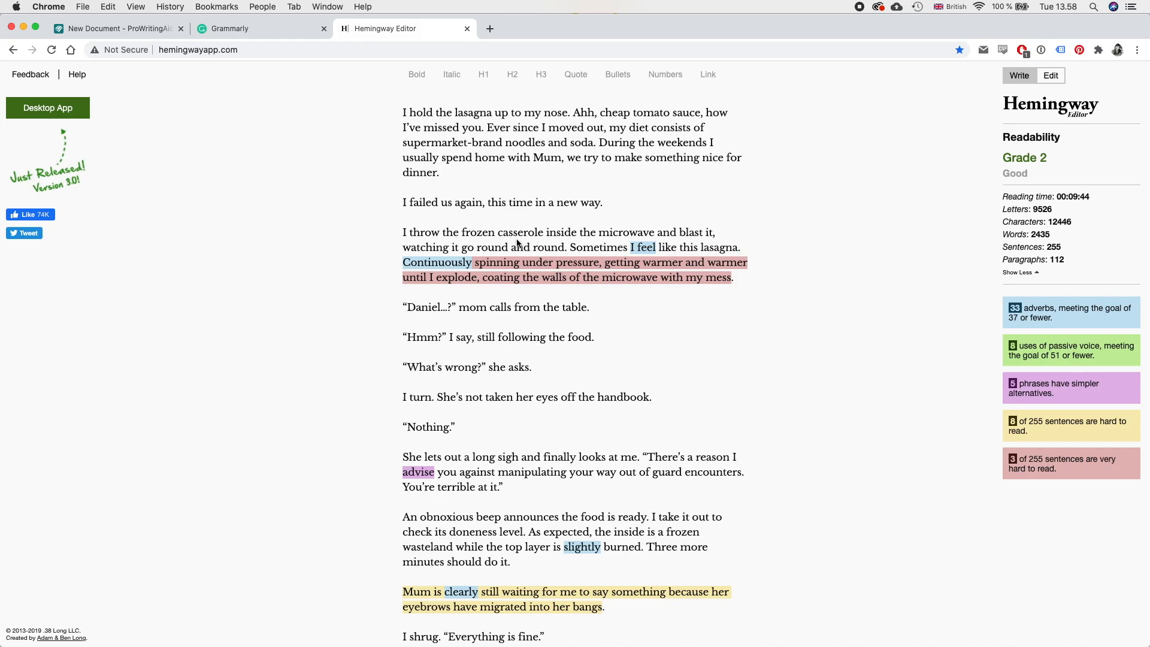
mouse_move(674, 263)
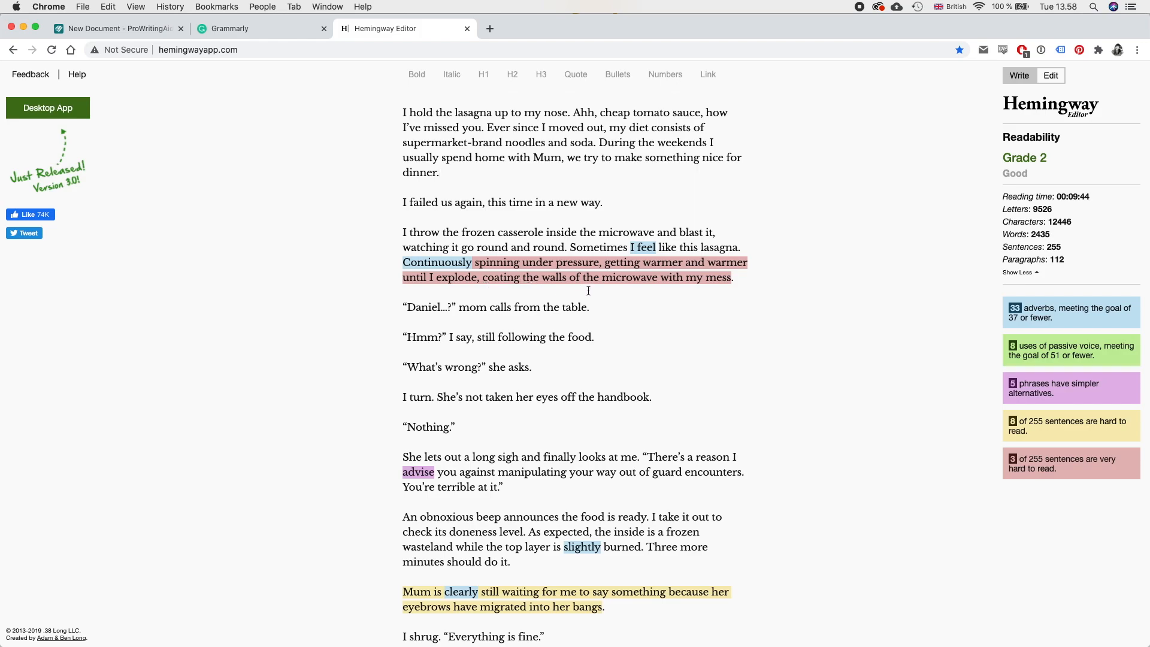
mouse_move(519, 267)
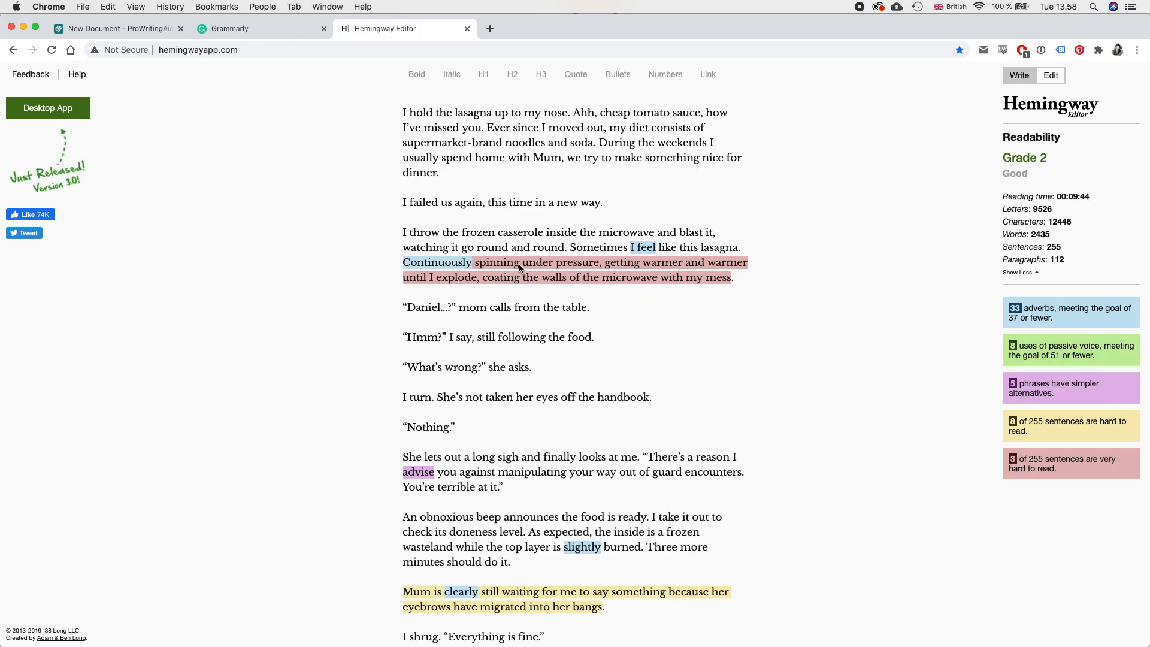
mouse_move(436, 263)
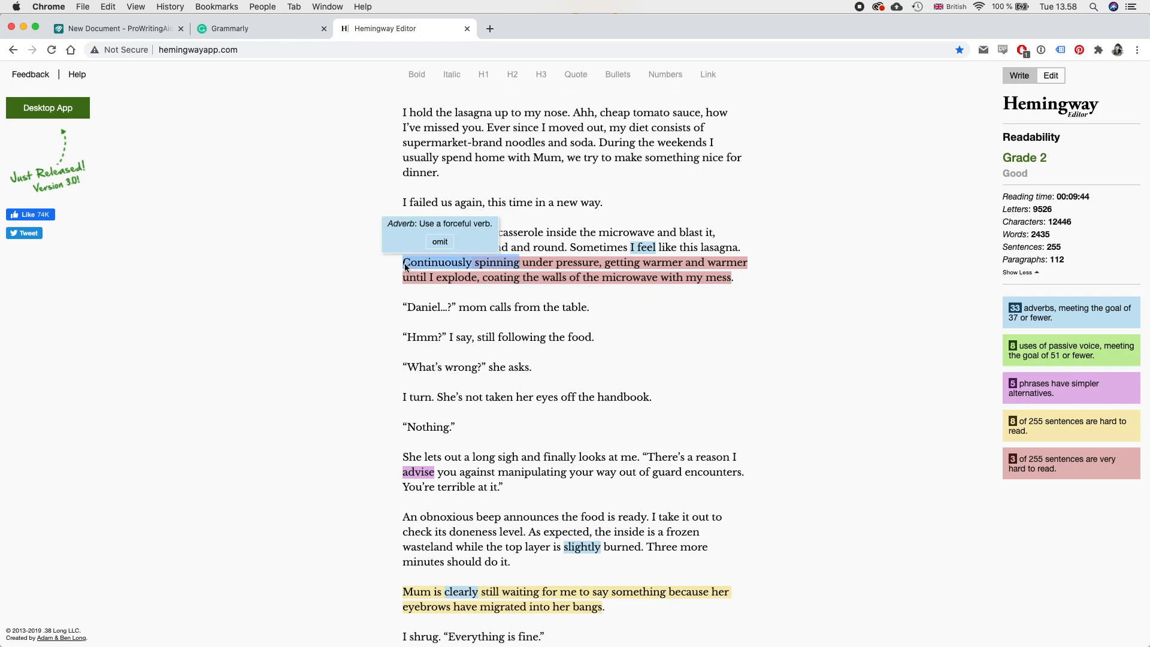
type("Rotating")
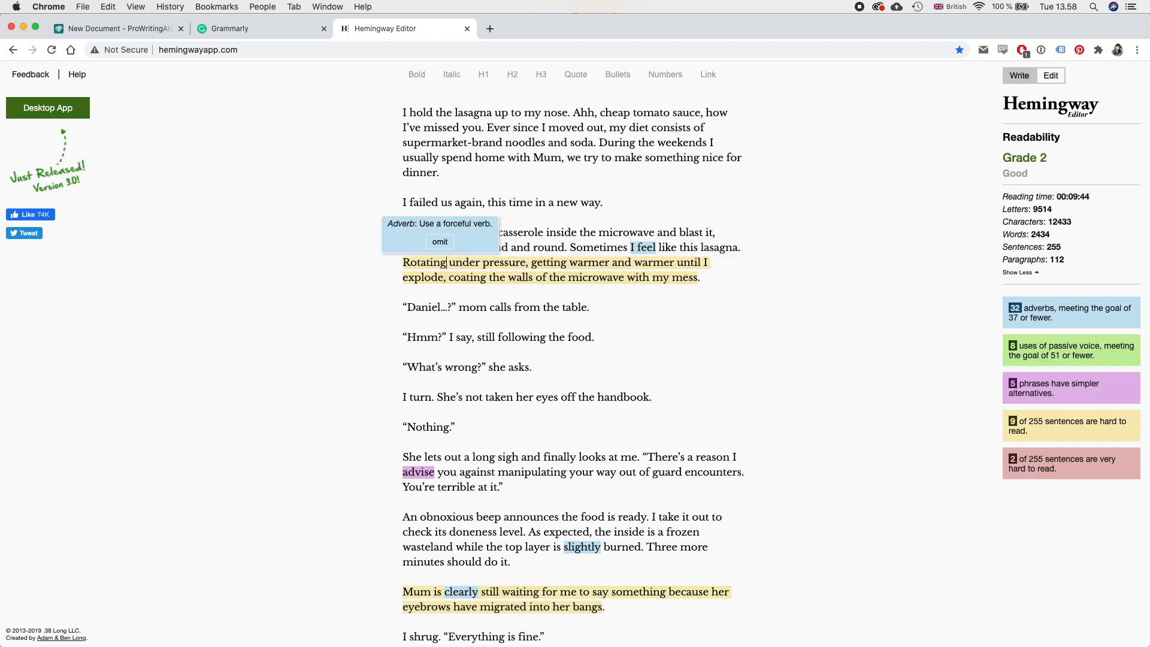
scroll("down", 3)
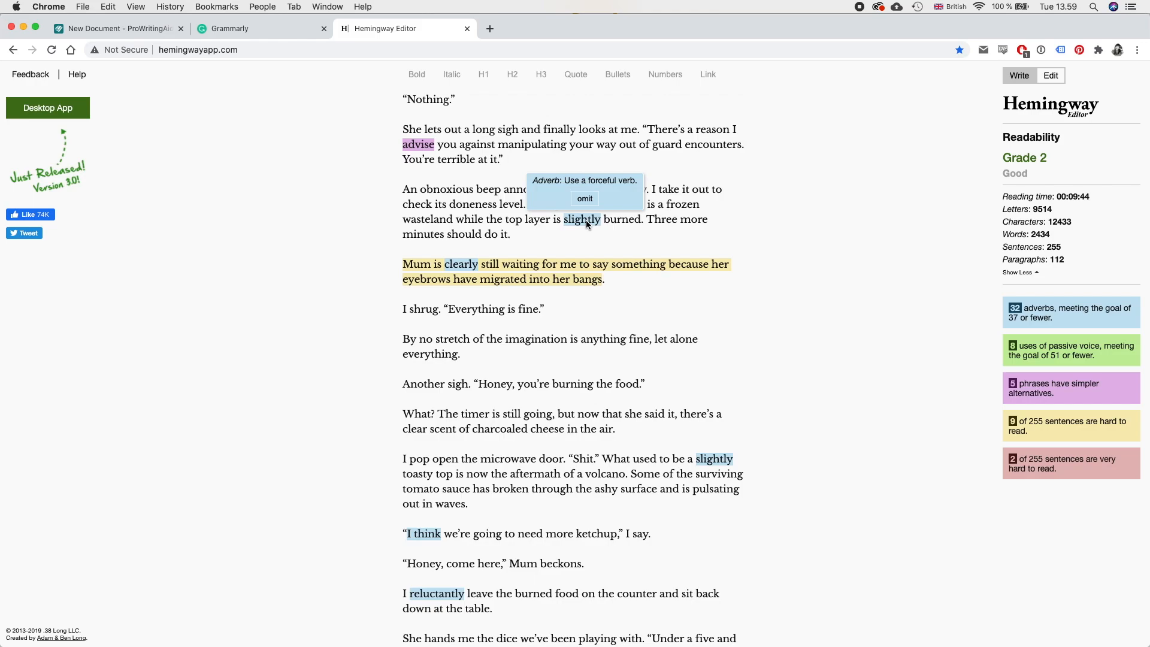
left_click(585, 198)
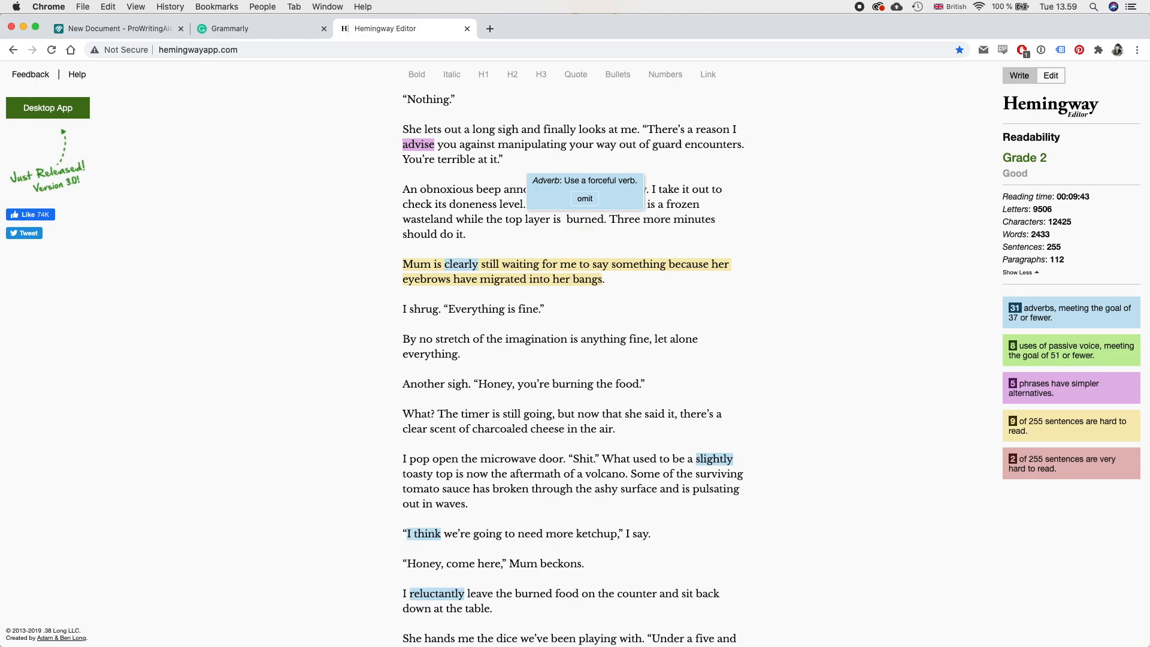
mouse_move(575, 219)
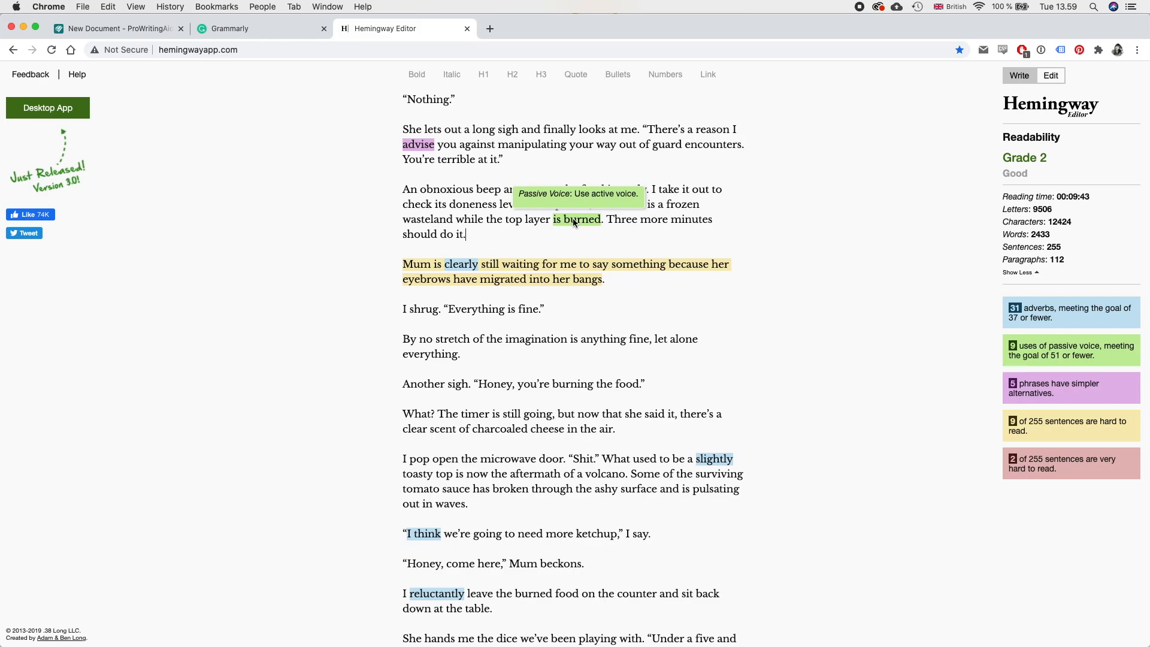
scroll("down", 3)
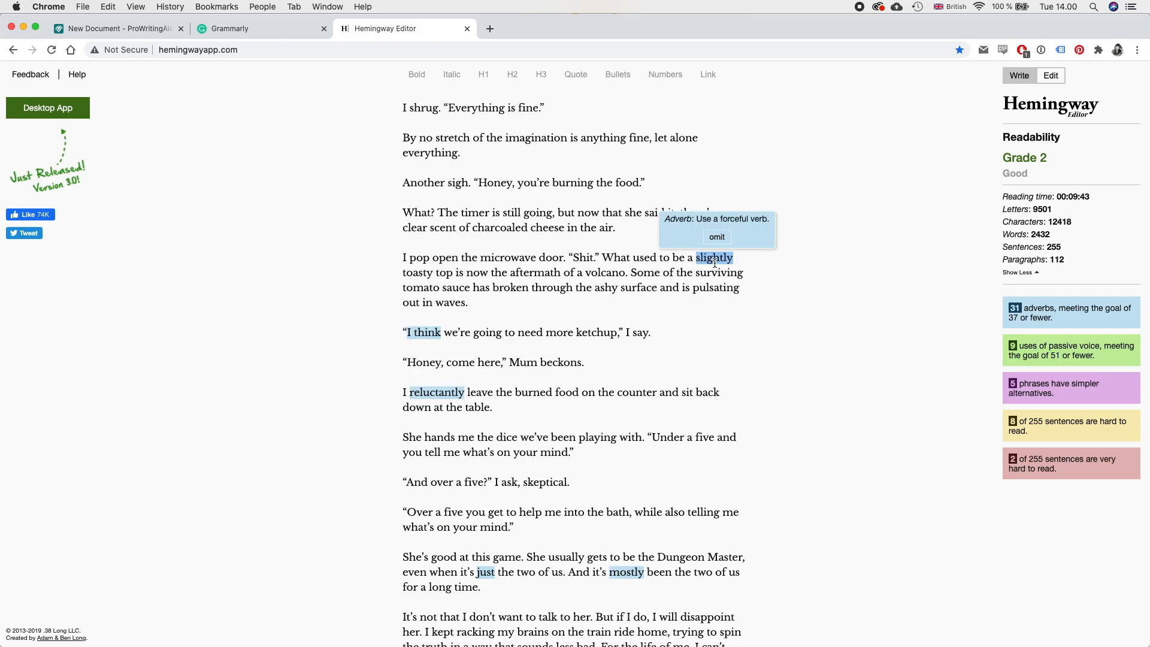
Step: Remove the adverb 'slightly' and replace 'reluctantly' with 'gently' in the dialogue
left_click(716, 237)
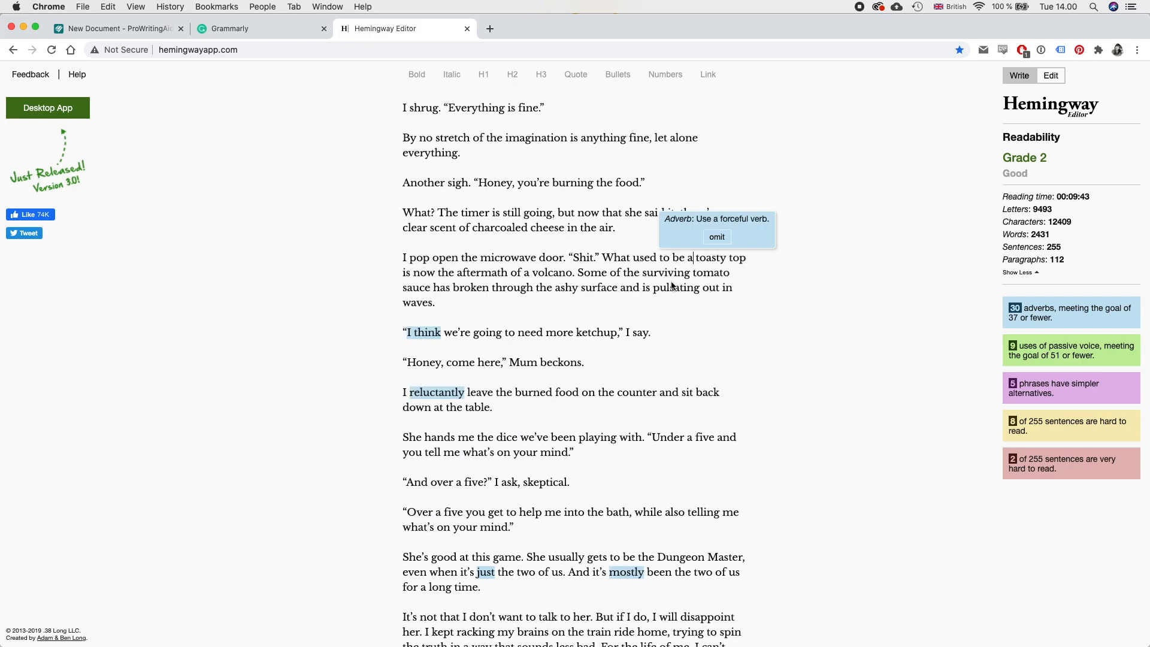
scroll("down", 3)
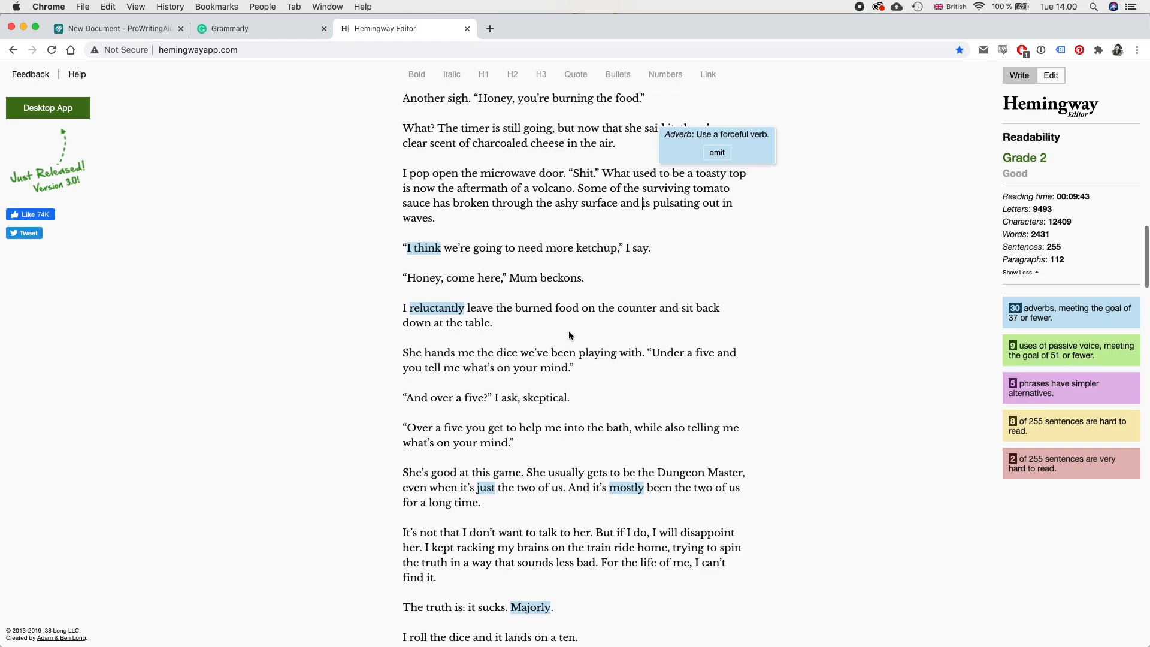
mouse_move(448, 259)
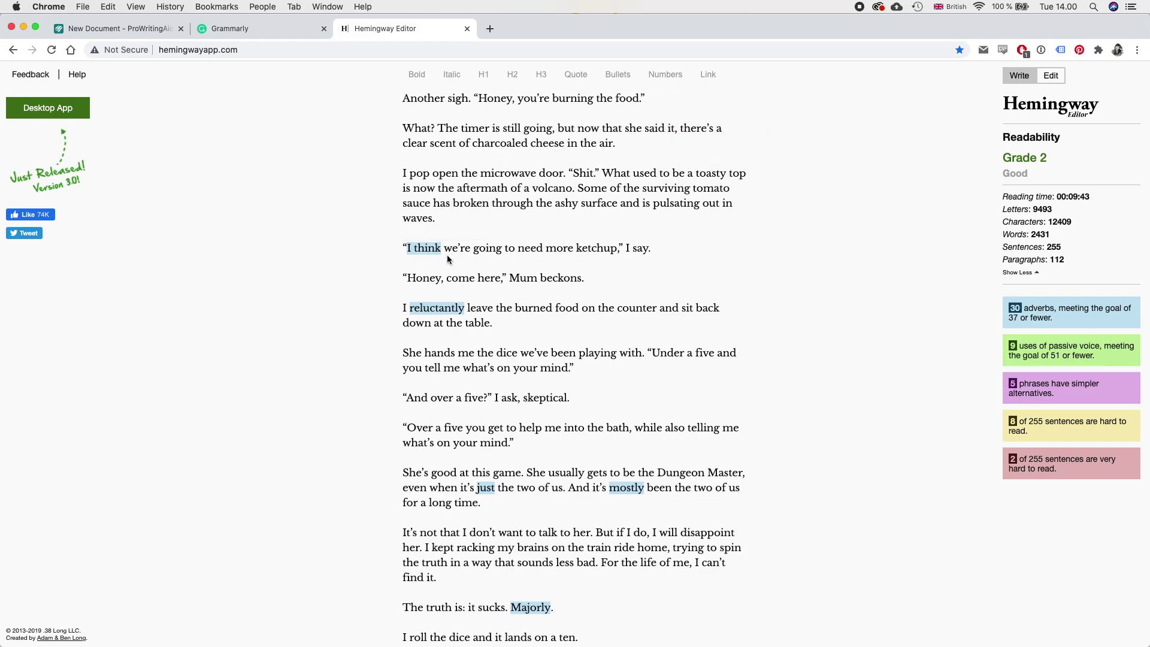
mouse_move(560, 314)
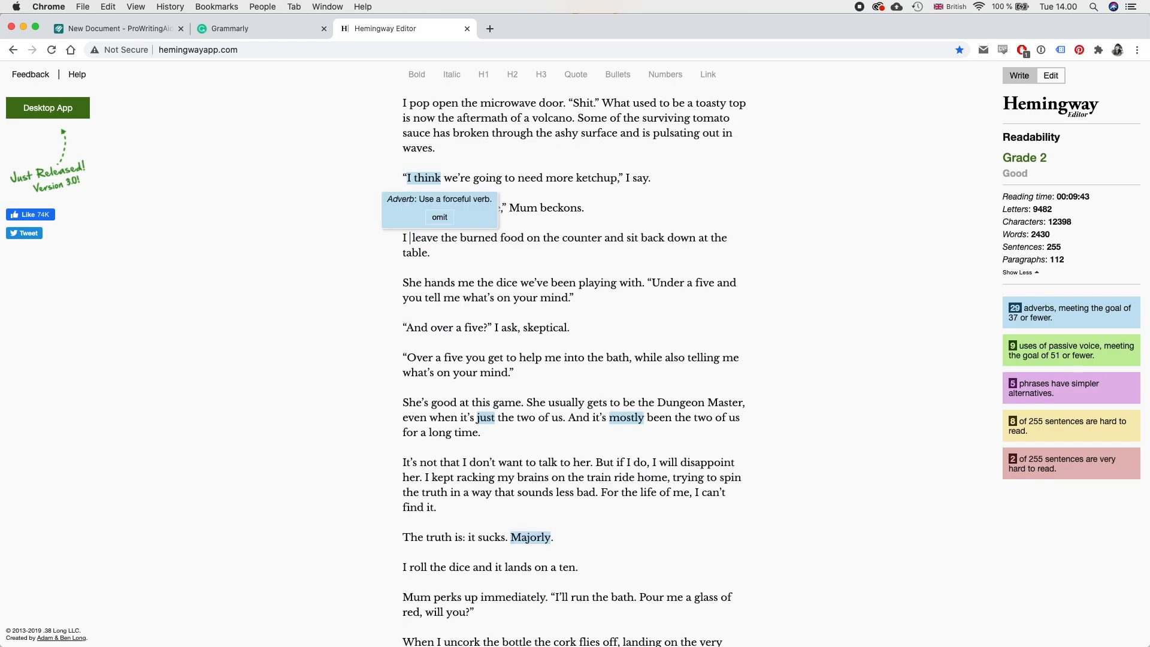
type("gently plac")
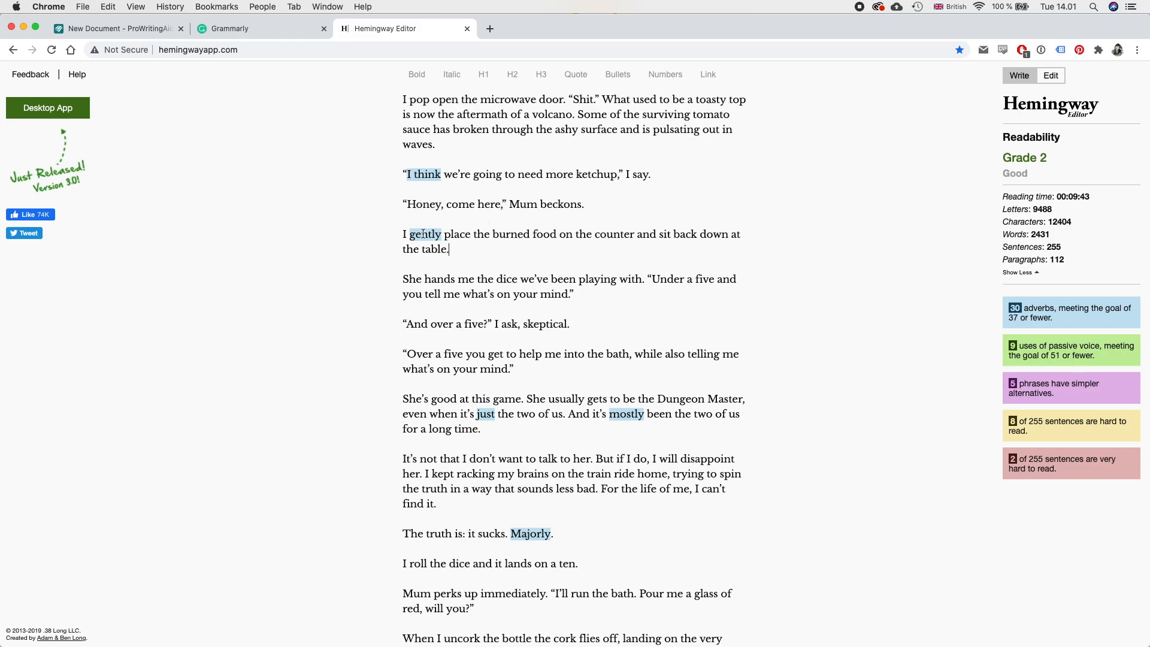
mouse_move(457, 253)
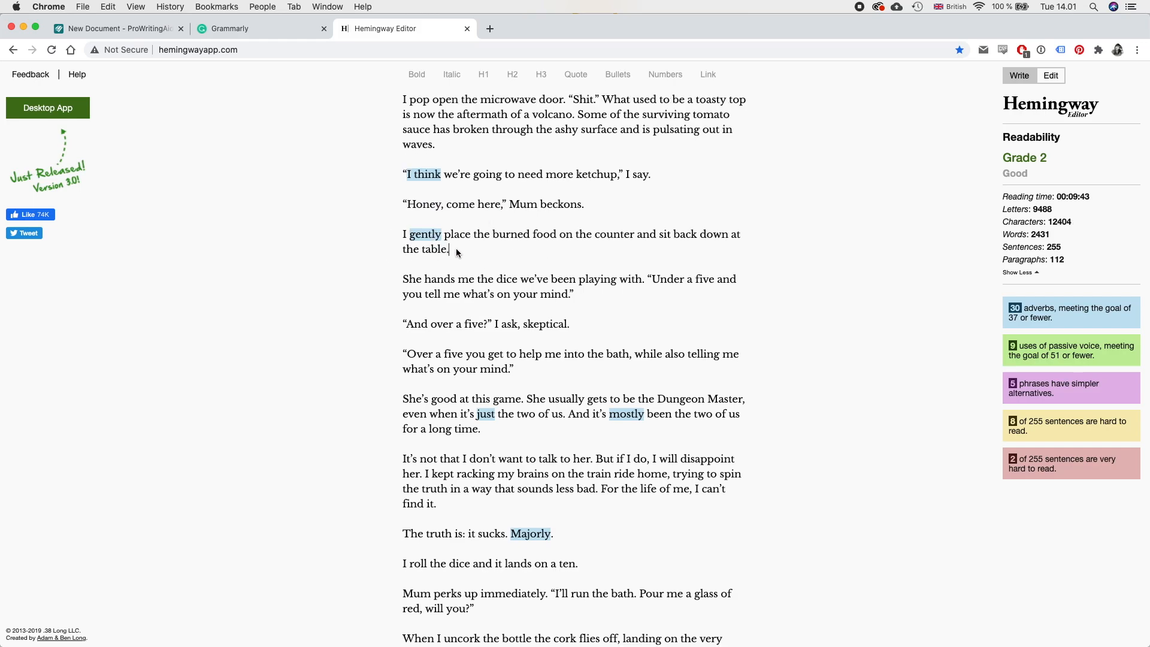
mouse_move(475, 239)
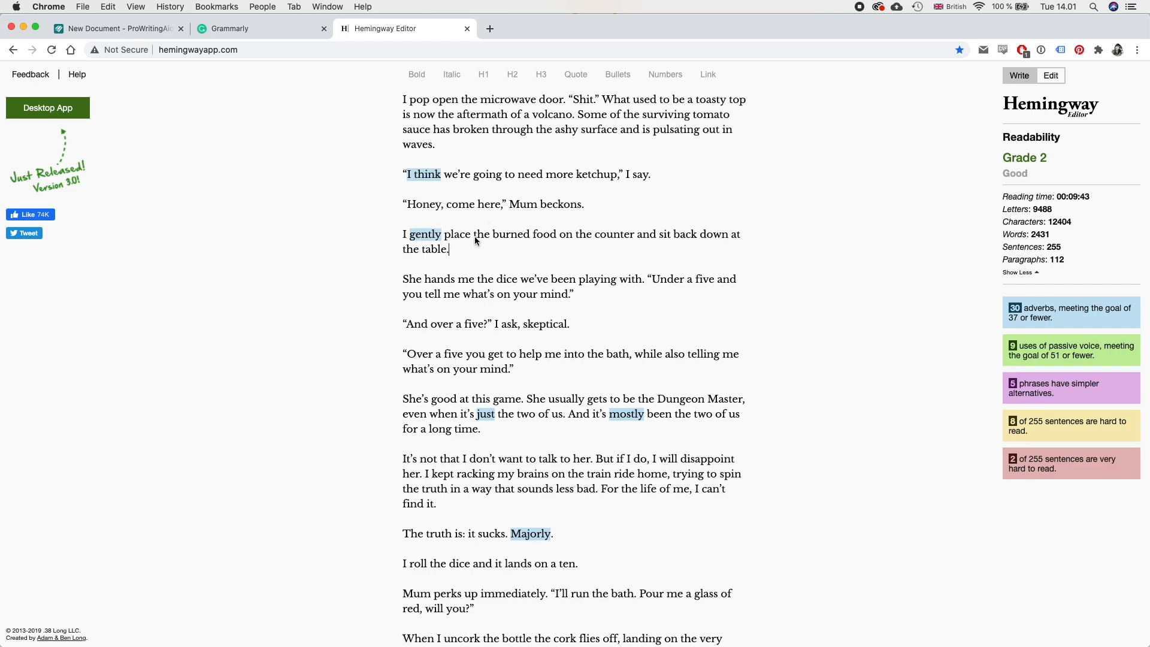
mouse_move(472, 257)
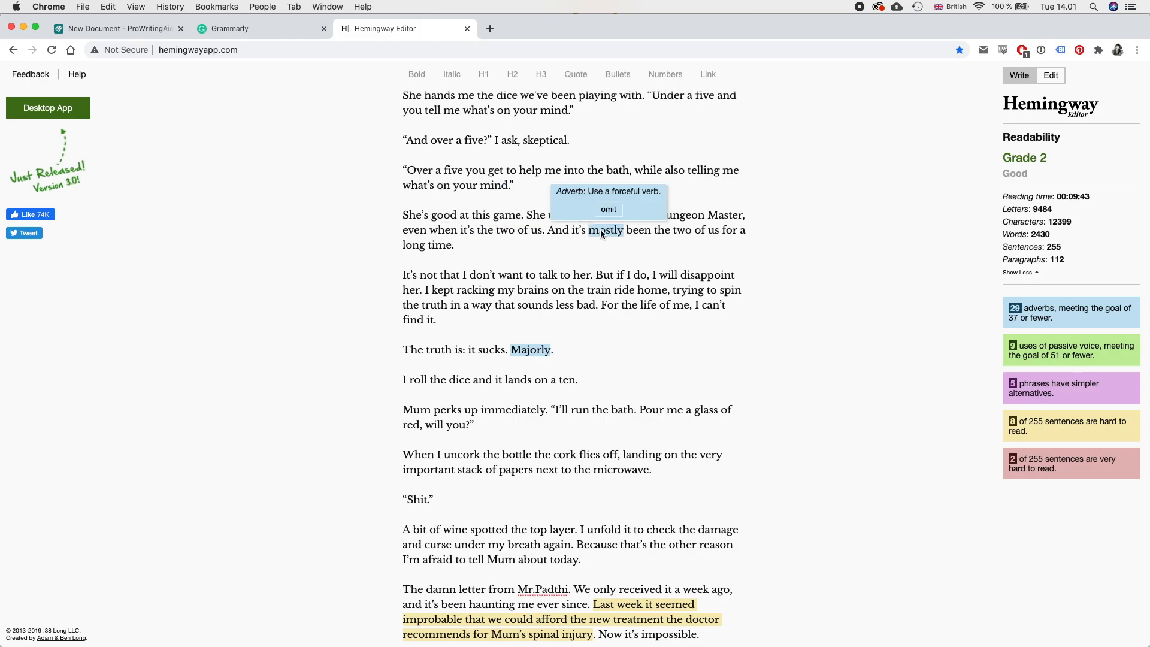
Step: Omit 'mostly', delete 'I think', and split off 'university housing is expensive' as its own sentence
left_click(608, 209)
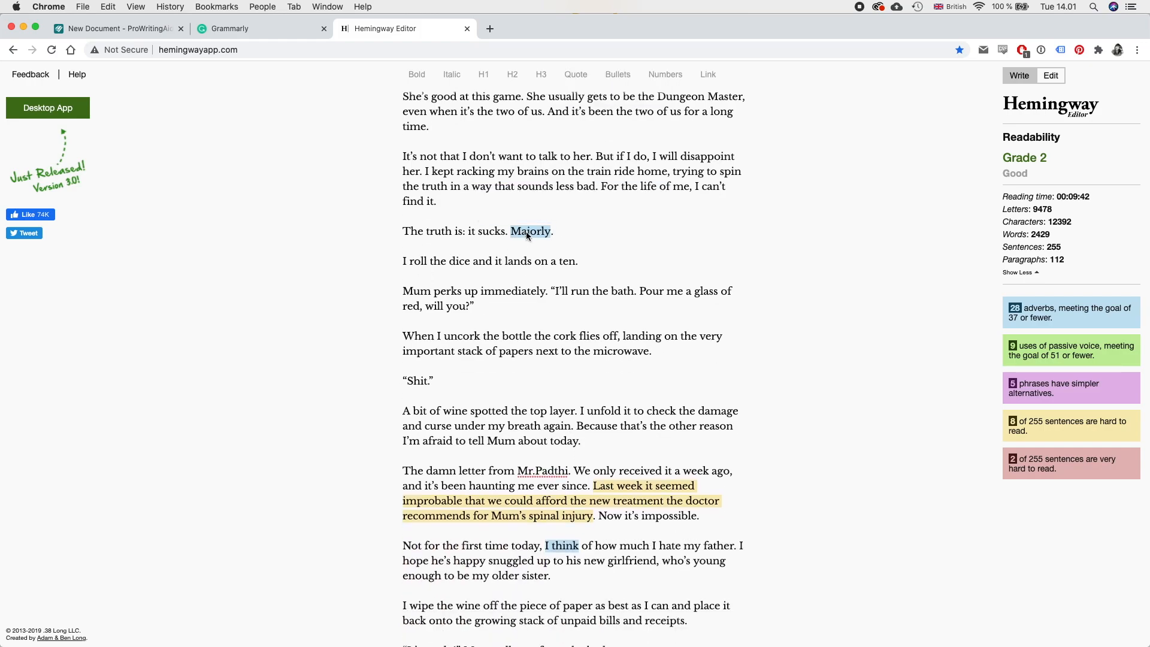
scroll("down", 3)
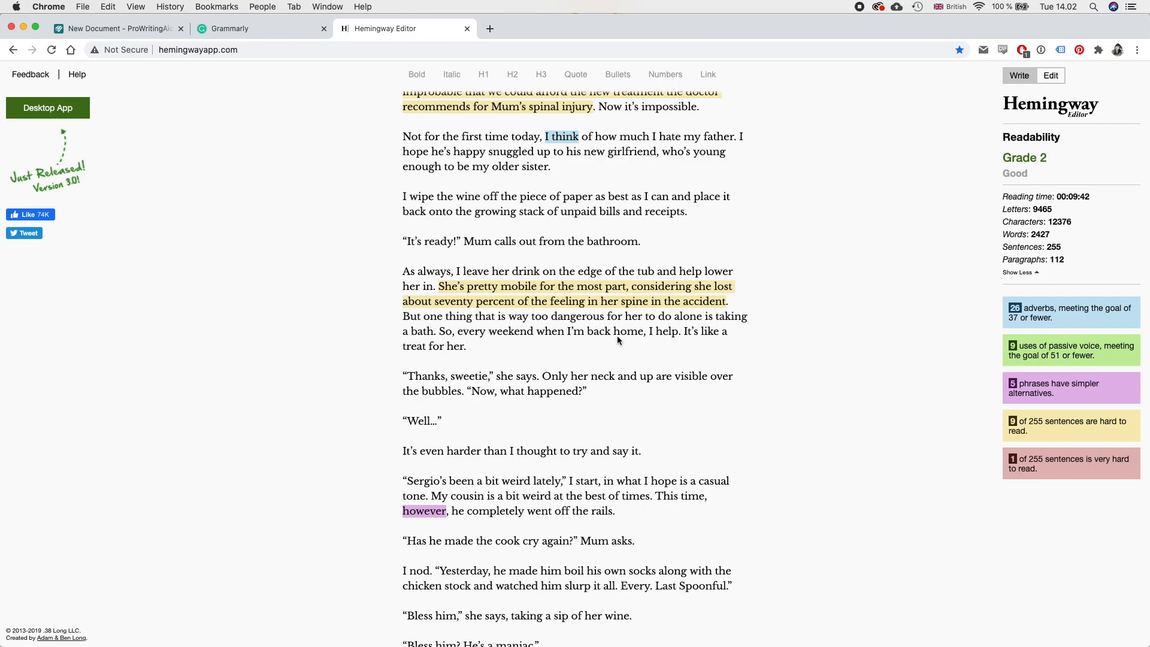
scroll("down", 3)
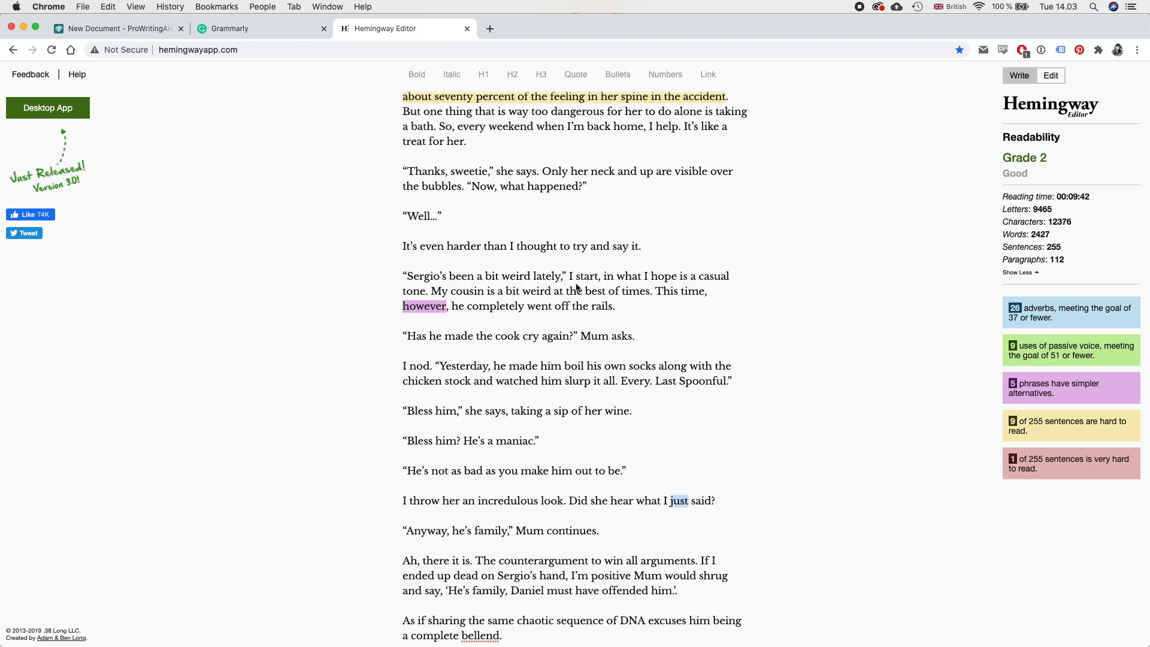
mouse_move(458, 333)
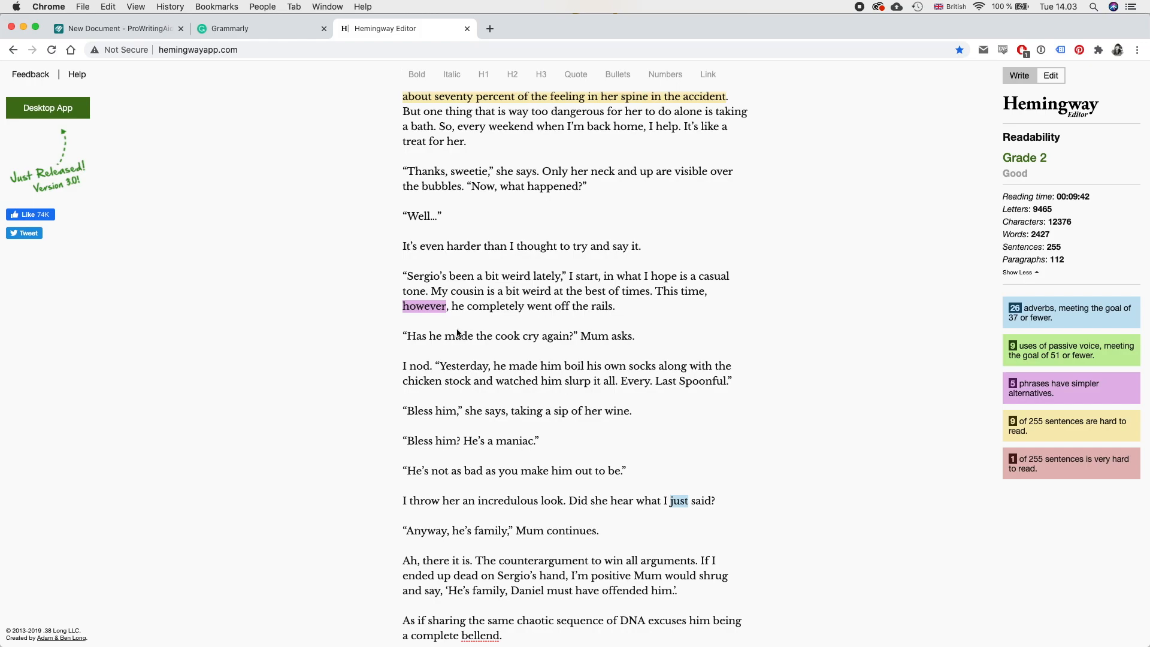
mouse_move(649, 308)
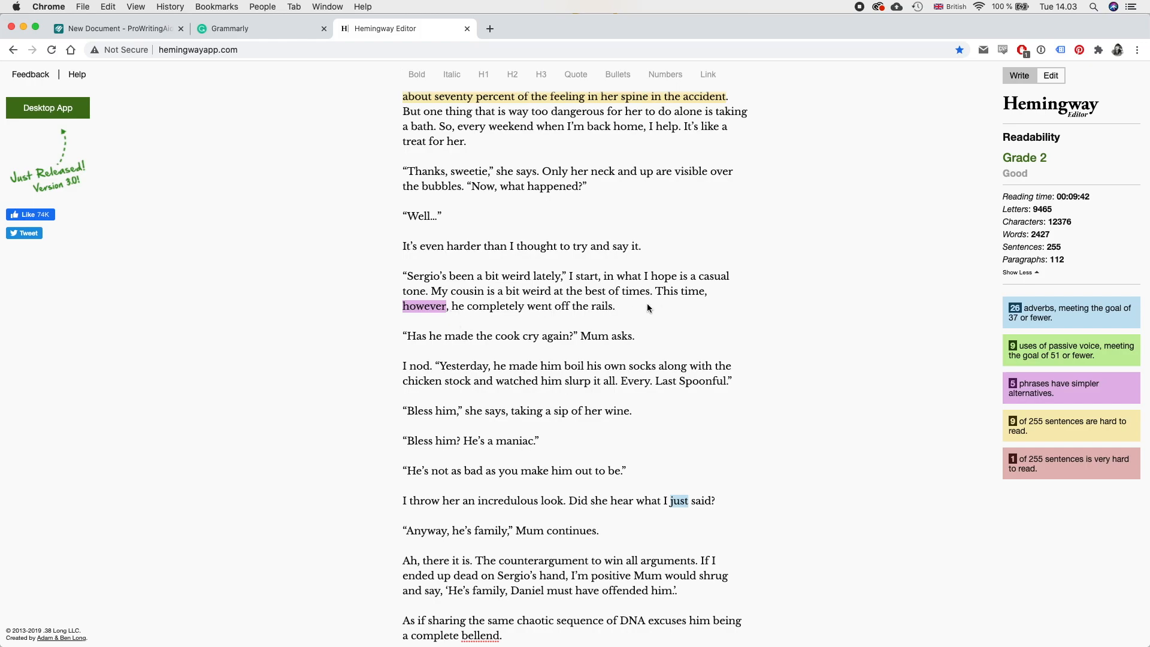
scroll("down", 3)
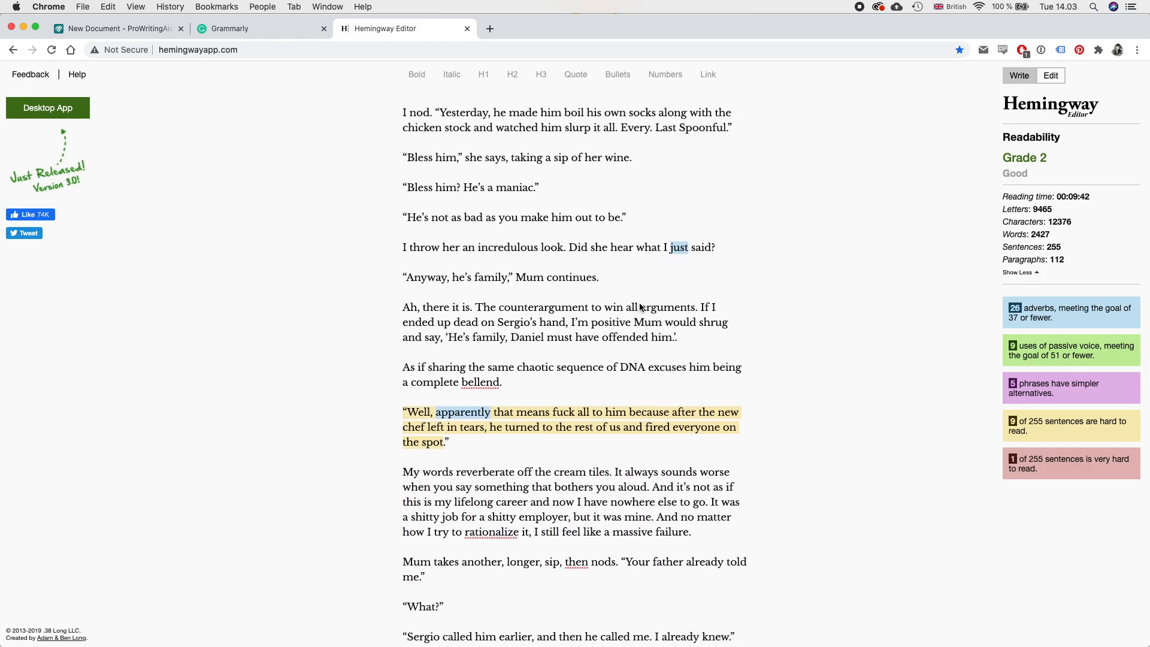
scroll("down", 3)
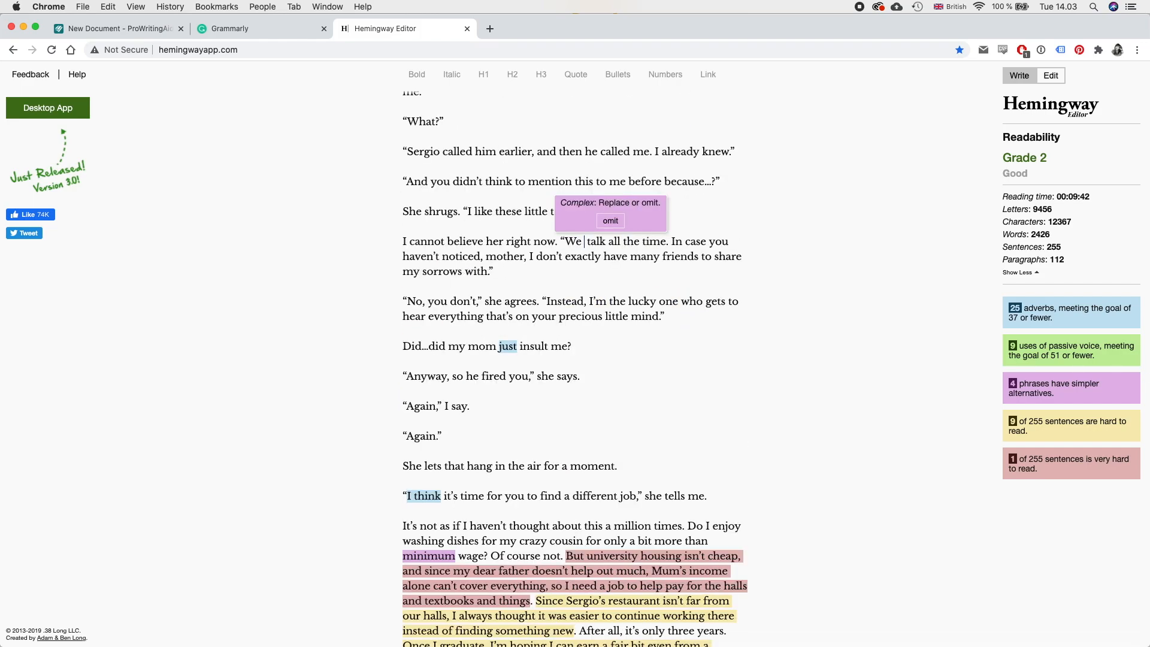
scroll("down", 3)
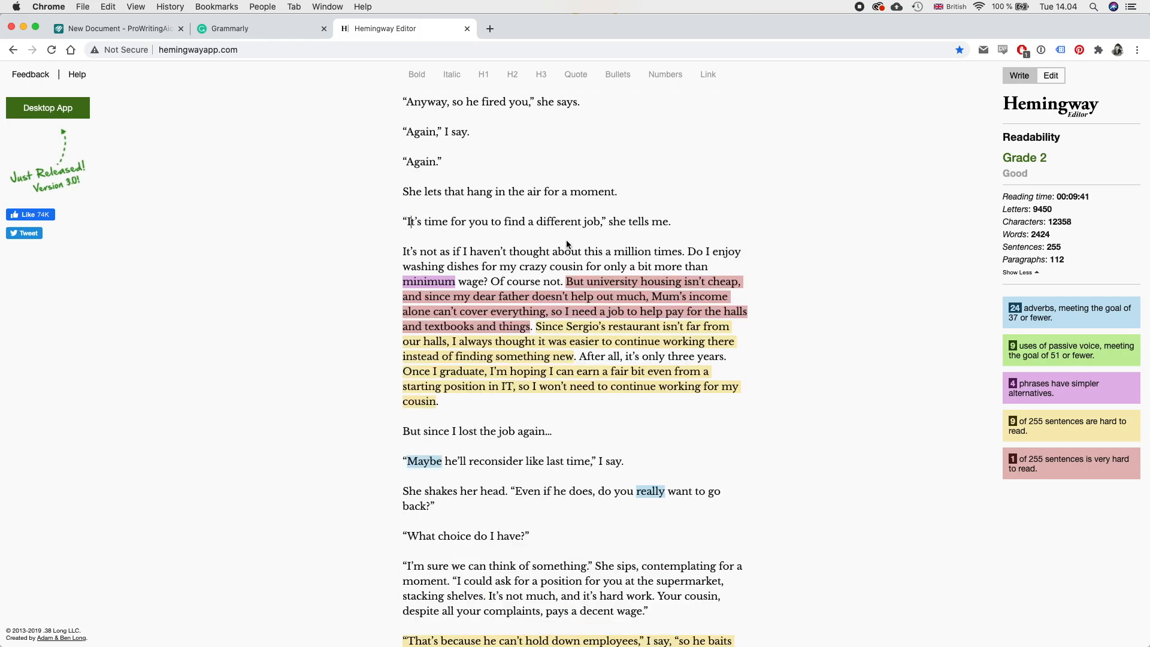
scroll("down", 3)
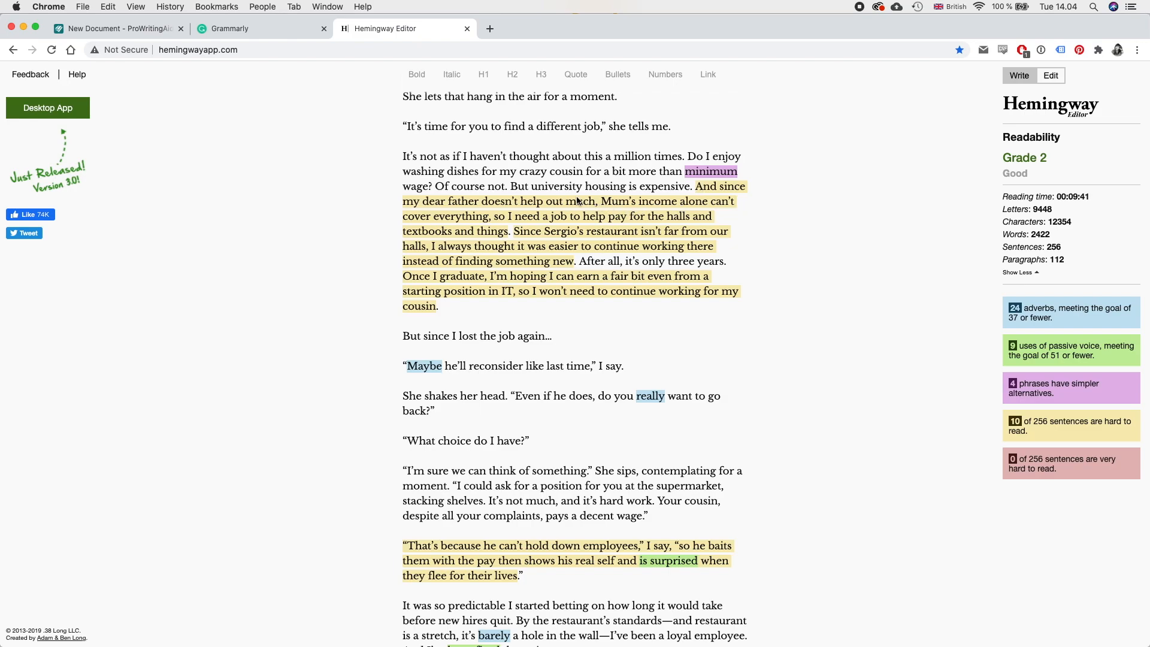
Step: Break the tuition paragraph into short sentences and change 'I've been fired' to 'they've fired me'
double_click(554, 201)
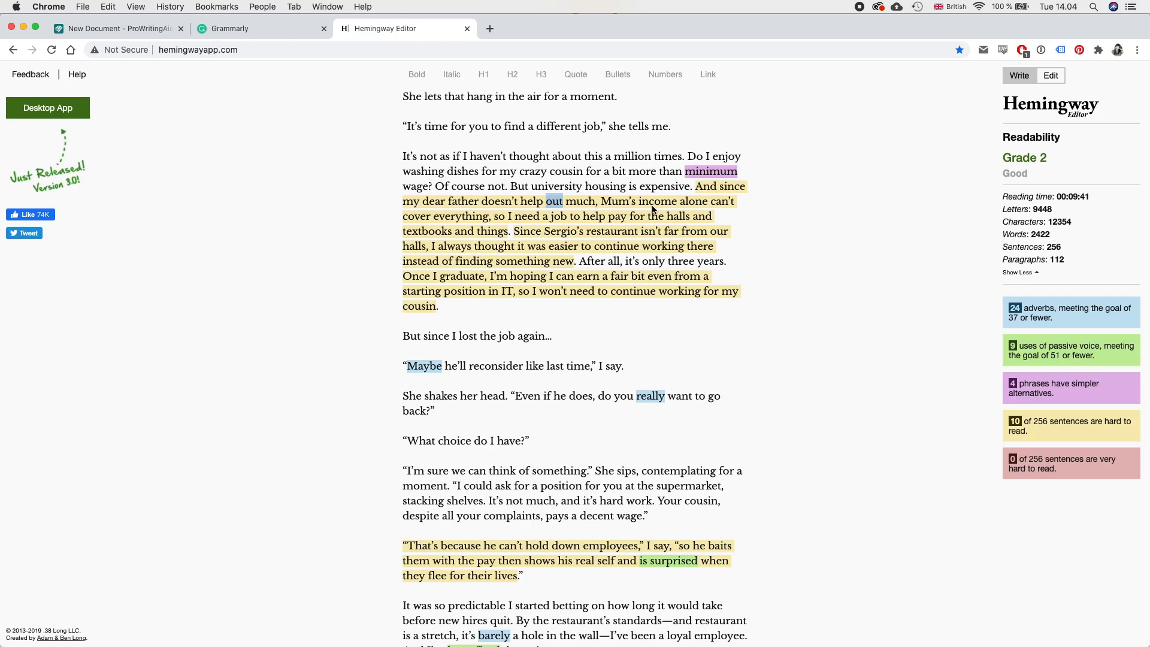
mouse_move(496, 224)
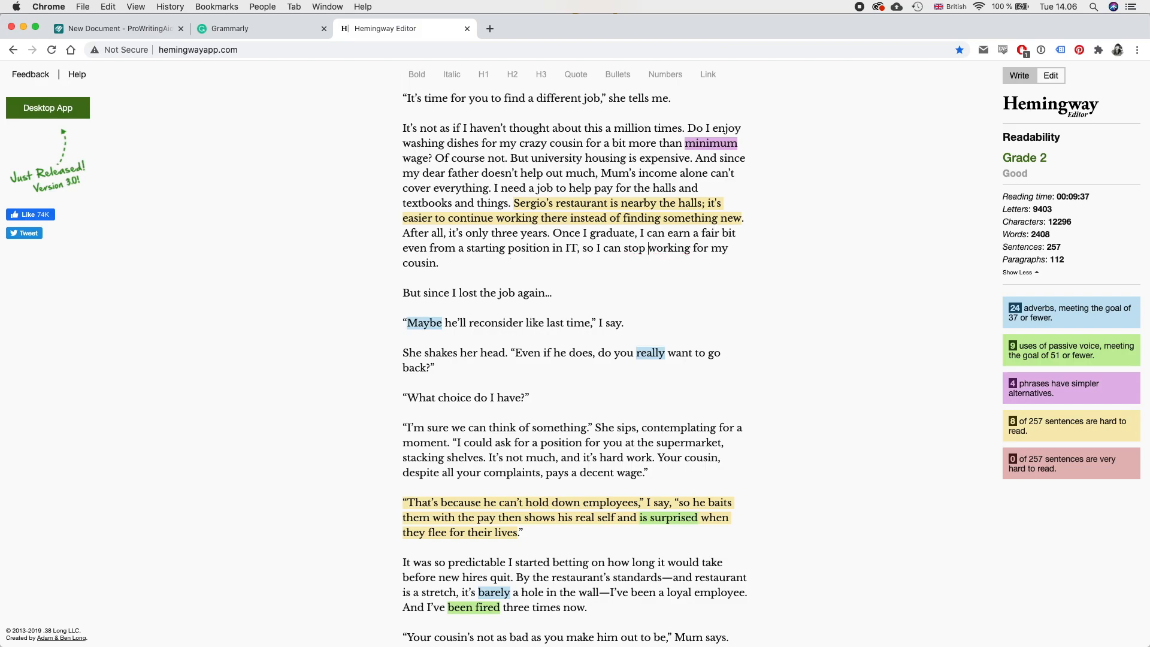
scroll("down", 3)
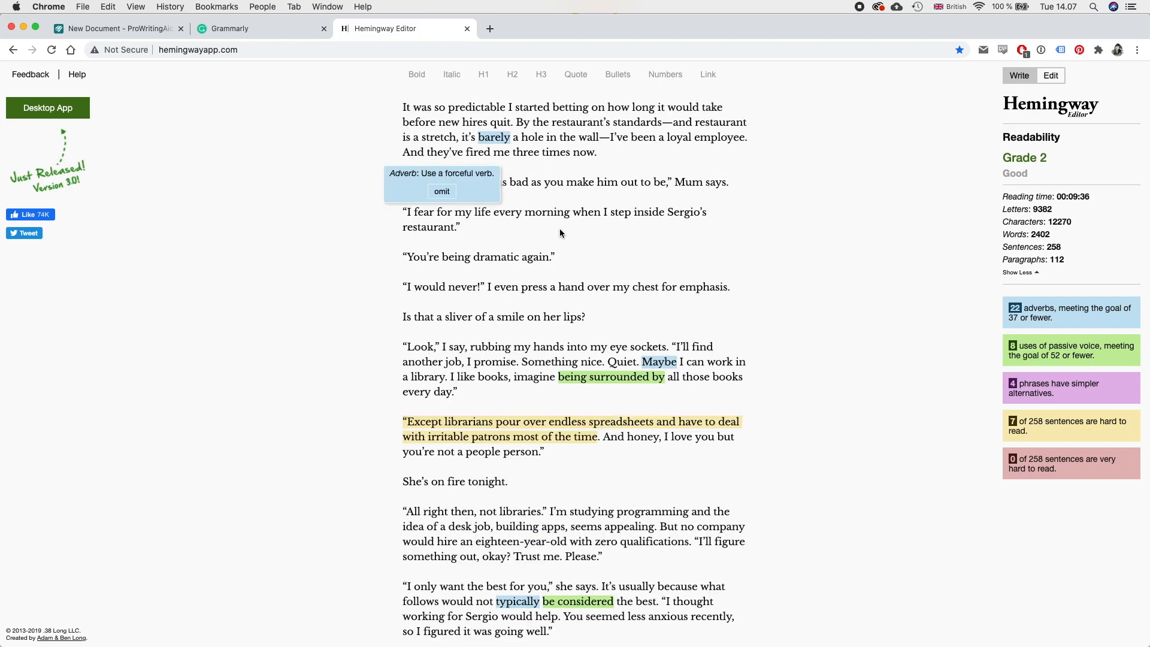
Step: Change the passive library phrase to 'surrounding yourself with' and omit 'typically' and 'slowly'
scroll("down", 3)
type("?")
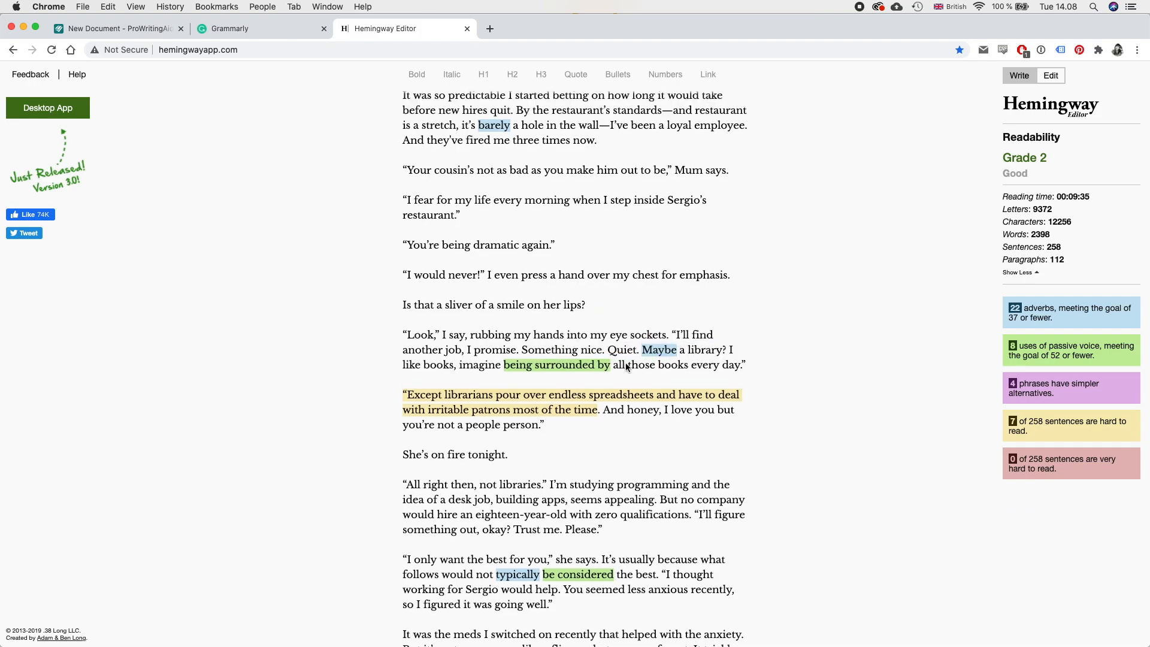
mouse_move(637, 372)
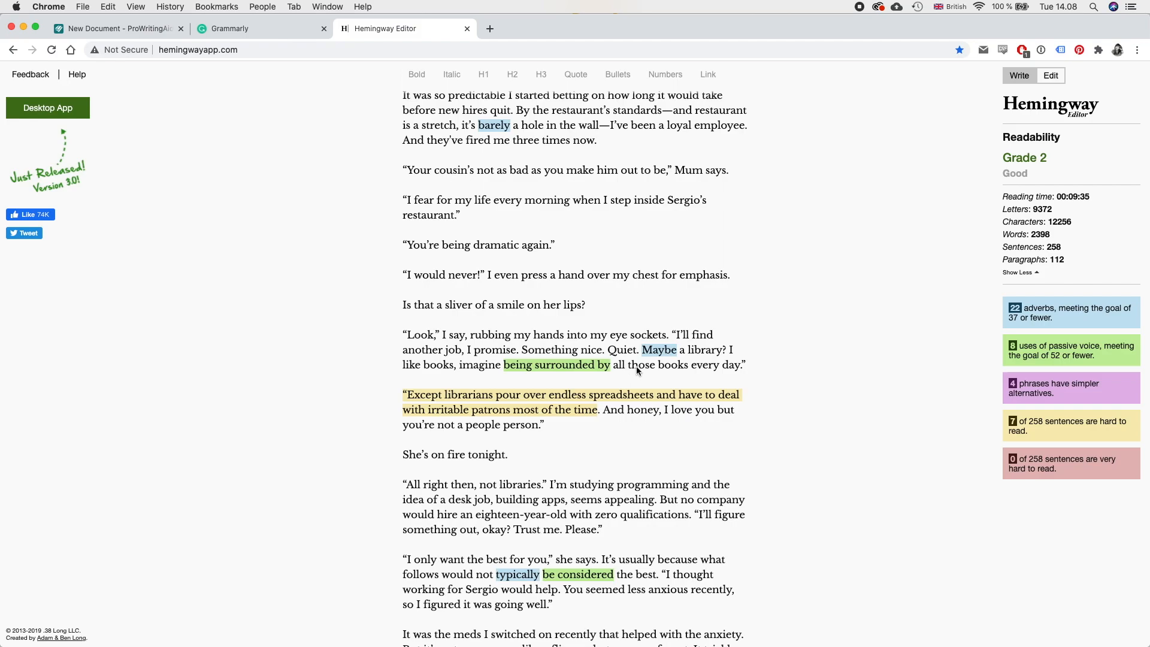
scroll("down", 3)
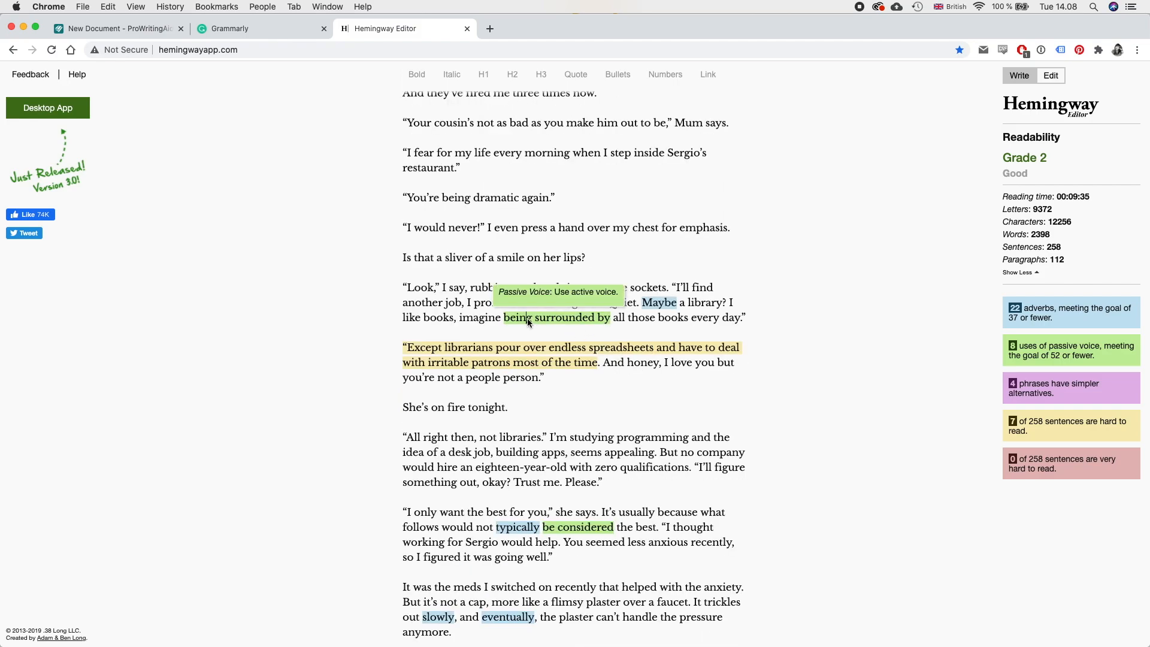
mouse_move(579, 340)
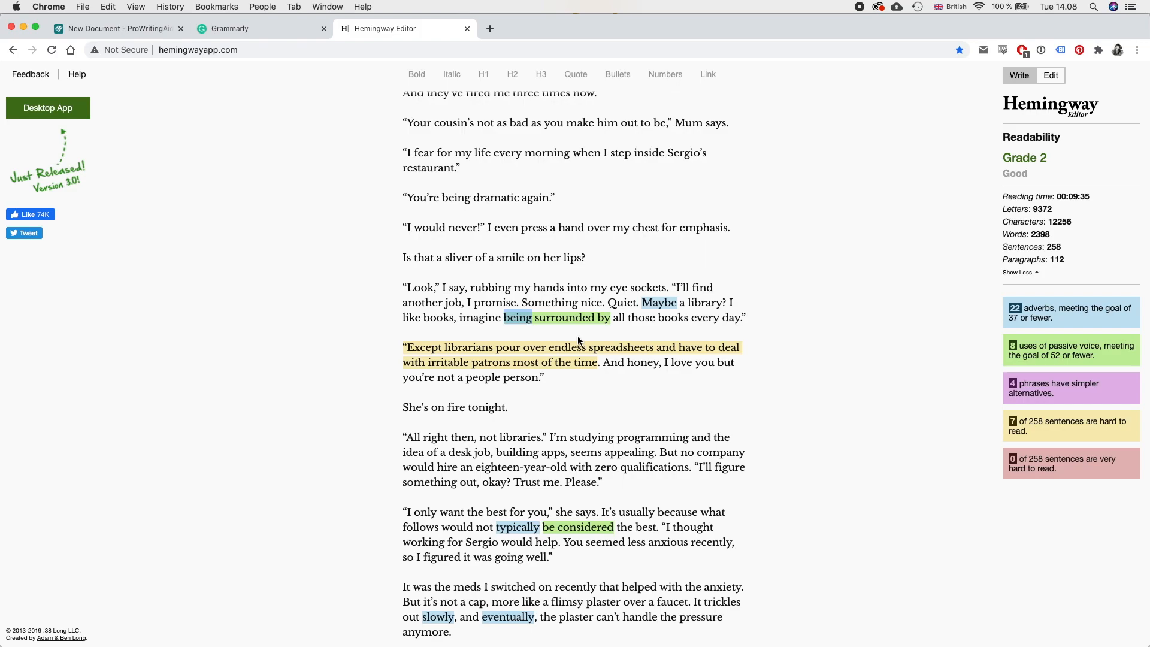
type("surrounding yourself")
type("need")
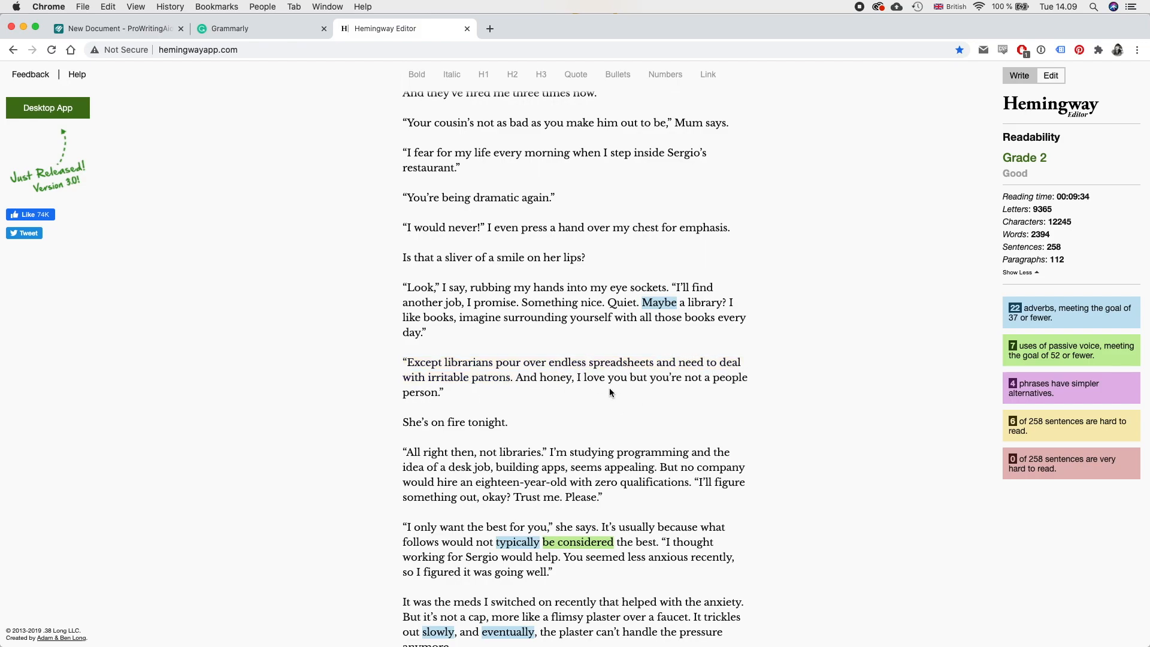
scroll("down", 3)
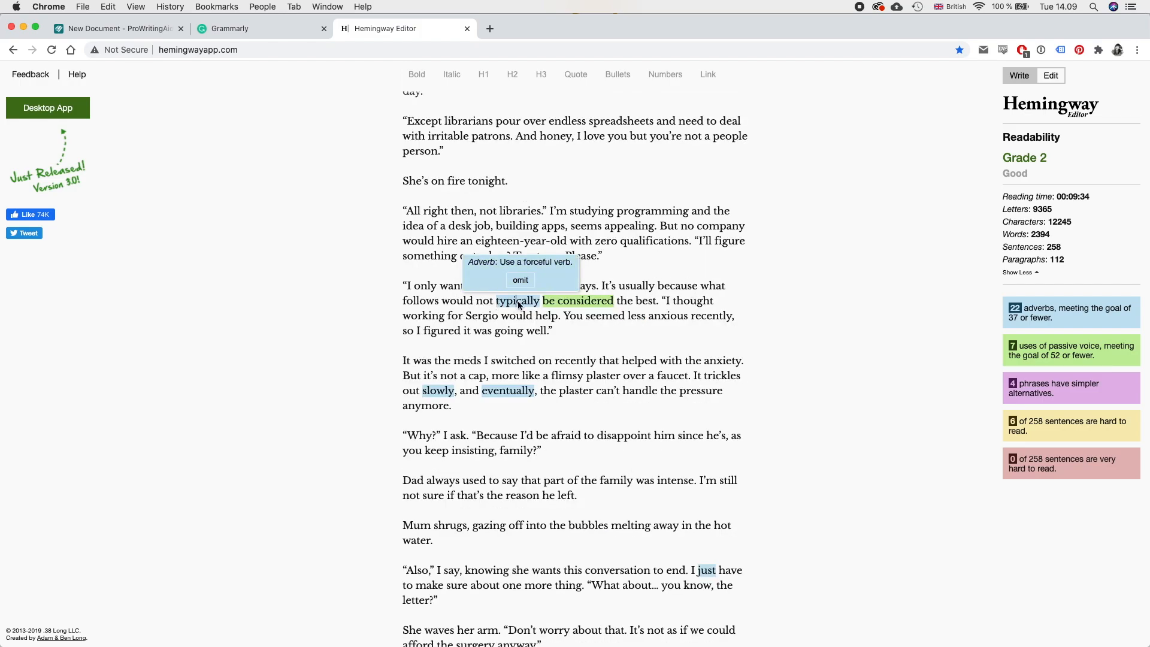
left_click(520, 280)
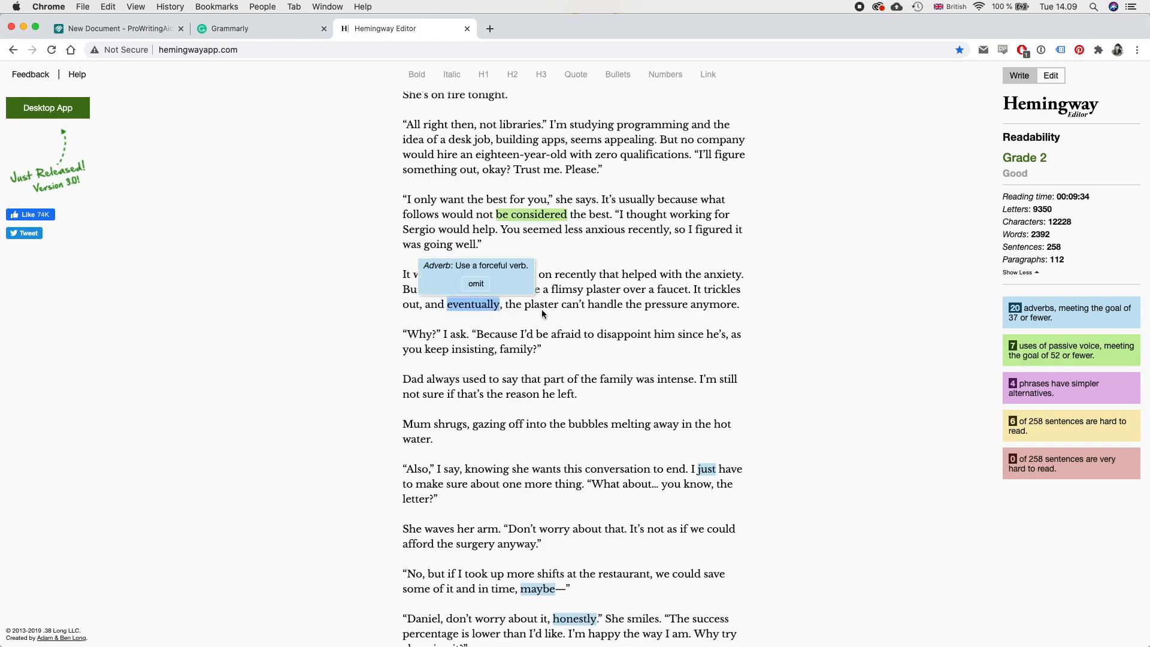
scroll("down", 3)
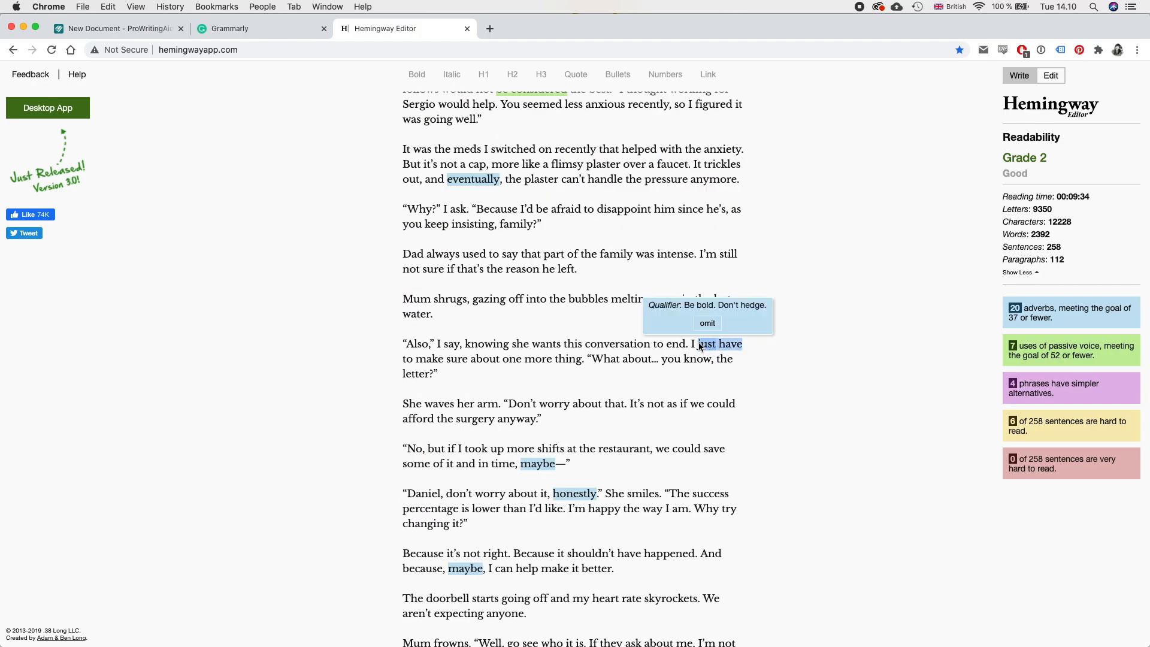
Step: Cut 'just', 'honestly' and one 'maybe' so the opening reads 'I need to make sure'
left_click(707, 323)
type("need")
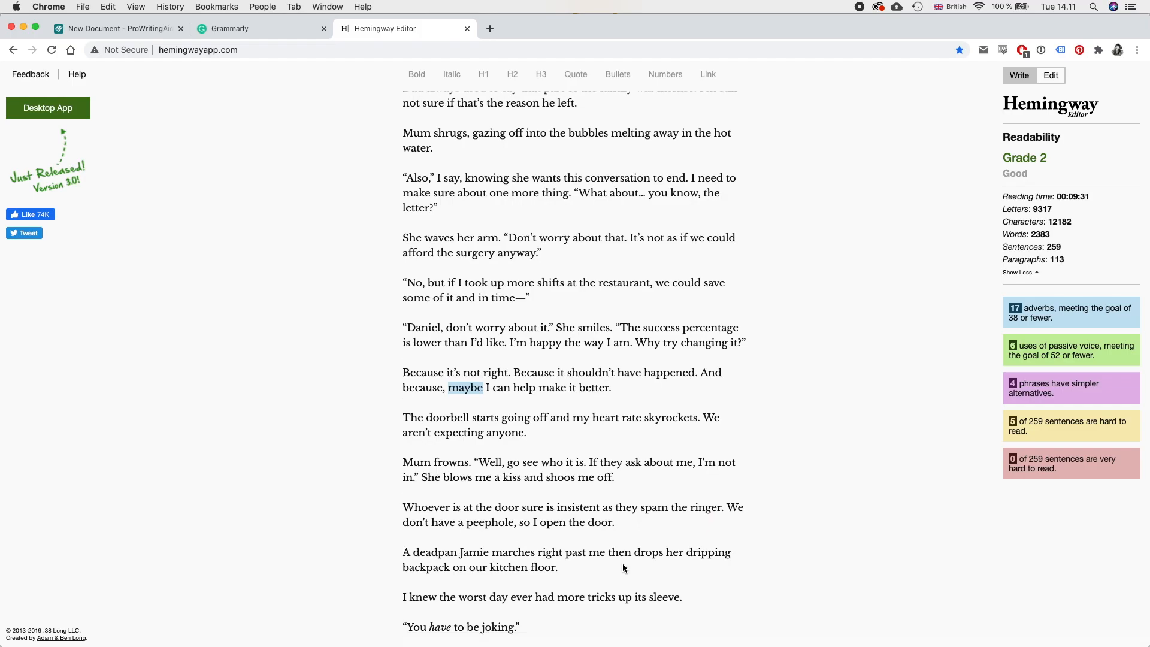
mouse_move(631, 509)
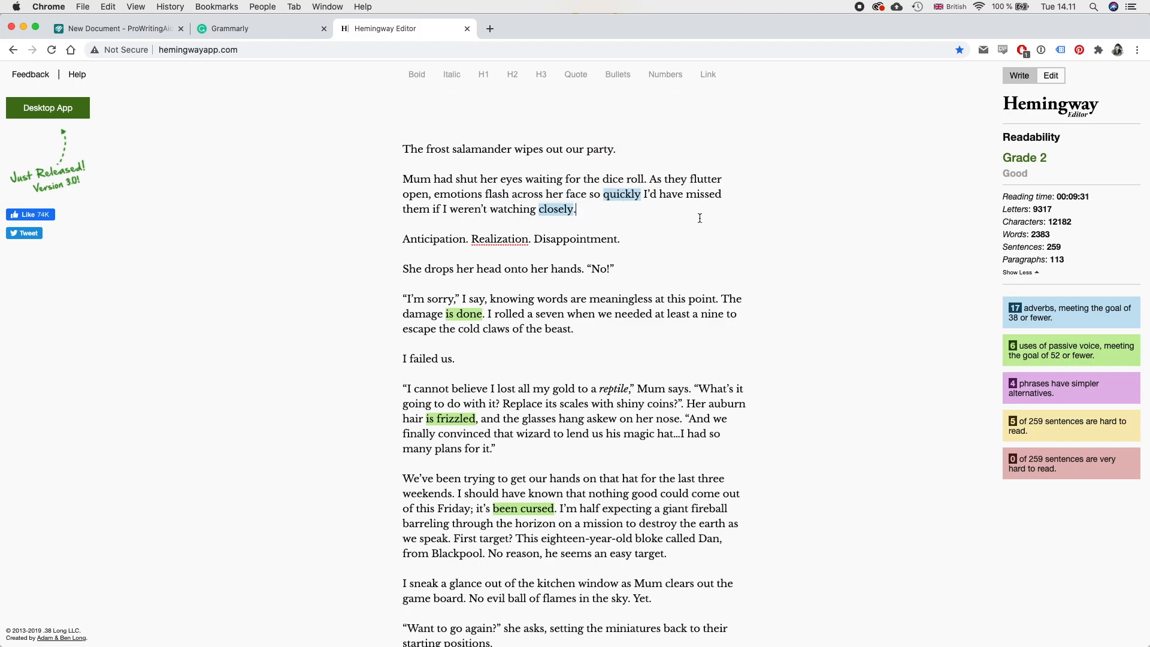
Step: Delete the 'so quickly…closely' clause from the opening paragraph
left_click_drag(588, 193, 575, 209)
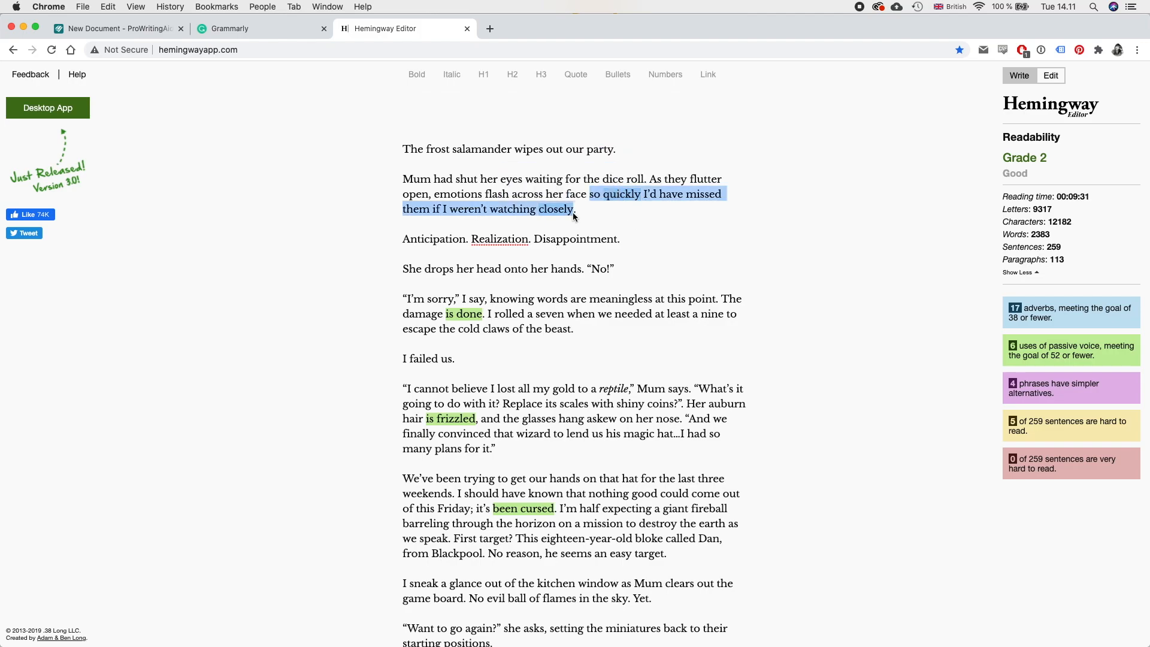
key("Delete")
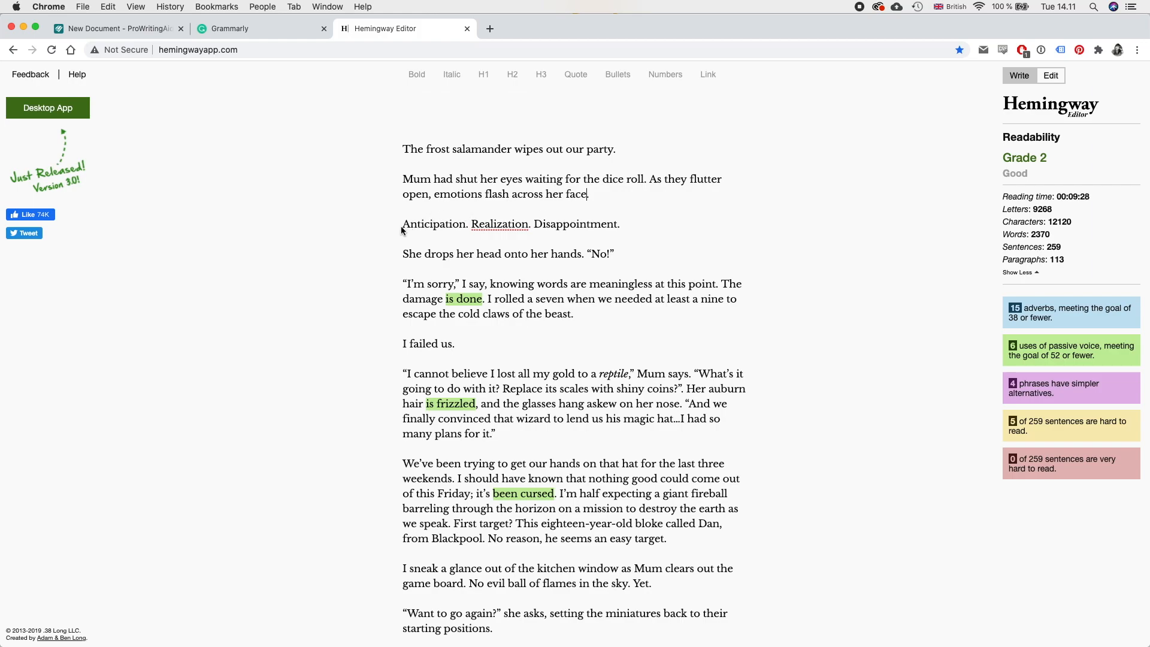
scroll("down", 3)
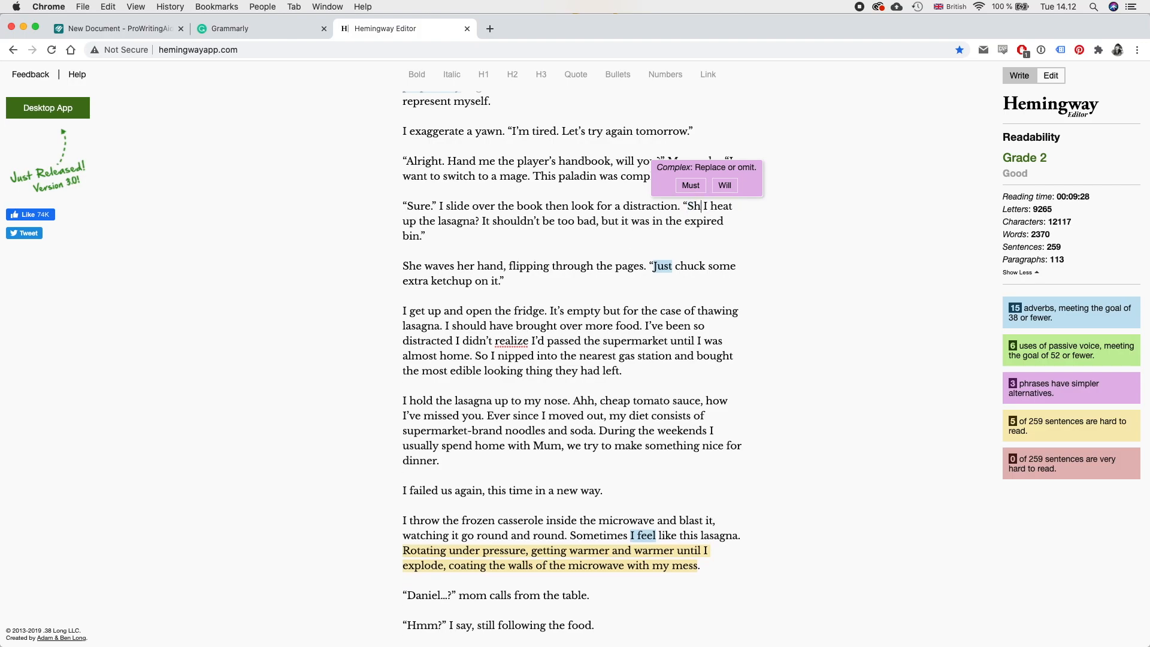
Step: Rephrase the lasagna question to open 'Should I', retype the guard line, and drop 'I think'
type("oulkd")
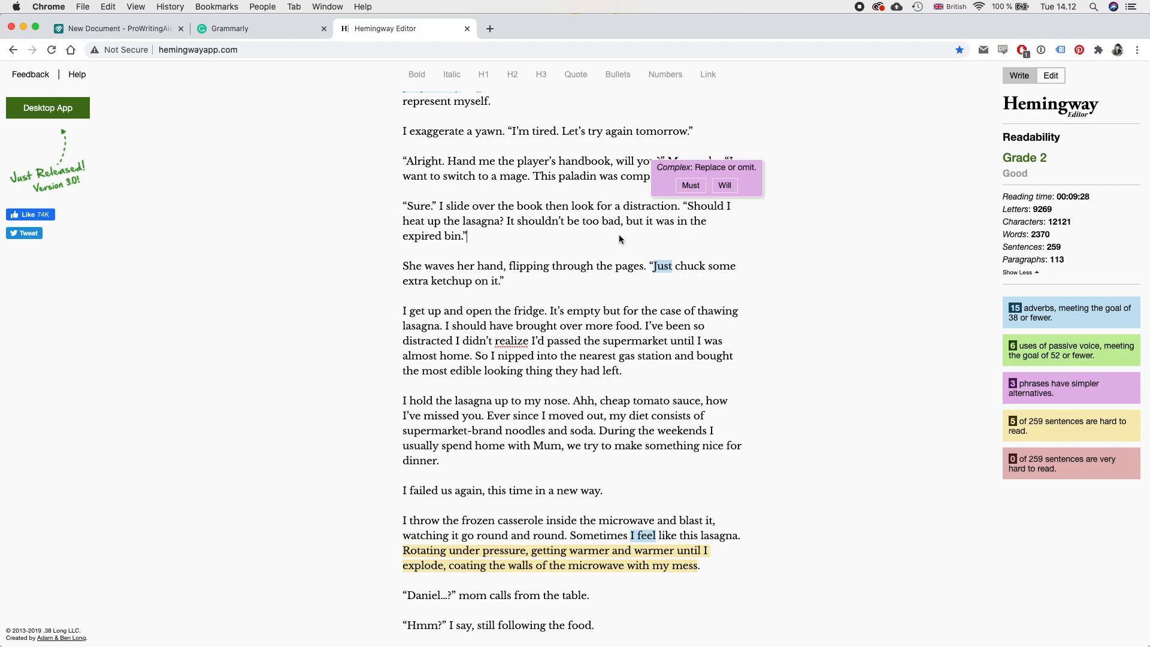
scroll("down", 3)
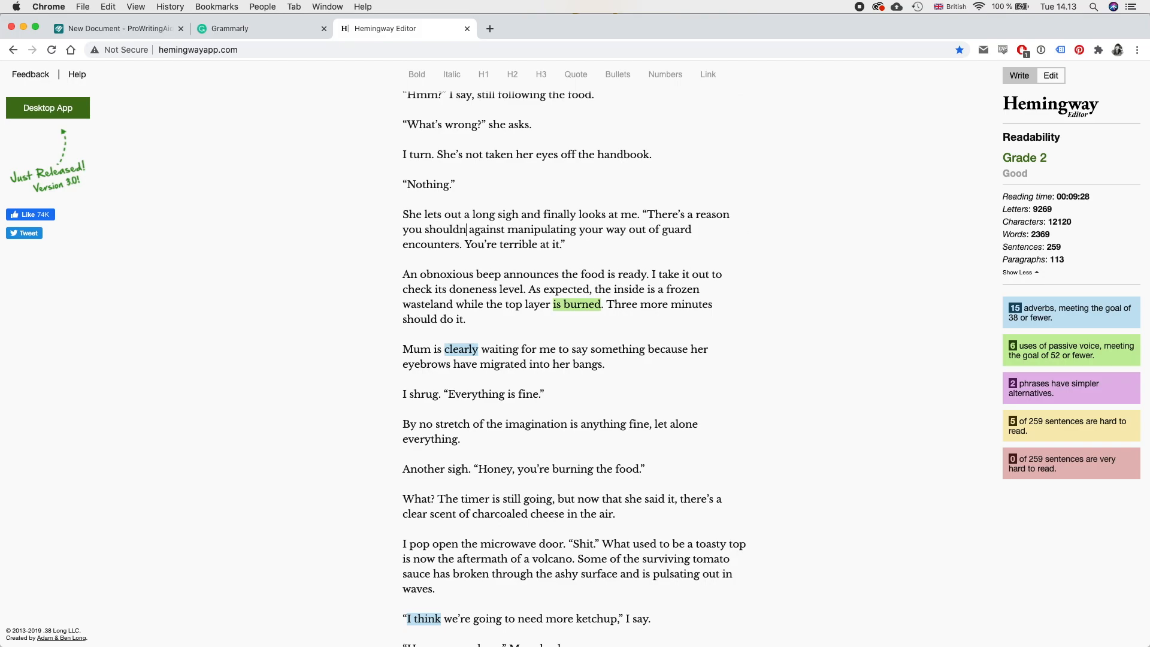
type("'t try")
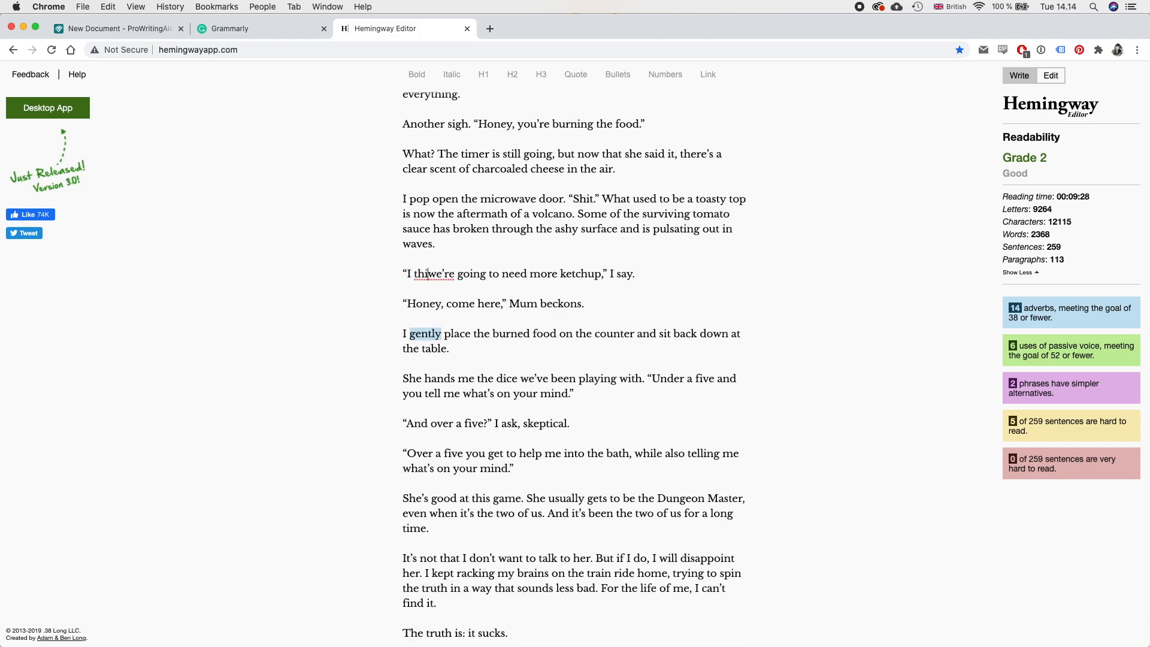
type("We're")
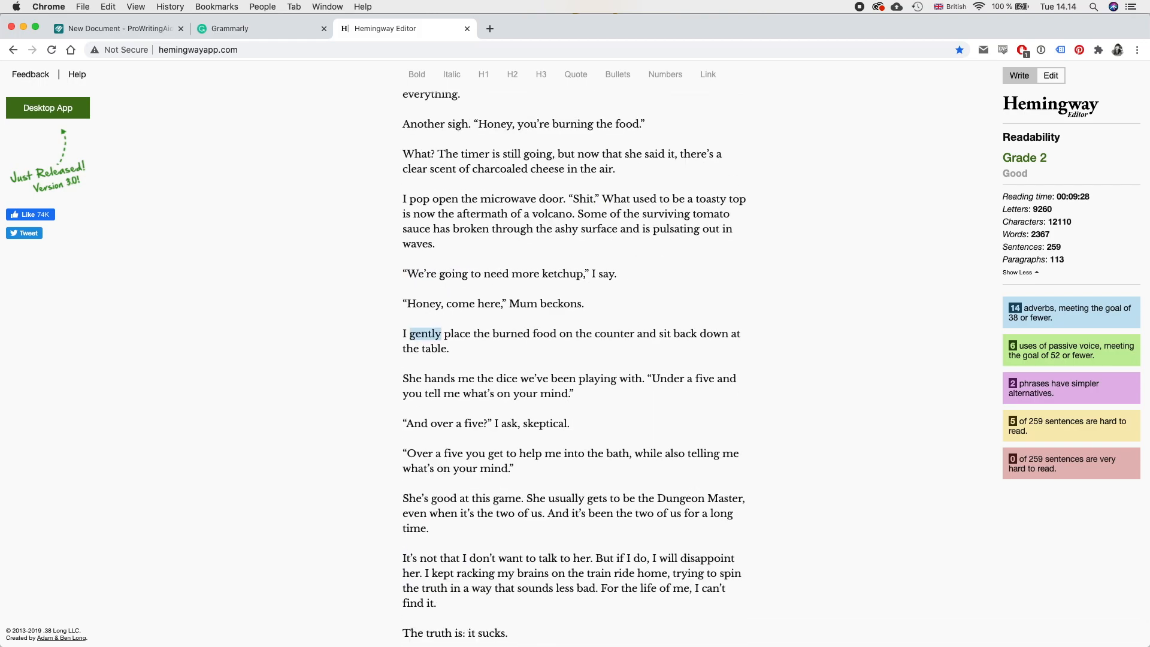
mouse_move(638, 280)
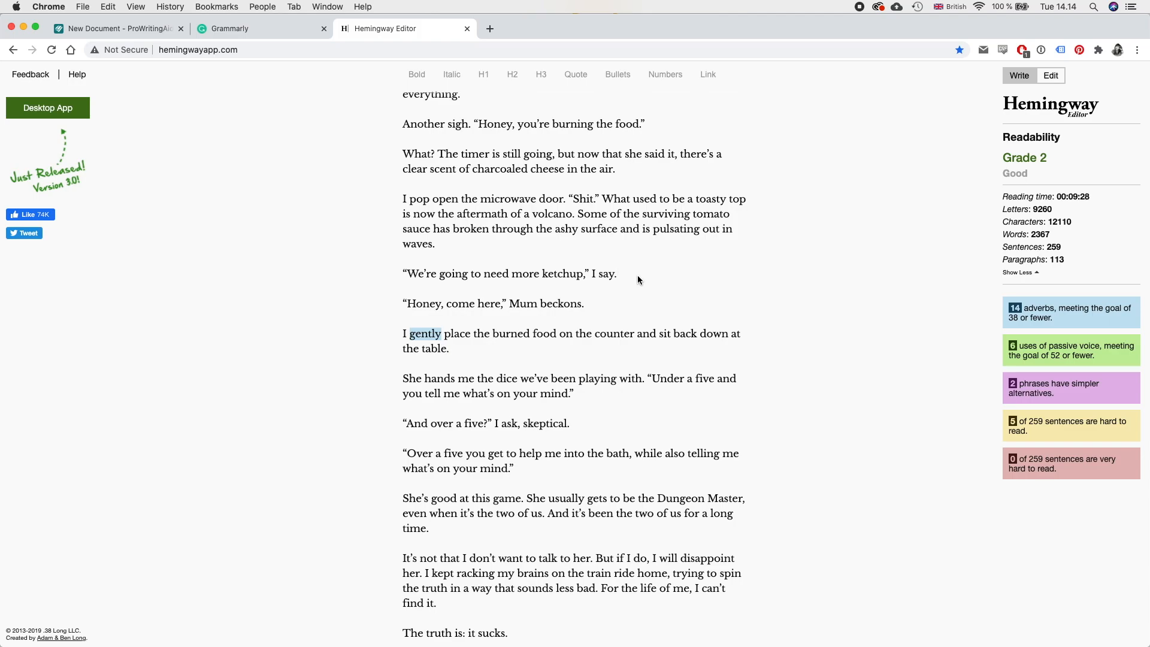
scroll("down", 3)
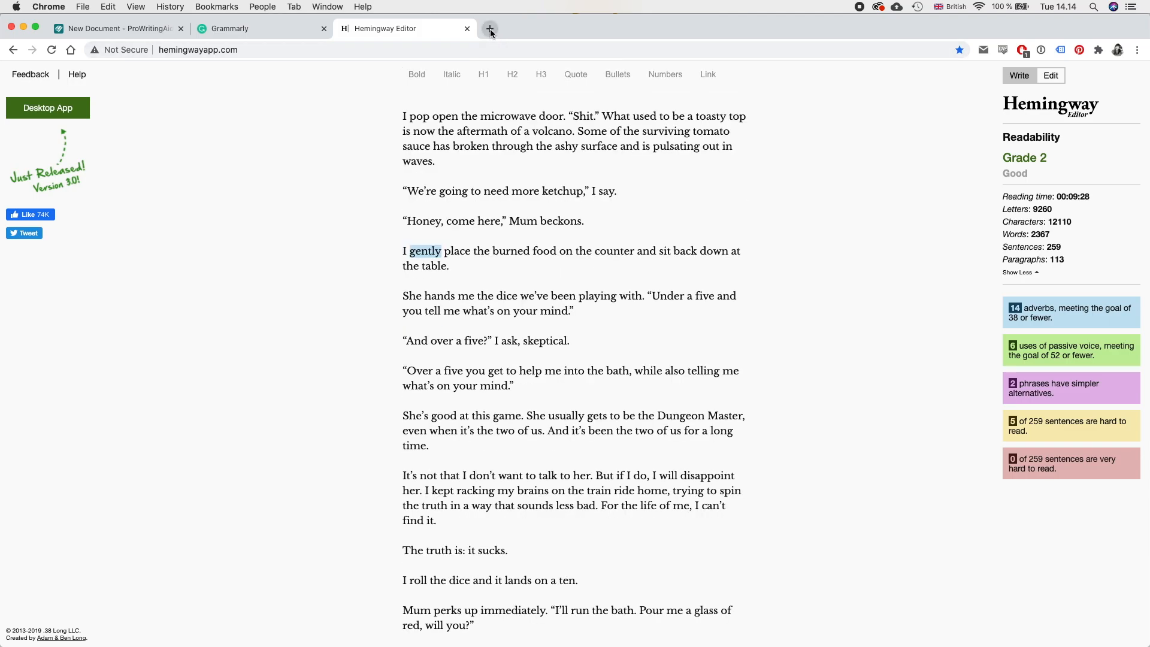
Step: Search 'place' on Thesaurus.com in a new tab and open the synonym 'lay'
left_click(489, 28)
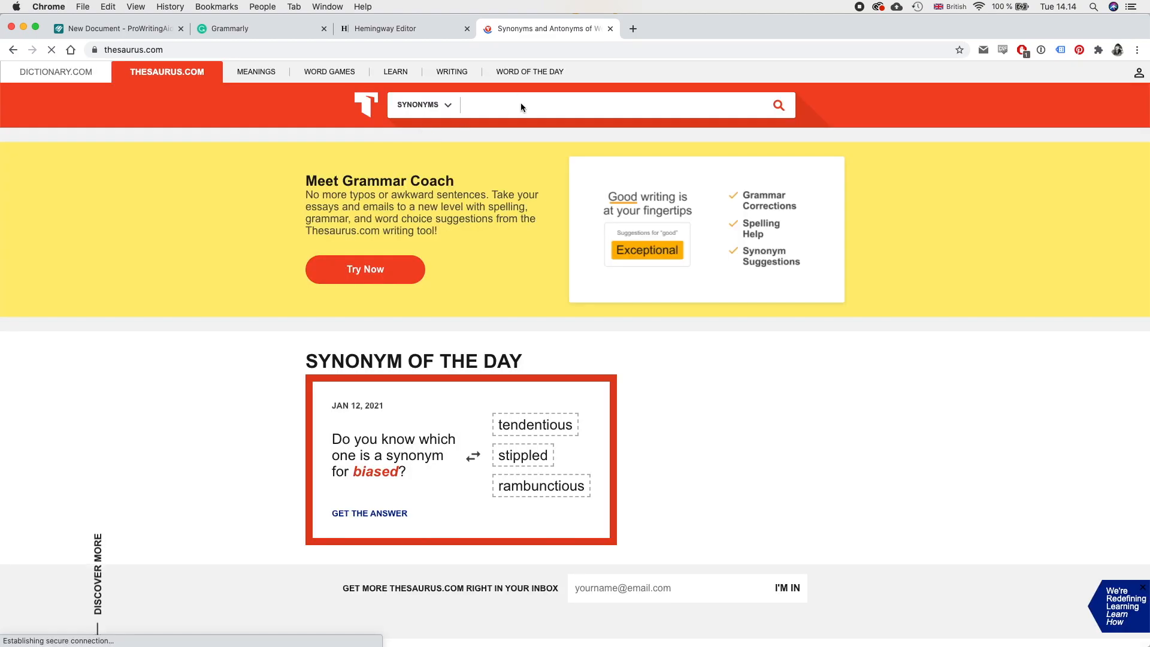
type("place")
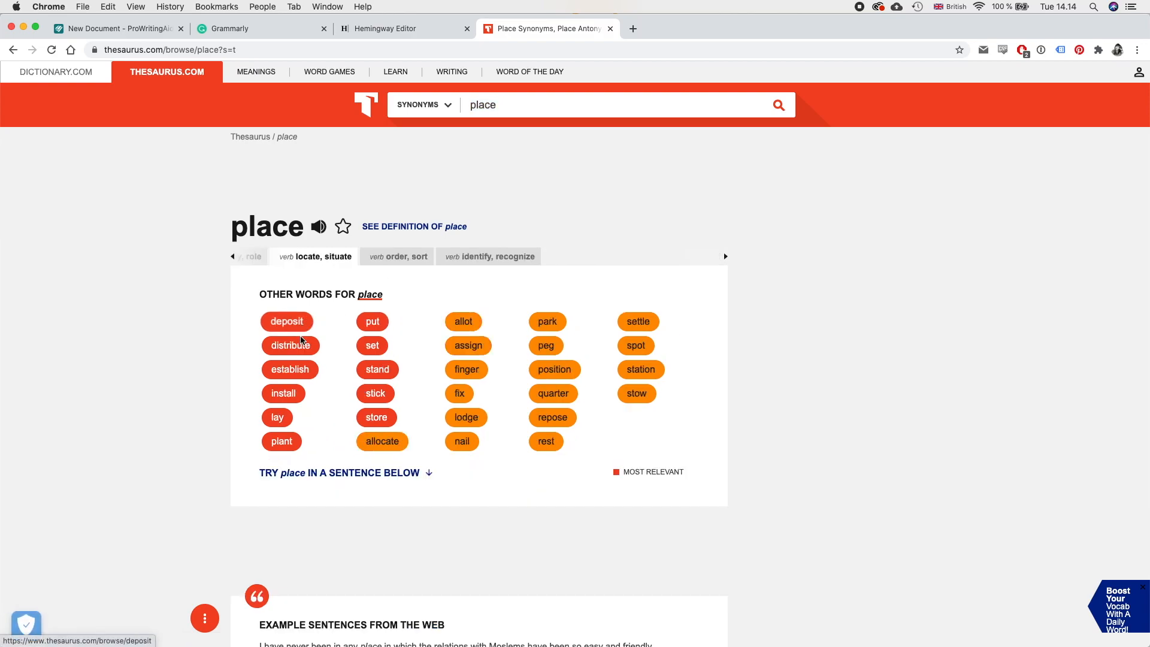
left_click(385, 28)
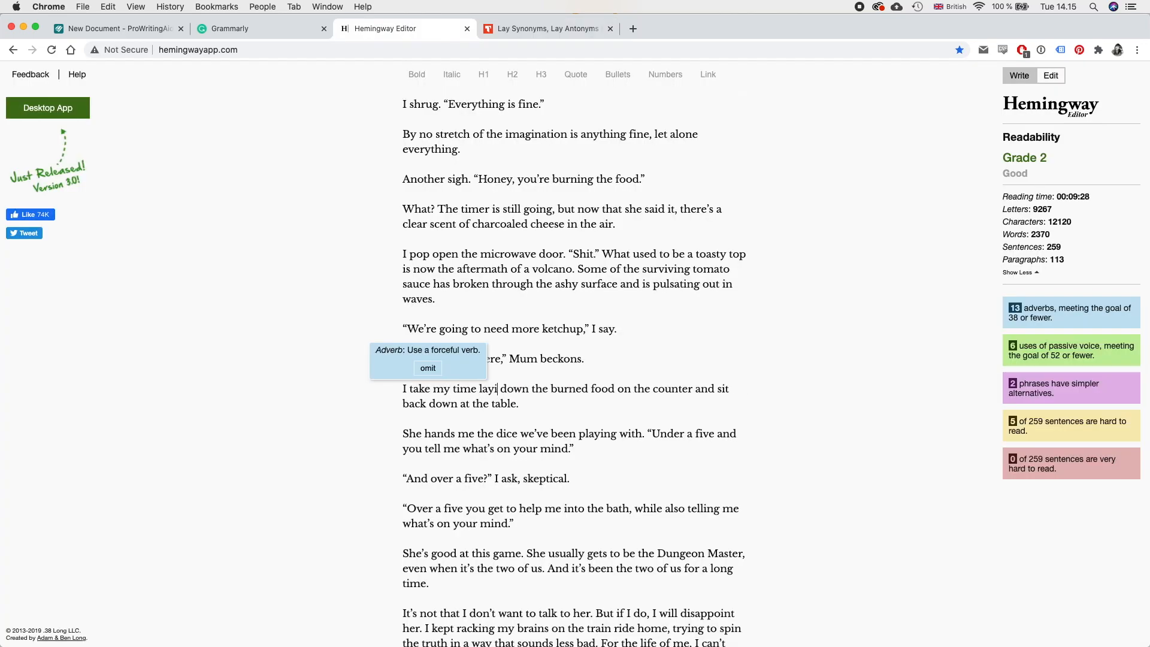
Step: Rewrite 'gently place' as 'take my time laying down' and add 'Boom.' after the plaster line
type("ng")
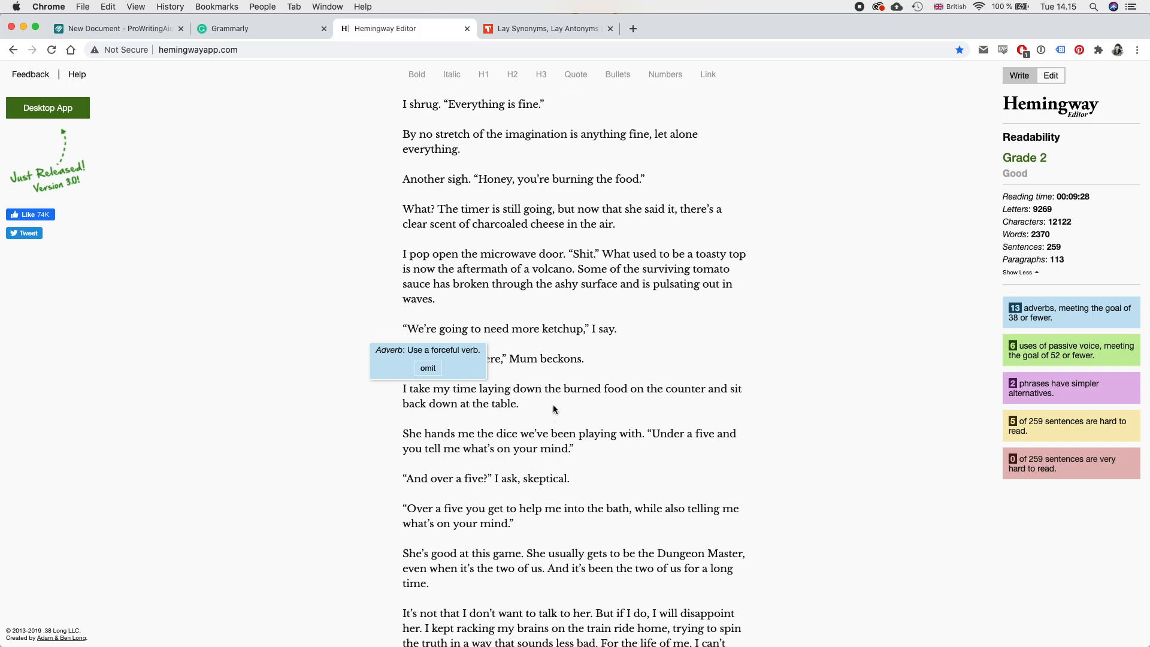
scroll("down", 3)
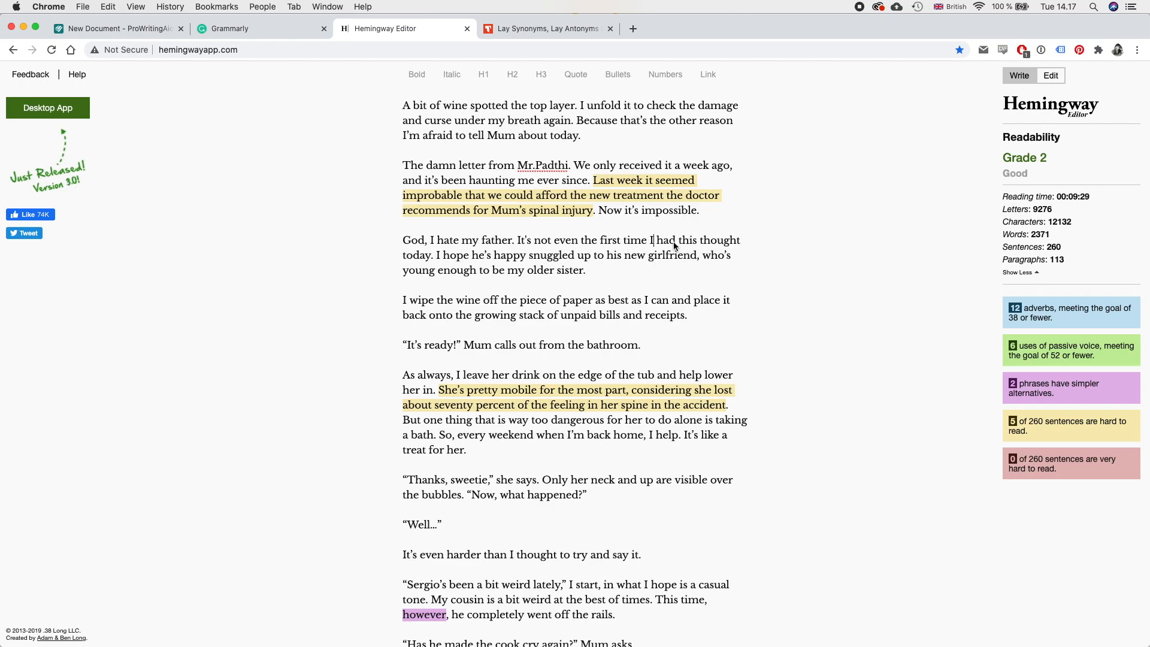
scroll("down", 3)
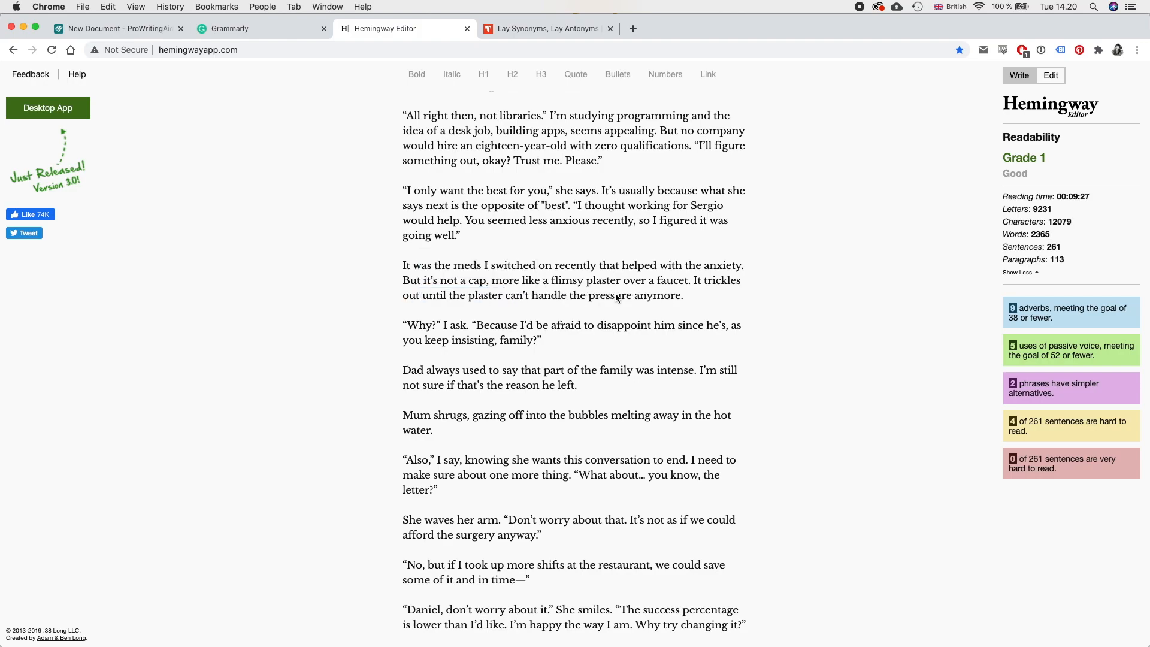
left_click(684, 295)
type(" Boom.")
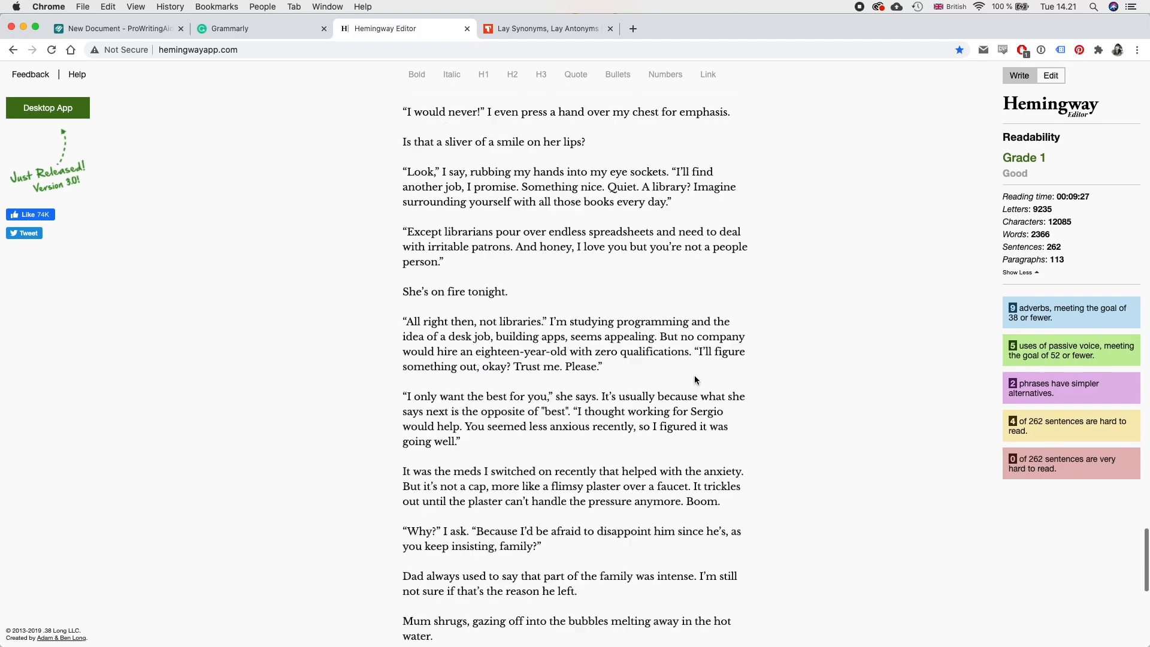
Step: Review the Grade 1 chapter opening in Hemingway, then switch to the Grammarly tab
scroll("down", 3)
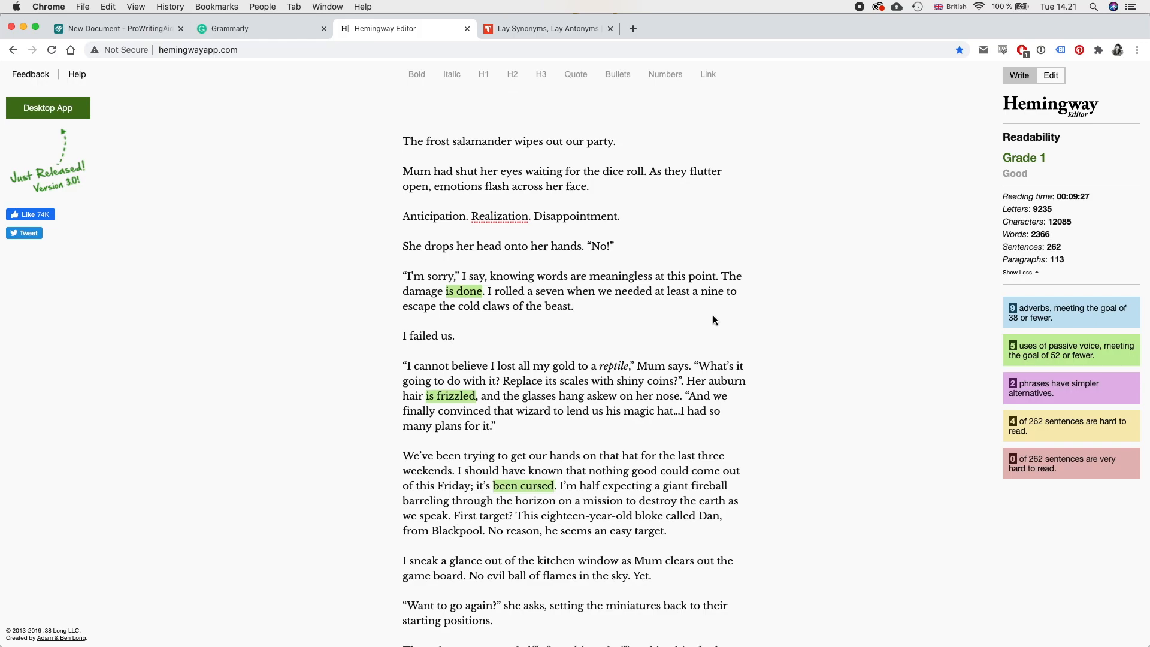
scroll("down", 3)
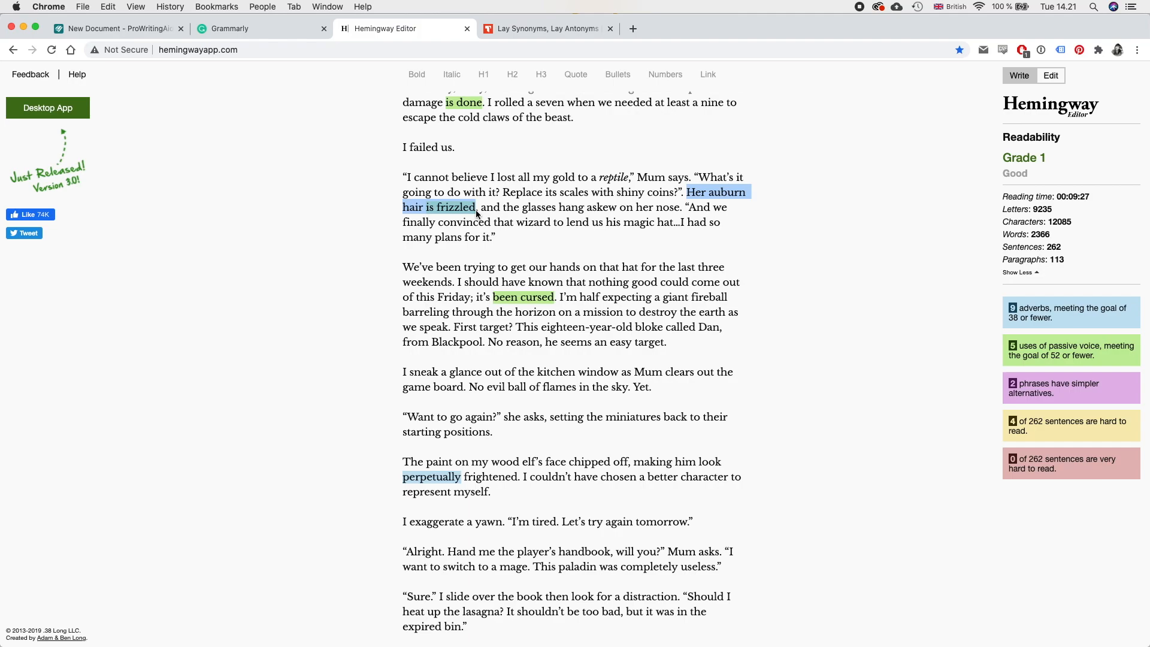
mouse_move(507, 225)
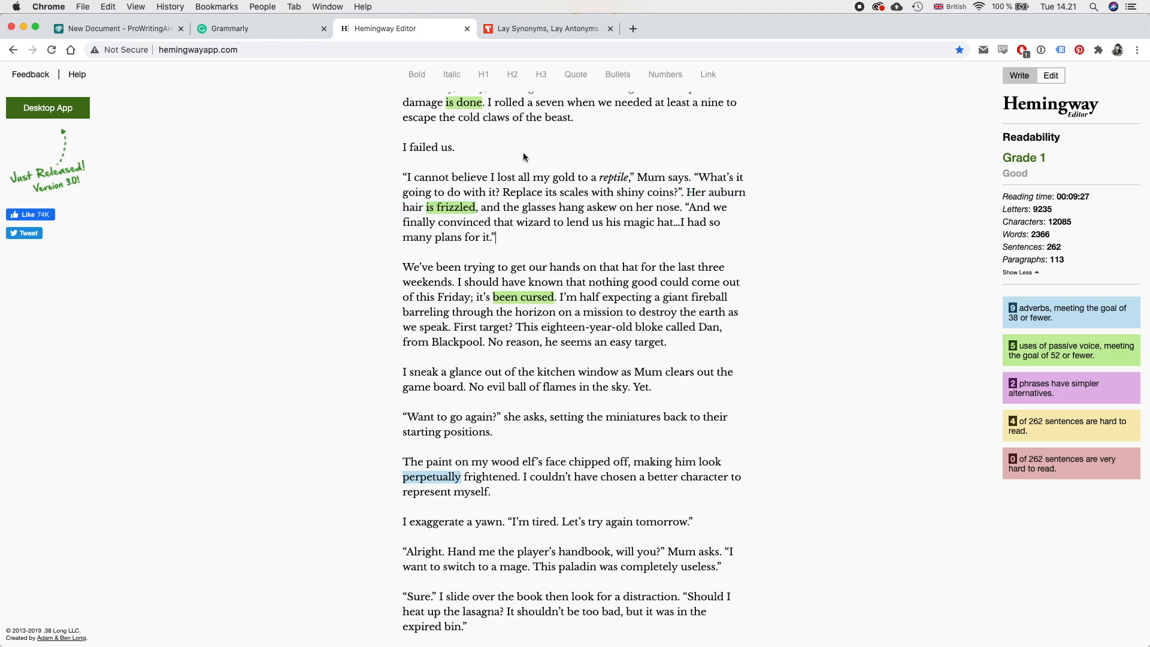
left_click(231, 28)
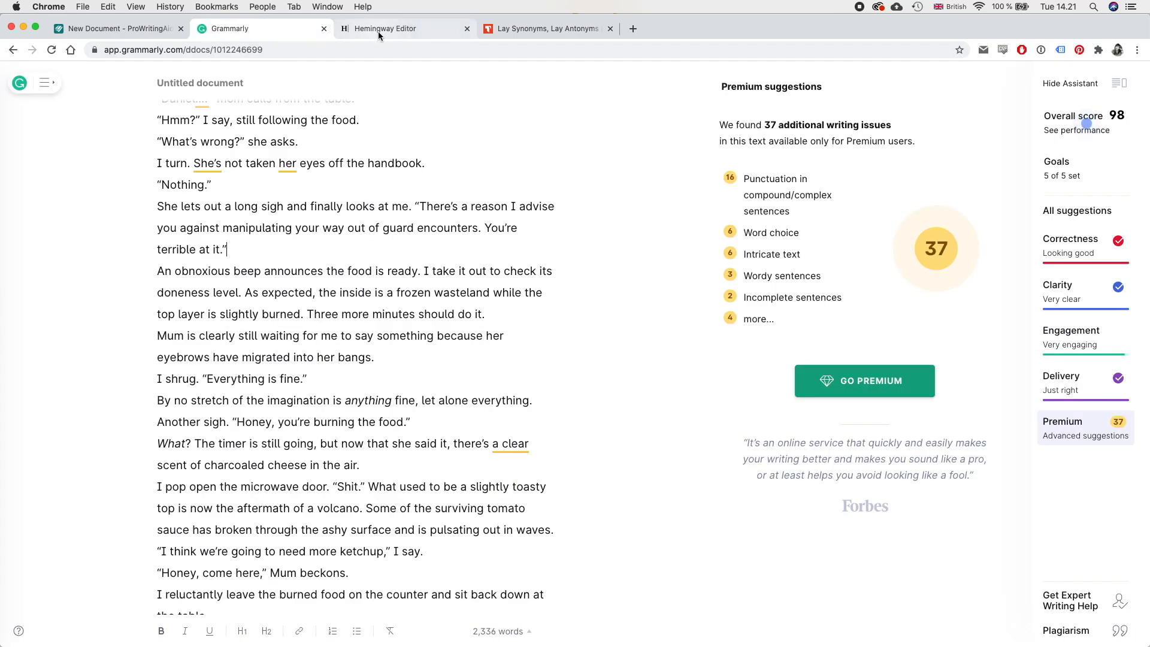
Step: Switch back to the Hemingway Editor tab showing the chapter opening
left_click(384, 28)
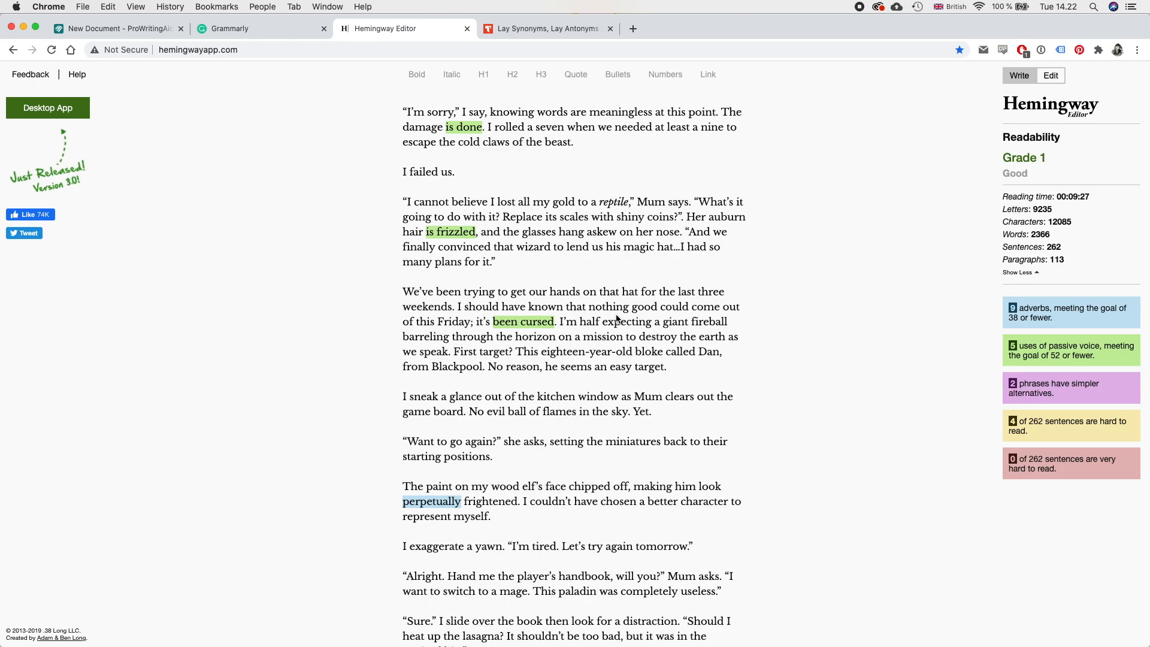
mouse_move(708, 378)
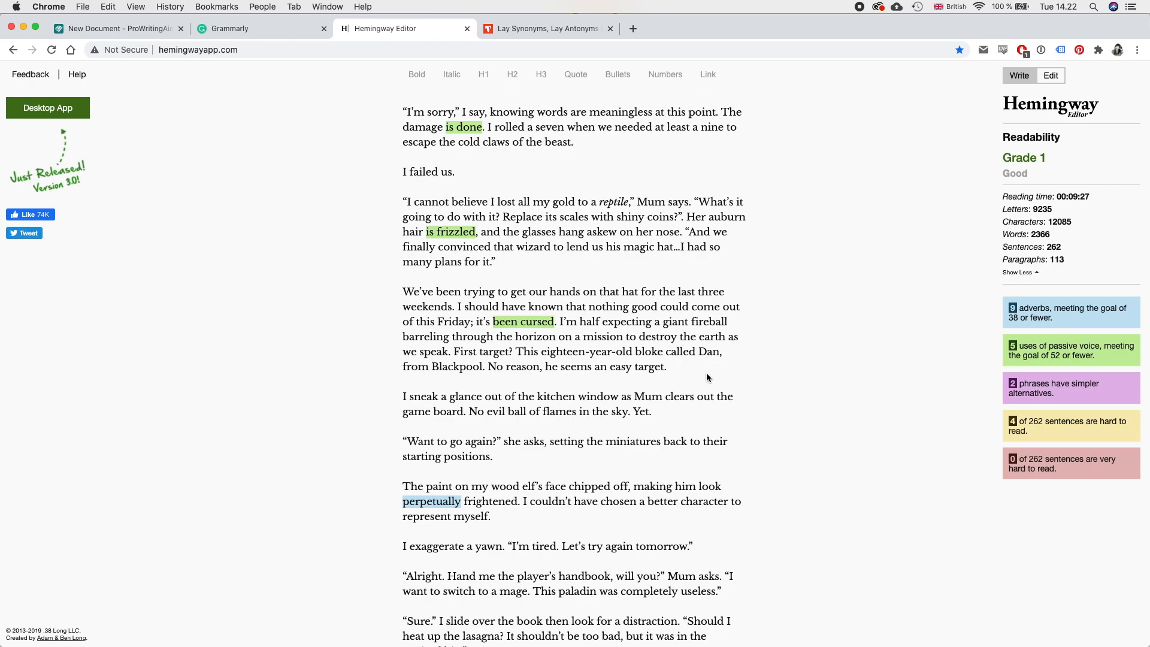